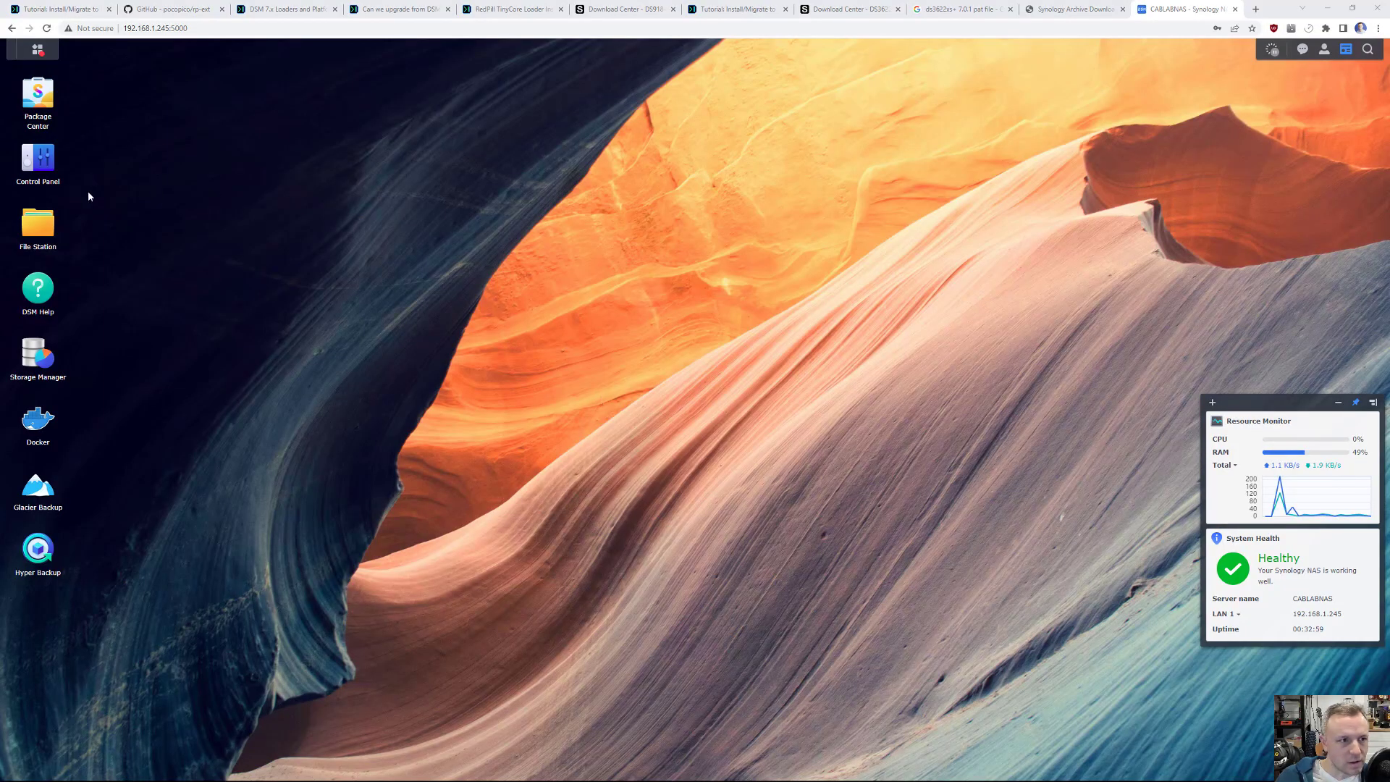
mouse_move(37, 159)
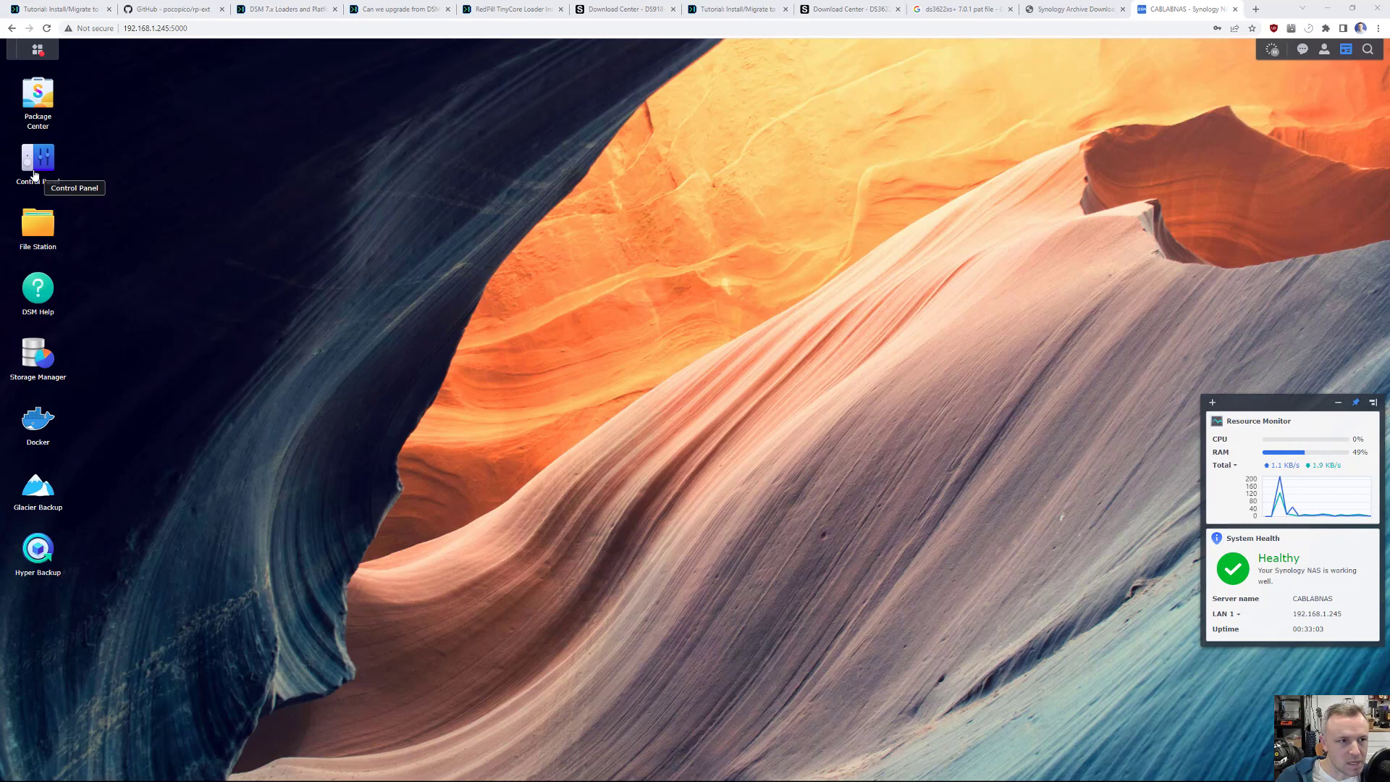
Open Control Panel's Update & Restore to see DSM 7.1.1-42962 Update 1 and the failed update check.
left_click(37, 165)
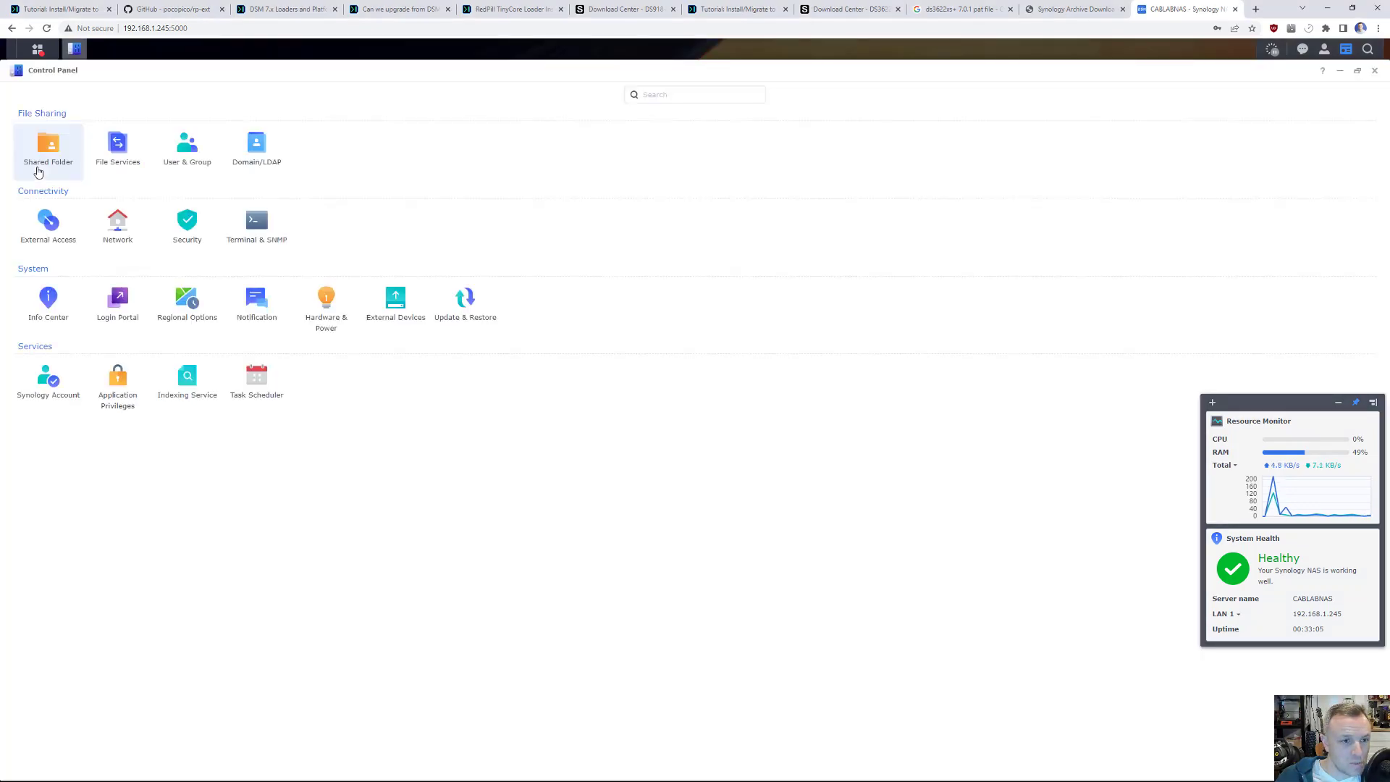
left_click(464, 301)
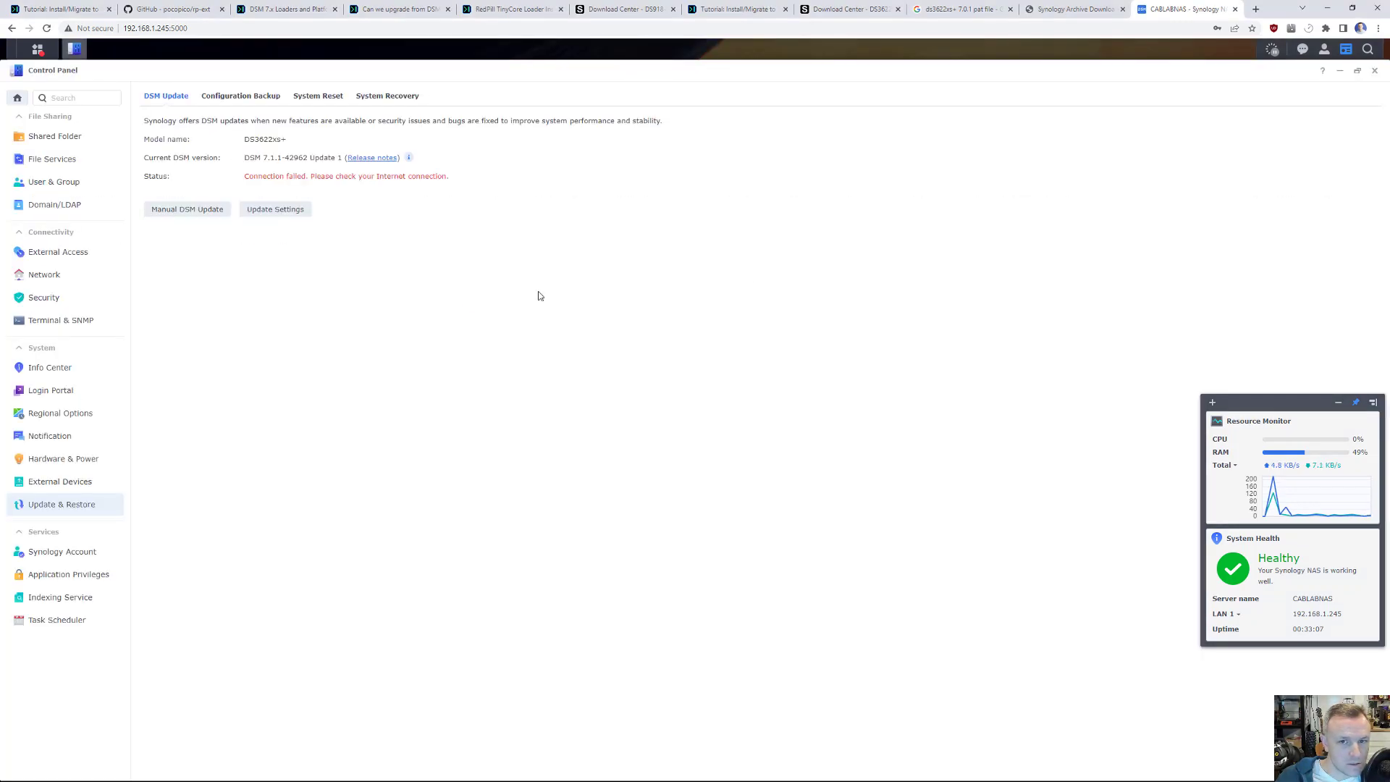
left_click(1374, 70)
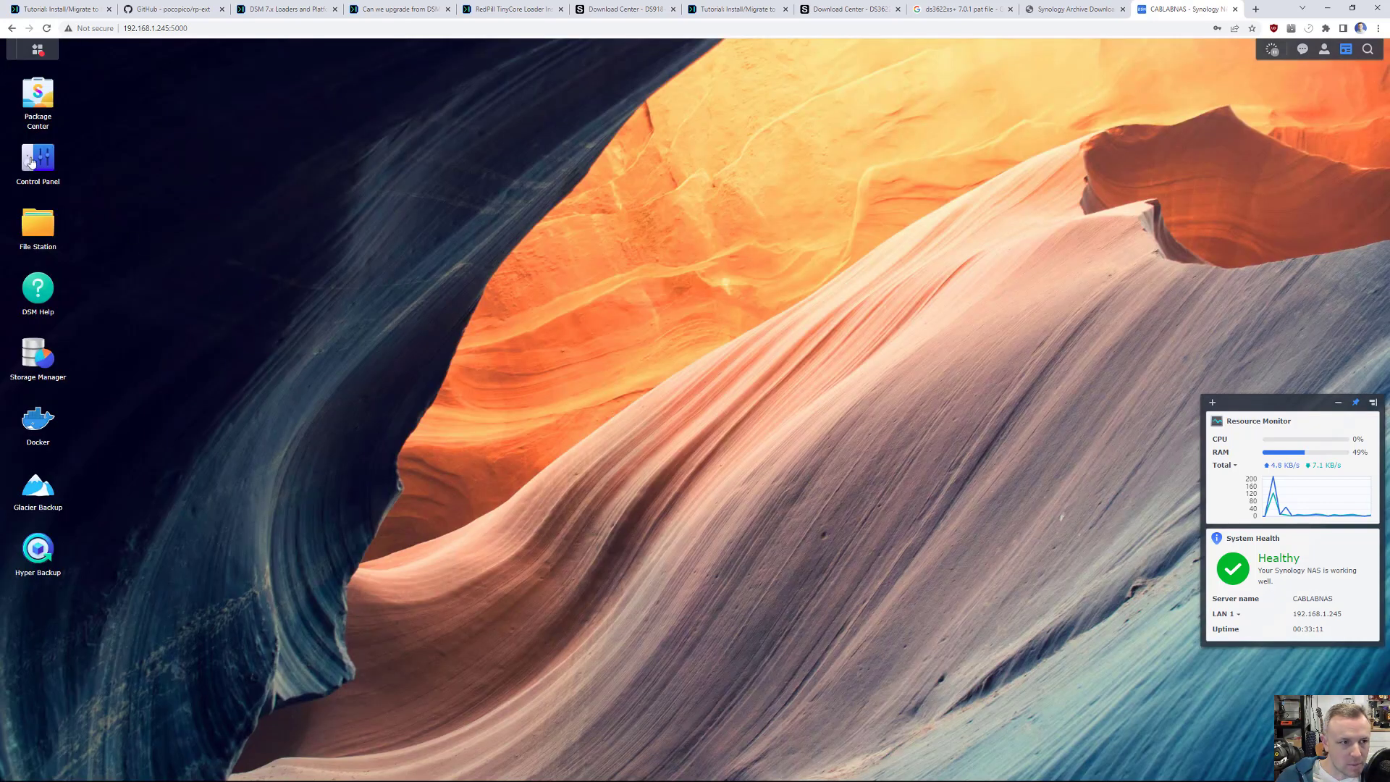
left_click(37, 165)
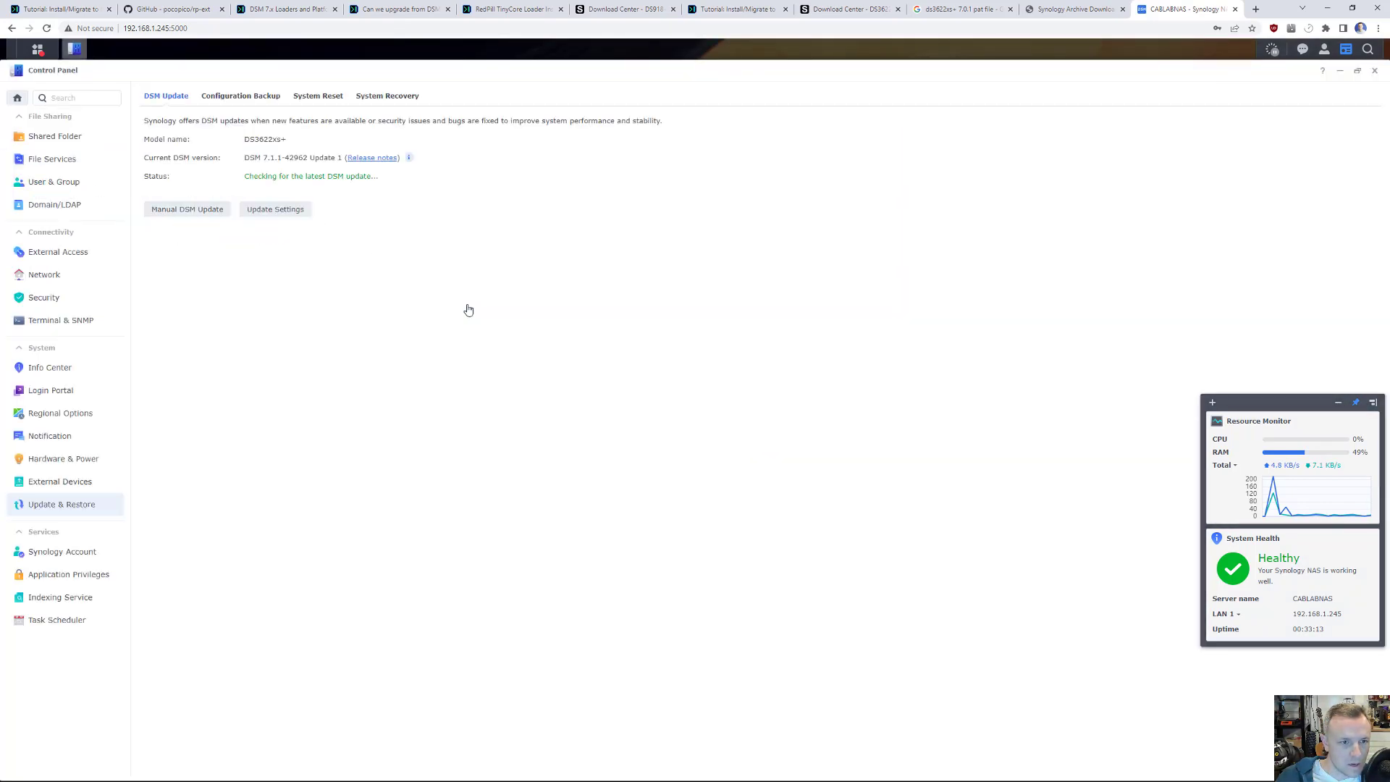
left_click(186, 209)
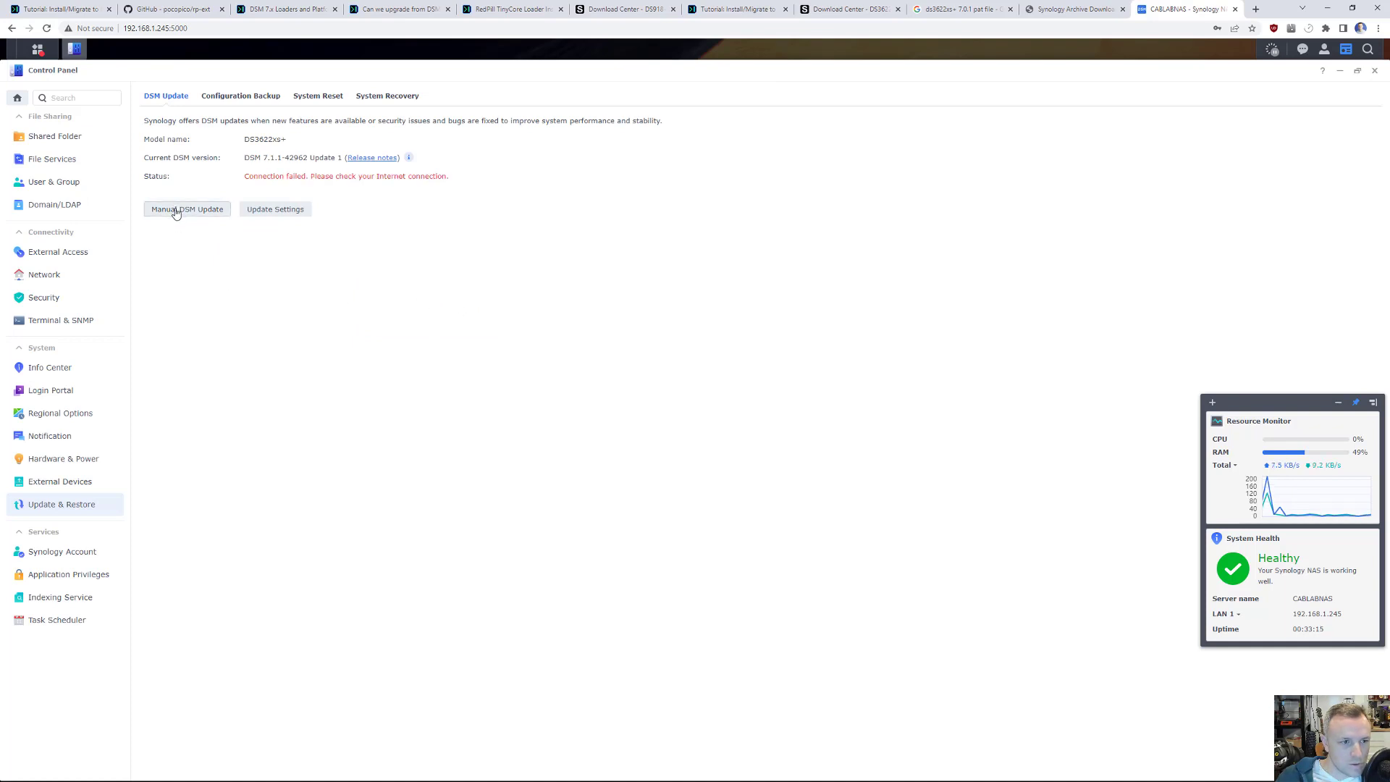
mouse_move(367, 180)
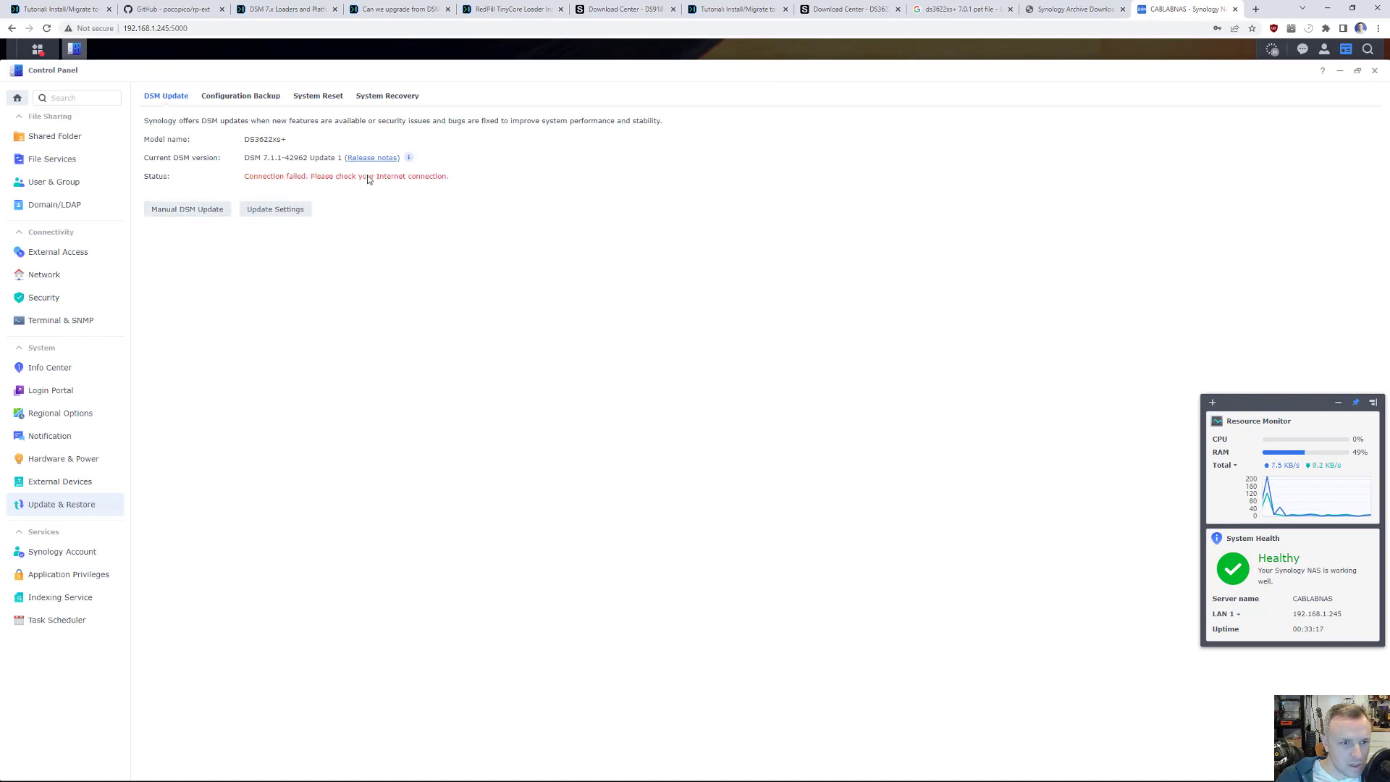
mouse_move(438, 188)
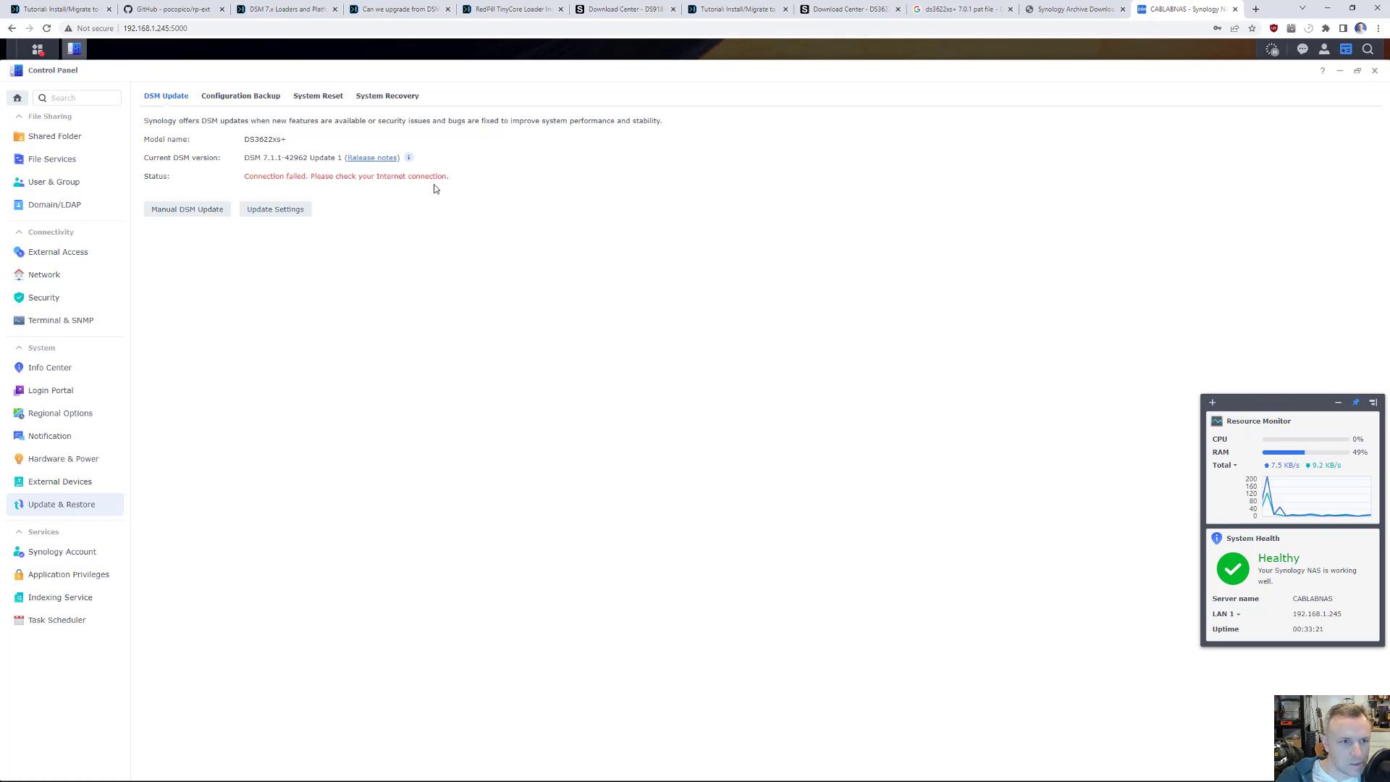
mouse_move(187, 209)
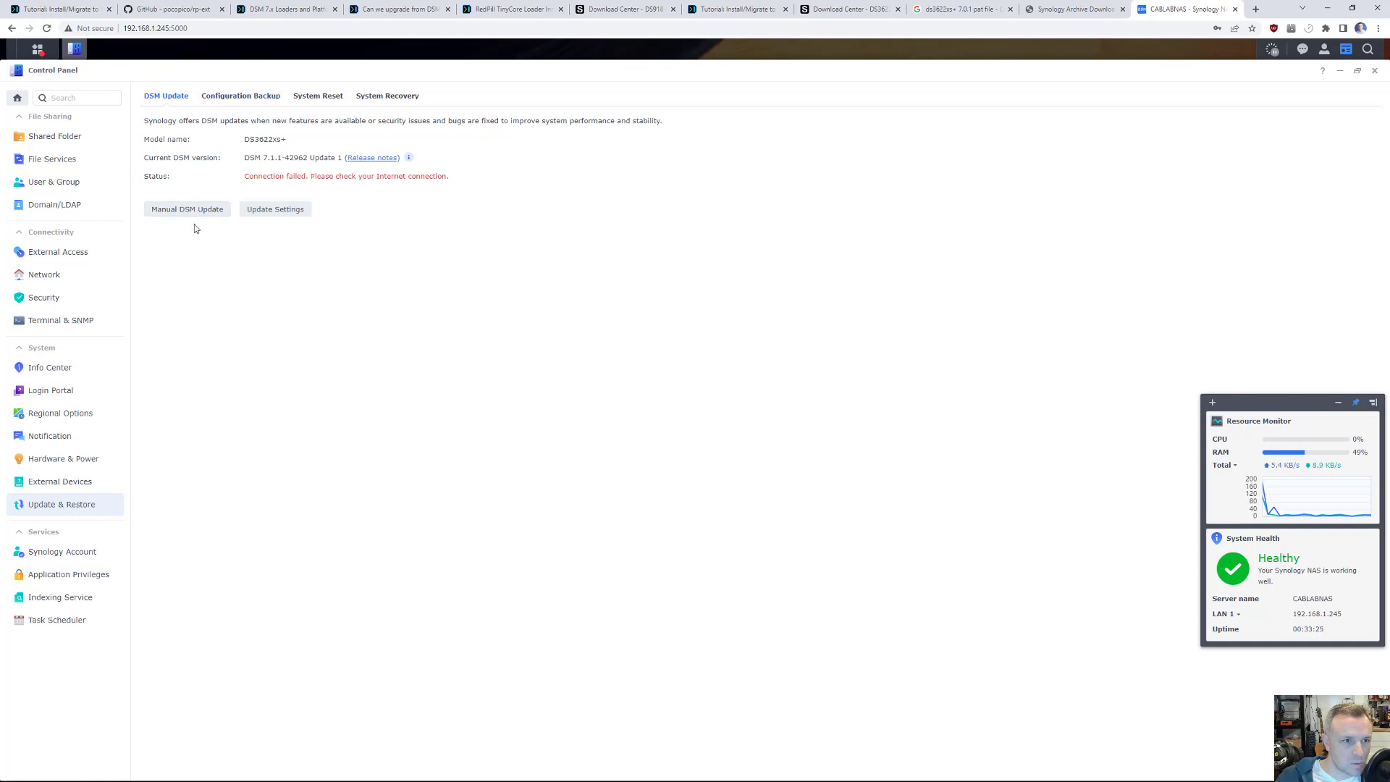
Upload the broadwellnk DS3622xs+ .pat file as a manual DSM update and confirm installation.
left_click(186, 209)
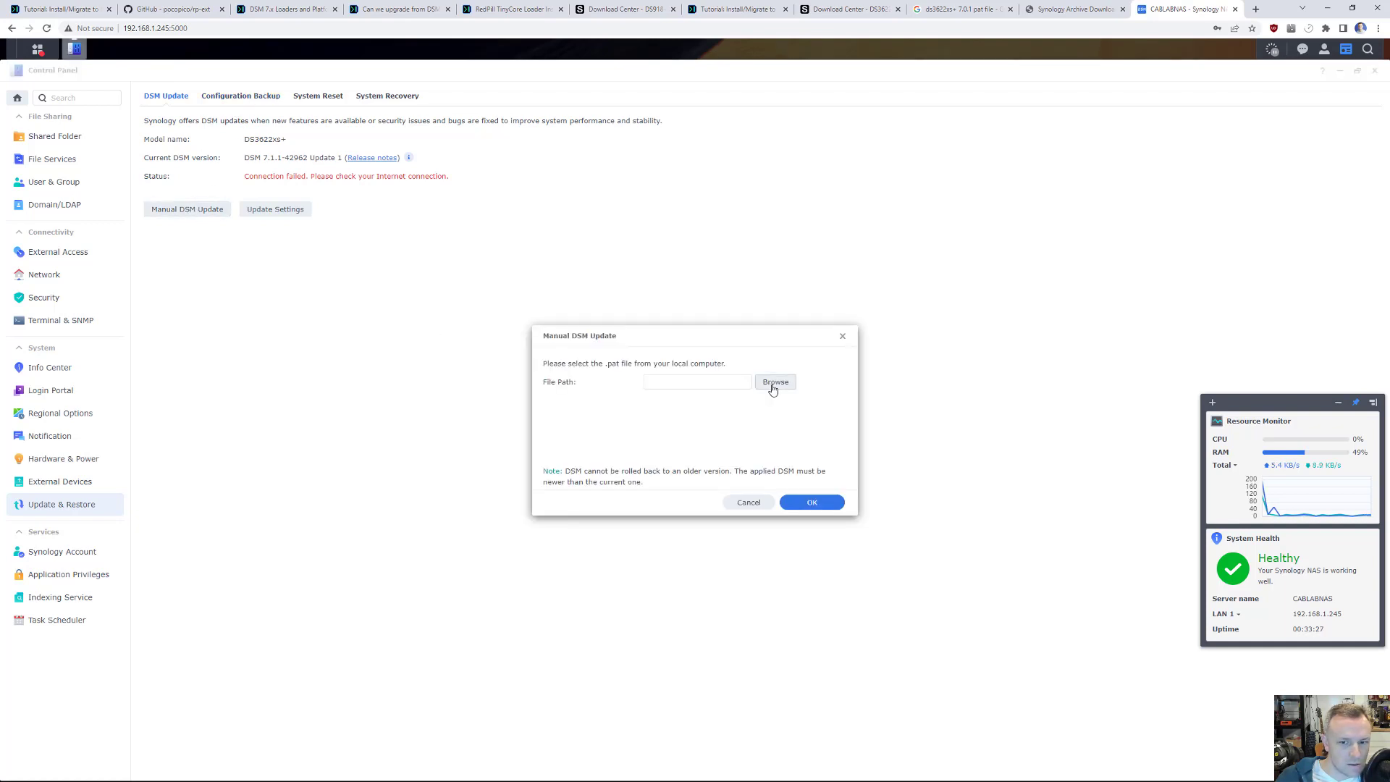
left_click(774, 382)
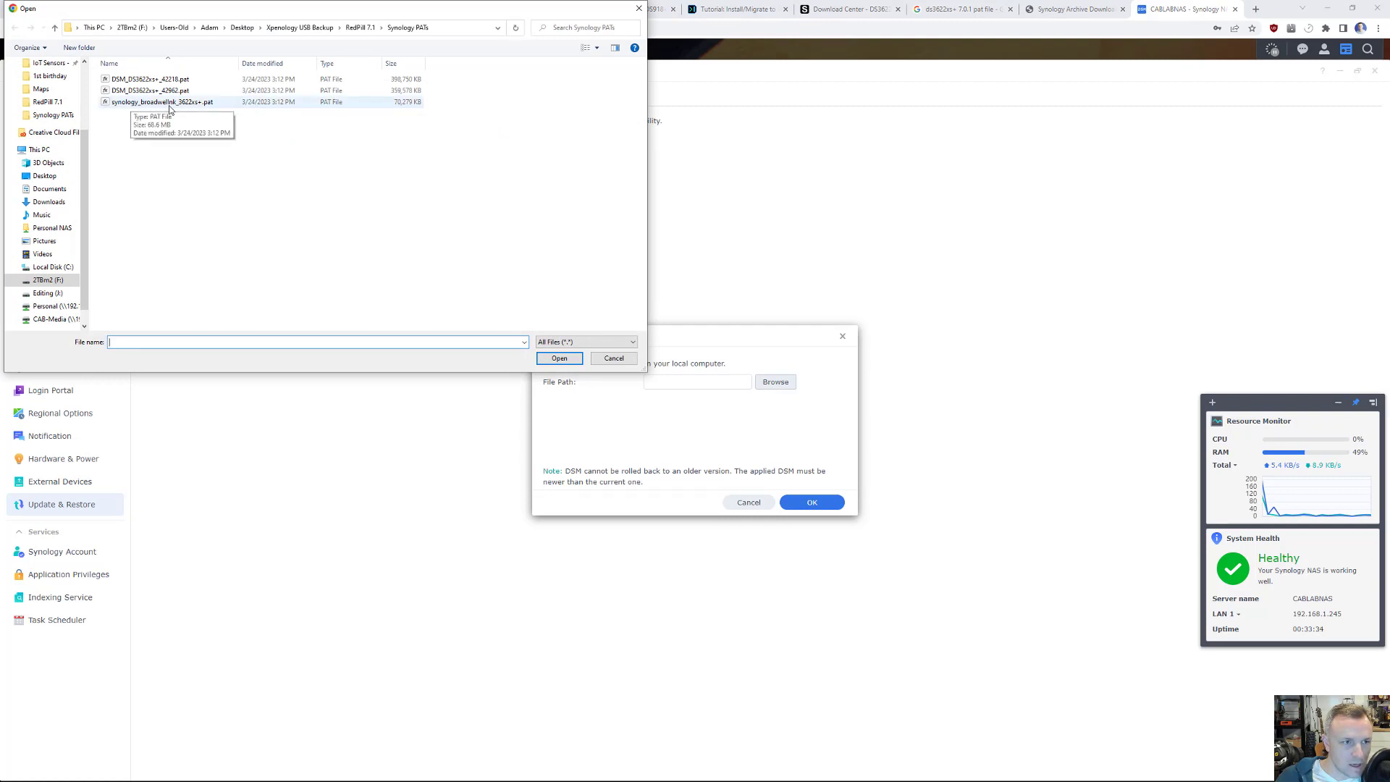
left_click(558, 359)
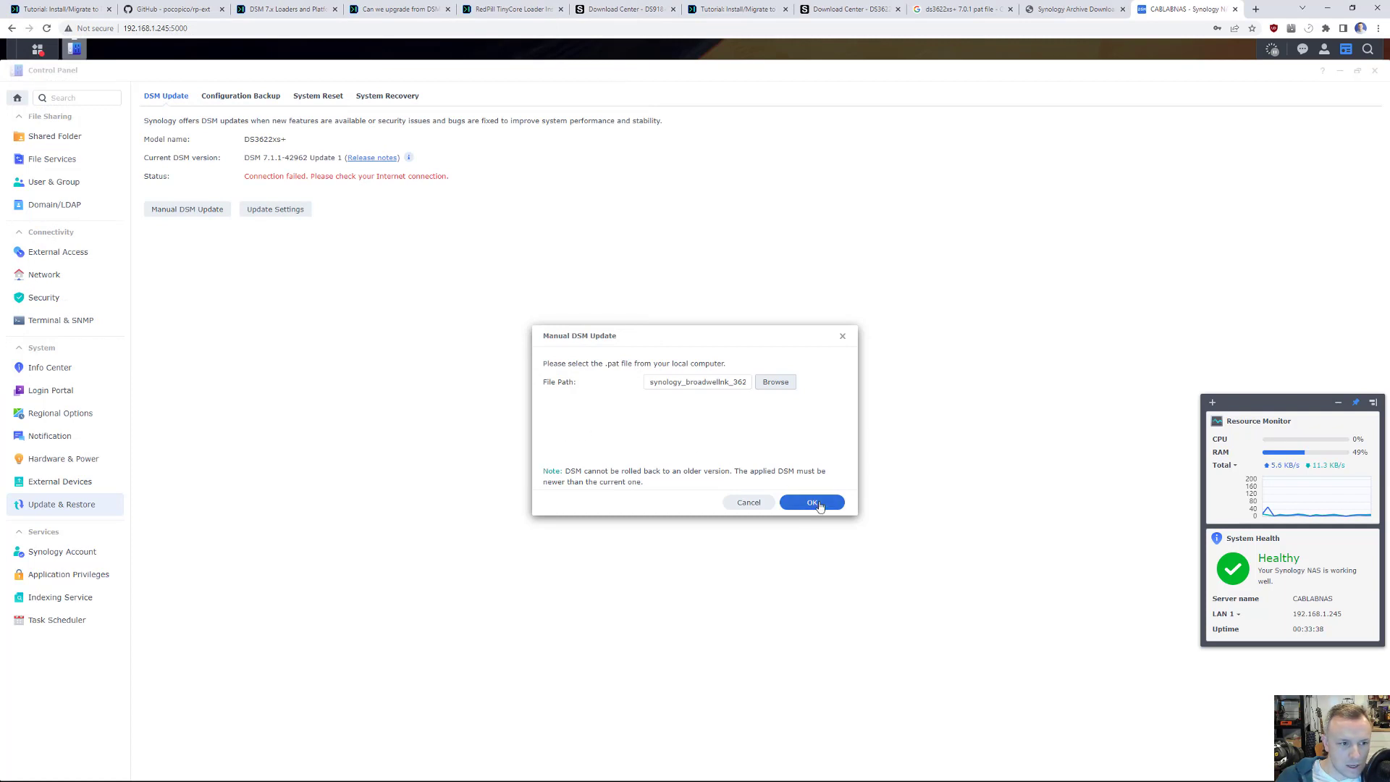
left_click(810, 501)
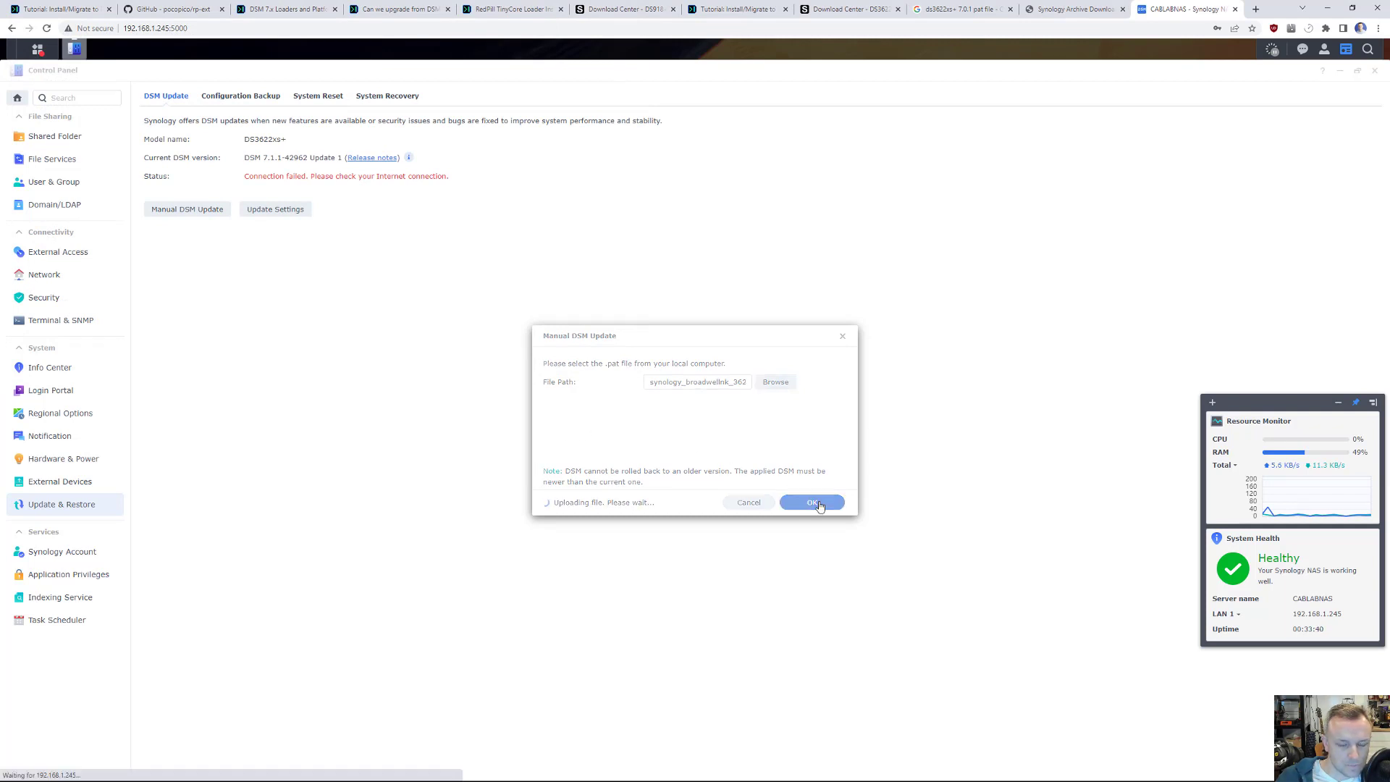
left_click(811, 501)
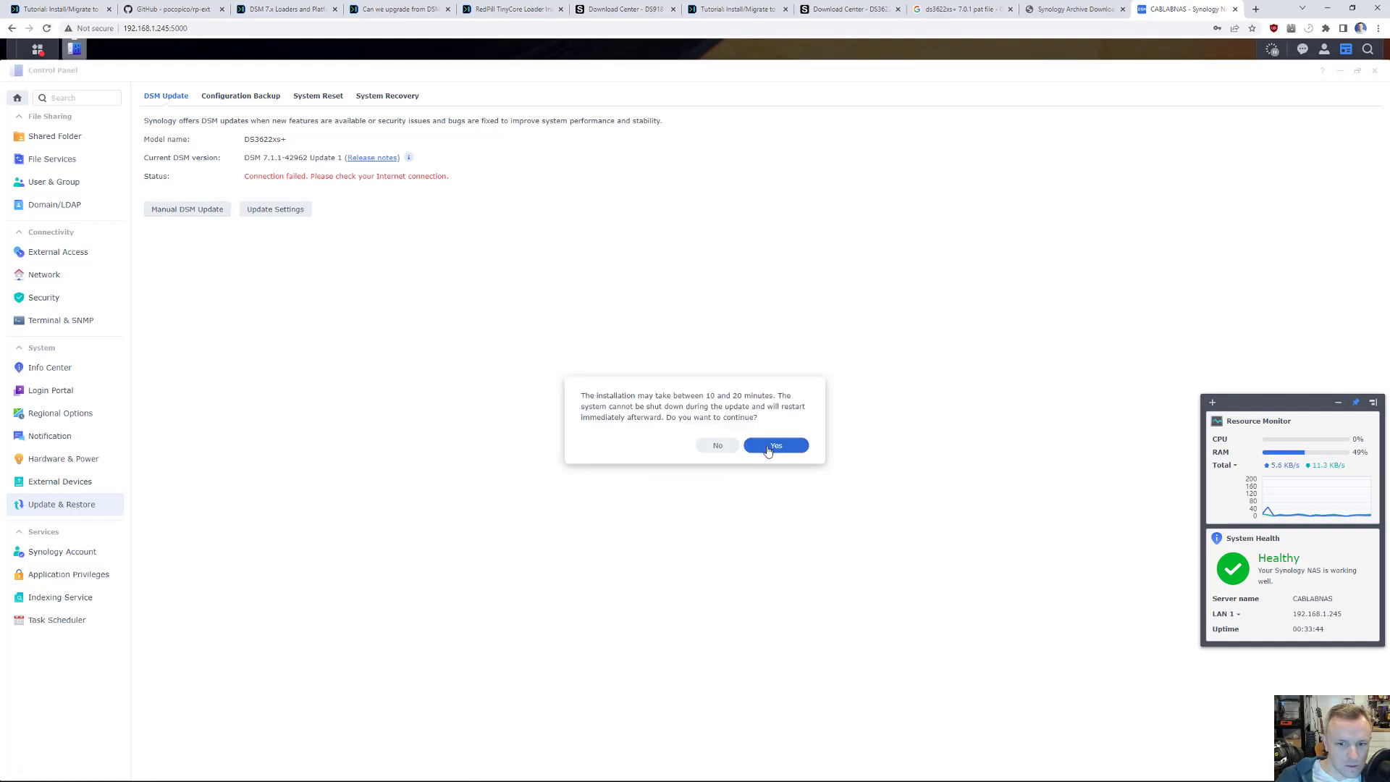
left_click(775, 445)
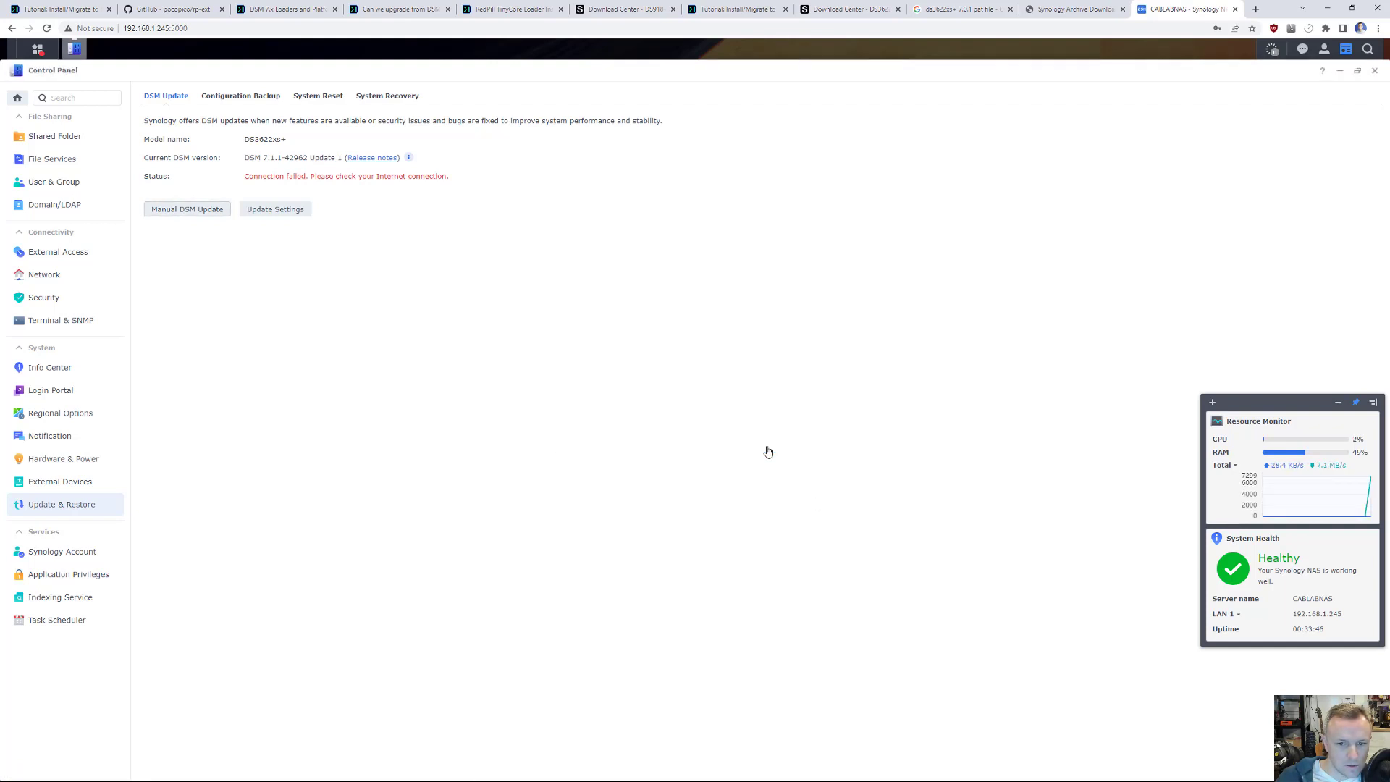
Wait through the NAS restart countdown, stopping the monitoring ping afterward.
left_click(186, 209)
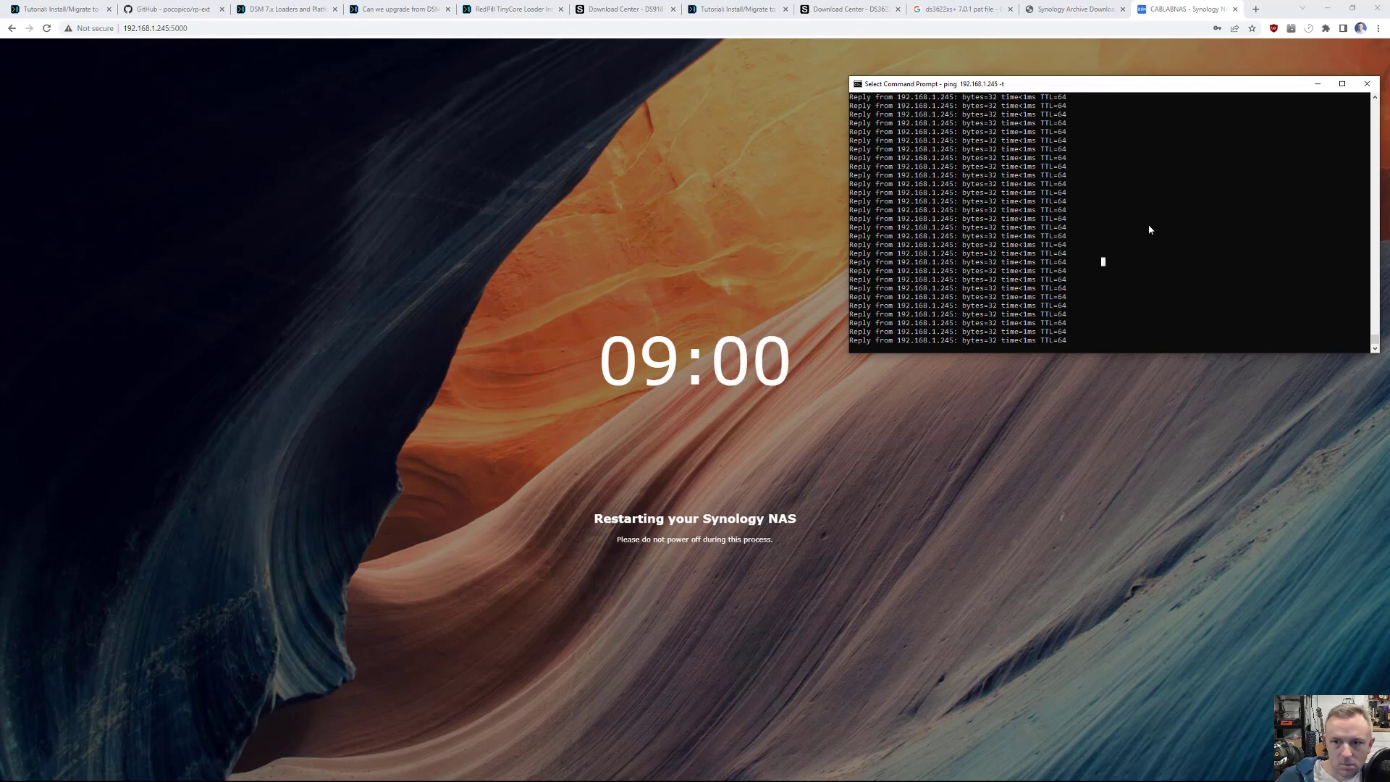
key("ctrl+c")
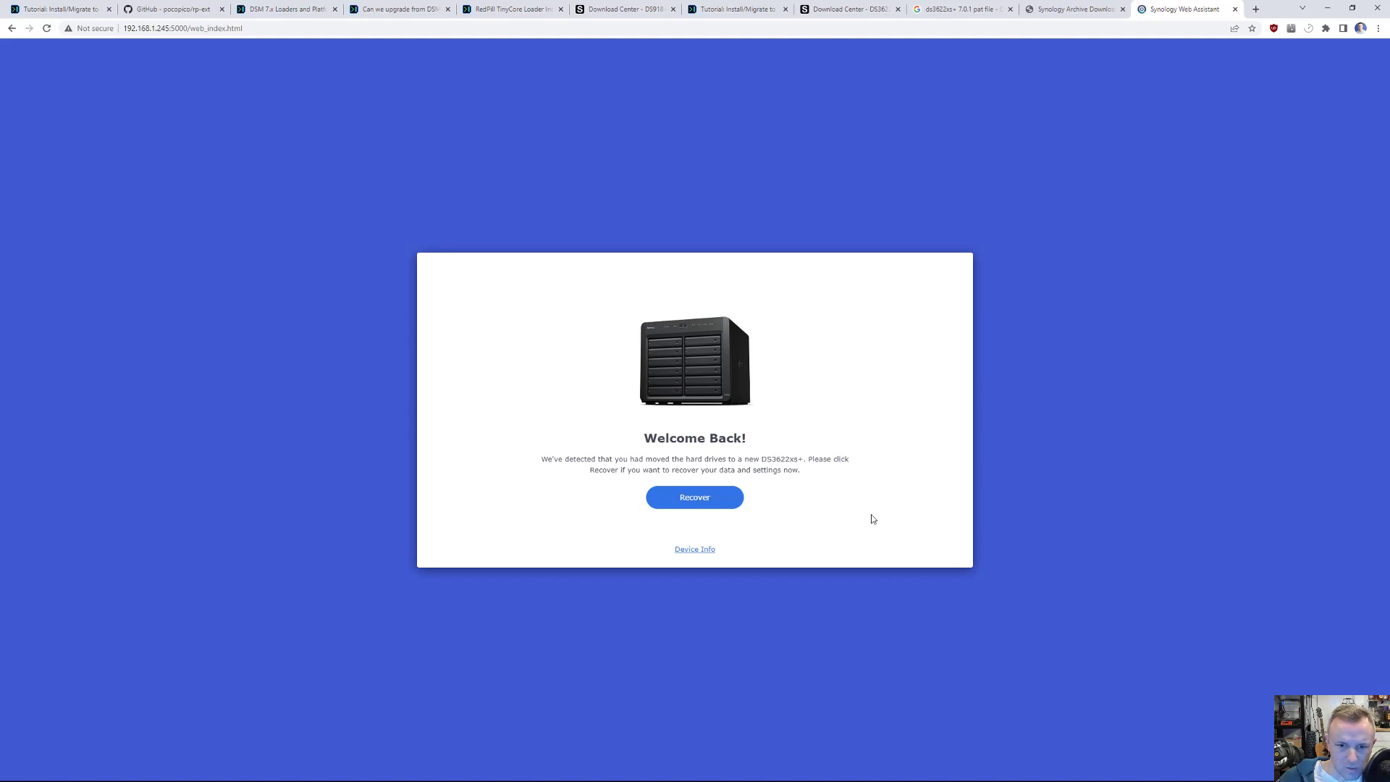
mouse_move(780, 512)
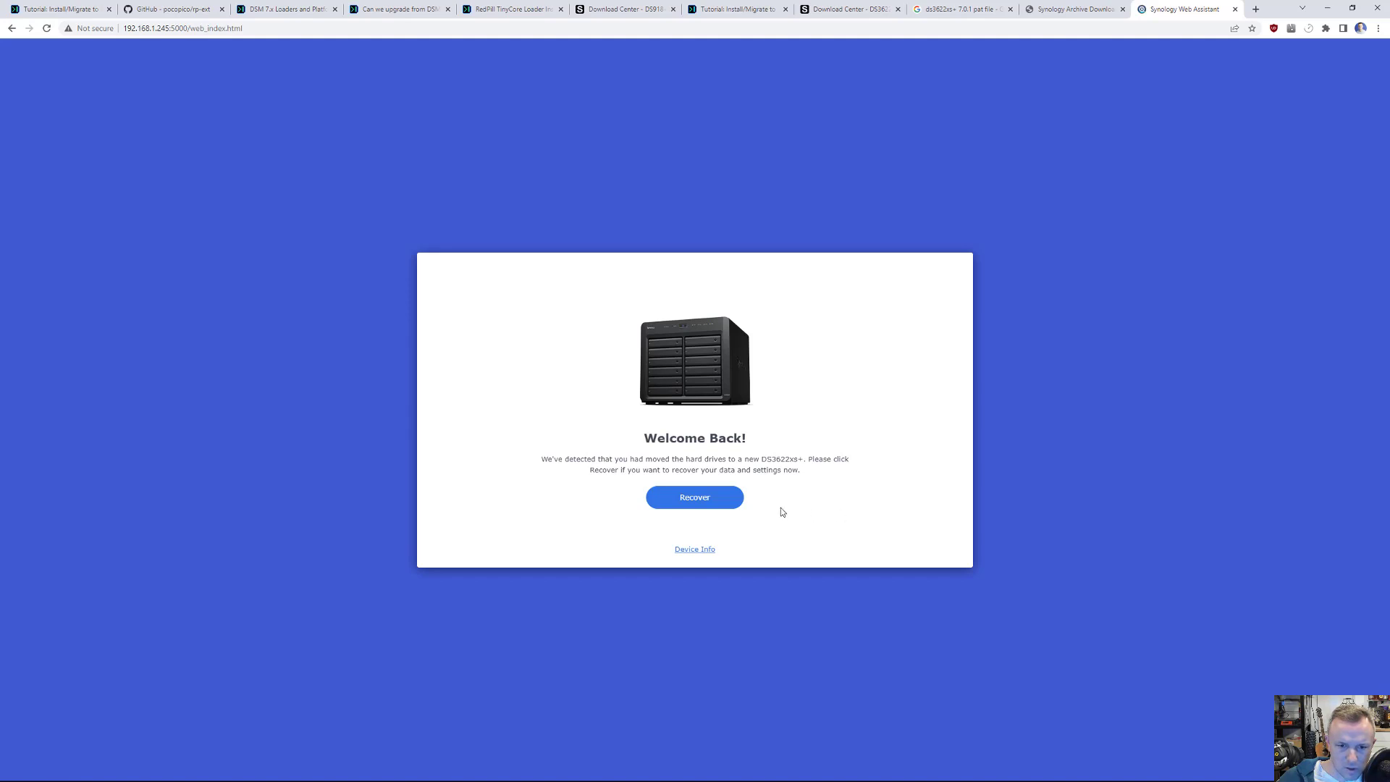
mouse_move(694, 497)
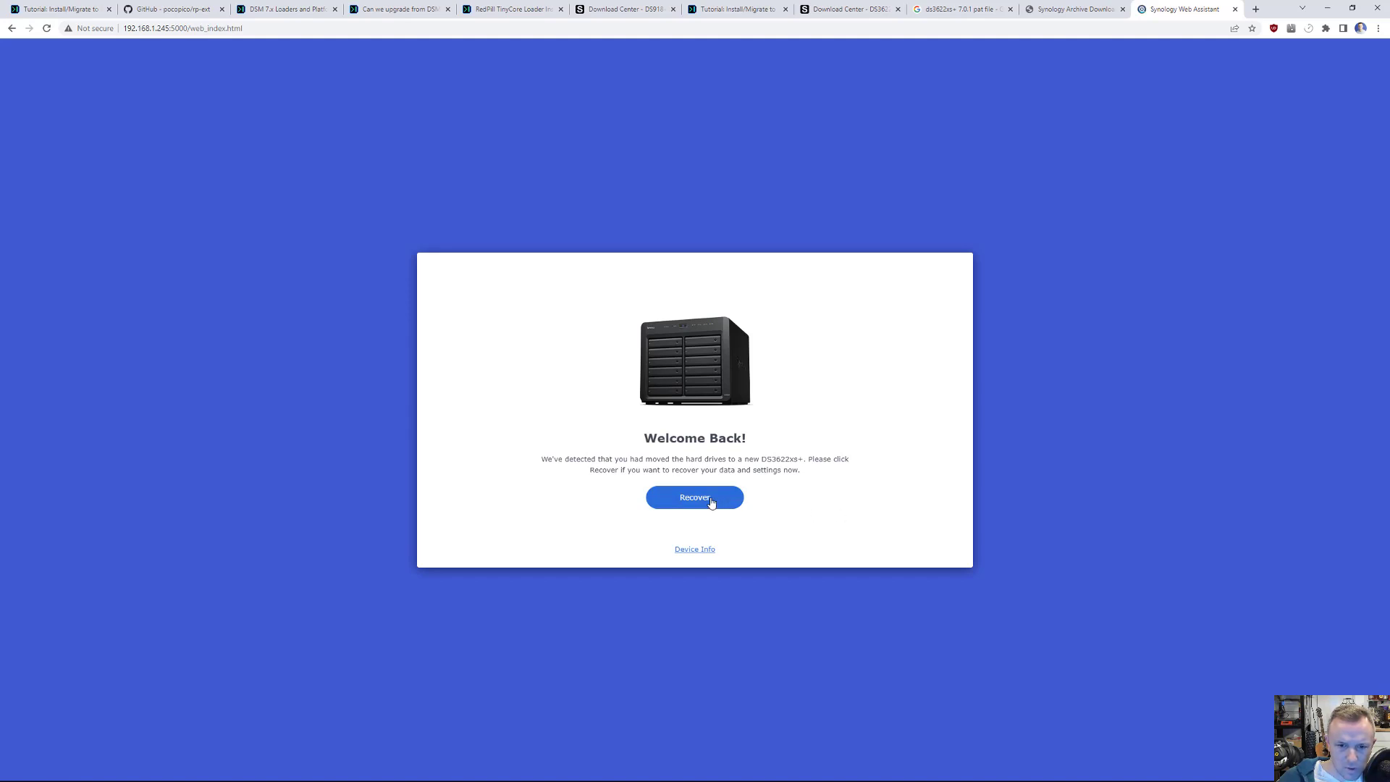
mouse_move(690, 567)
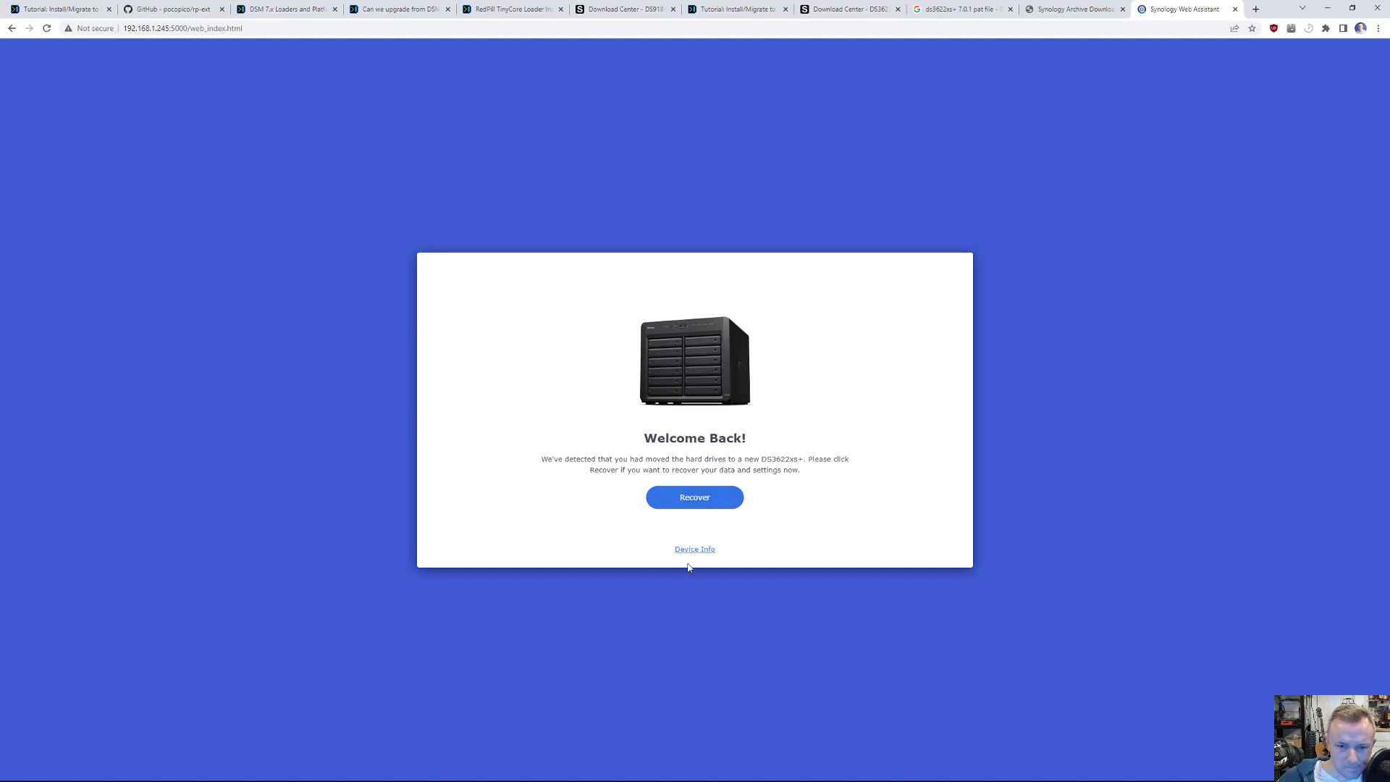
Recover the moved DS3622xs+ drives and let DSM reinstall to 100% and restart.
left_click(694, 548)
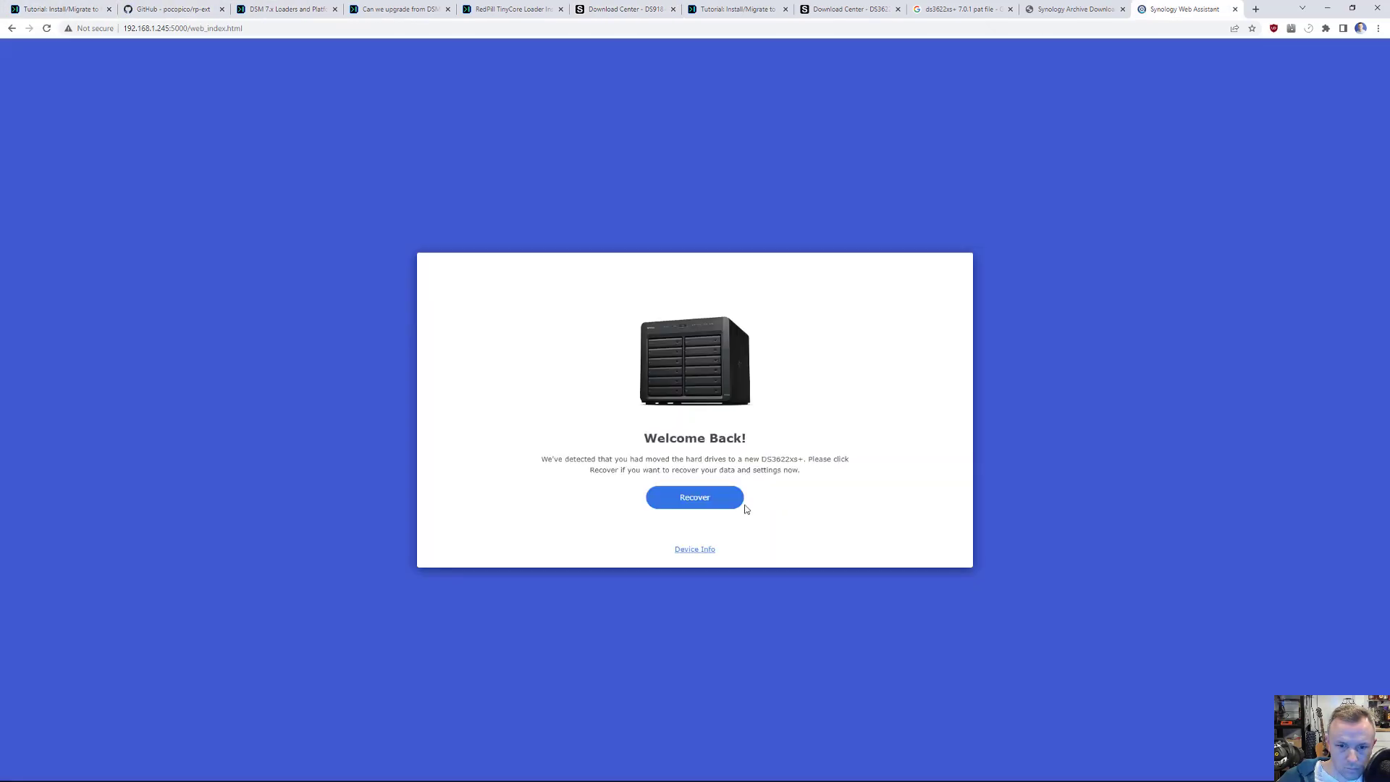
left_click(694, 496)
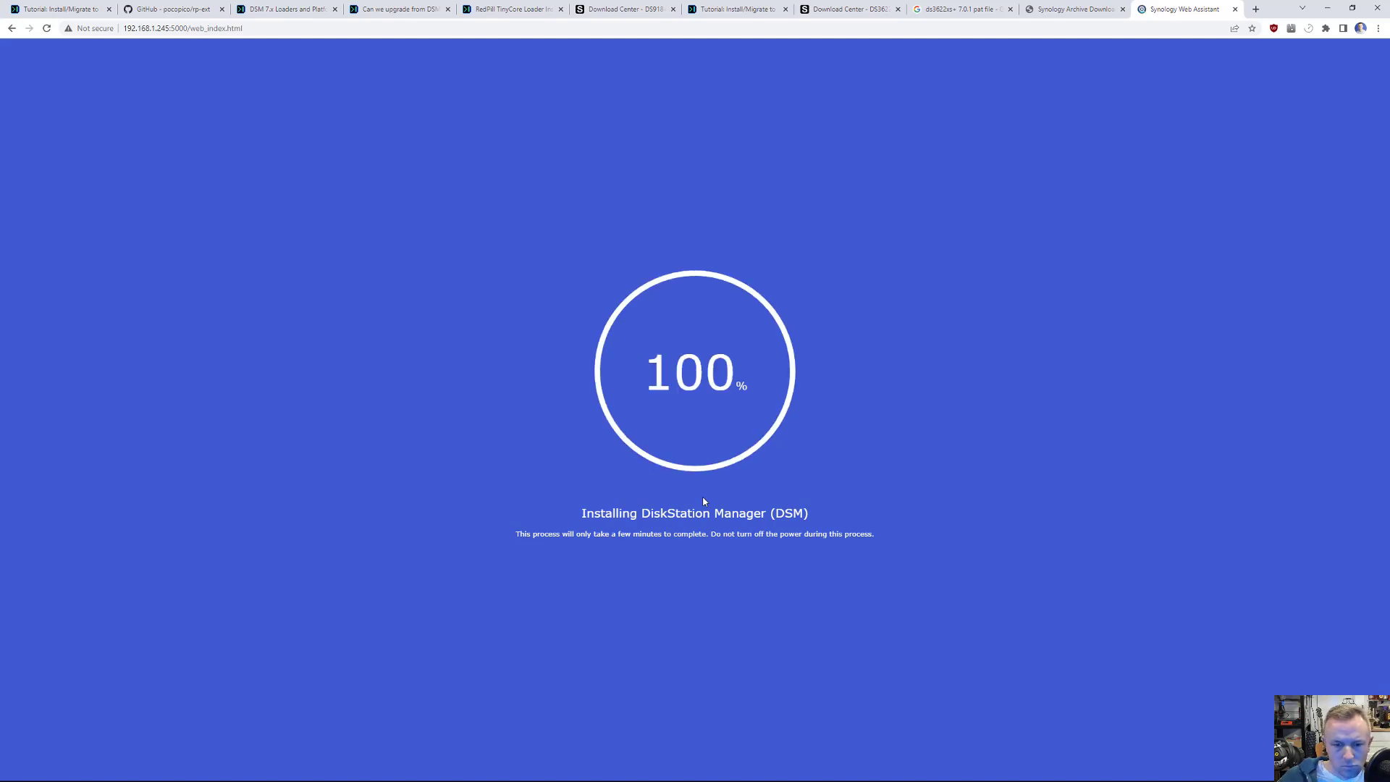
mouse_move(695, 501)
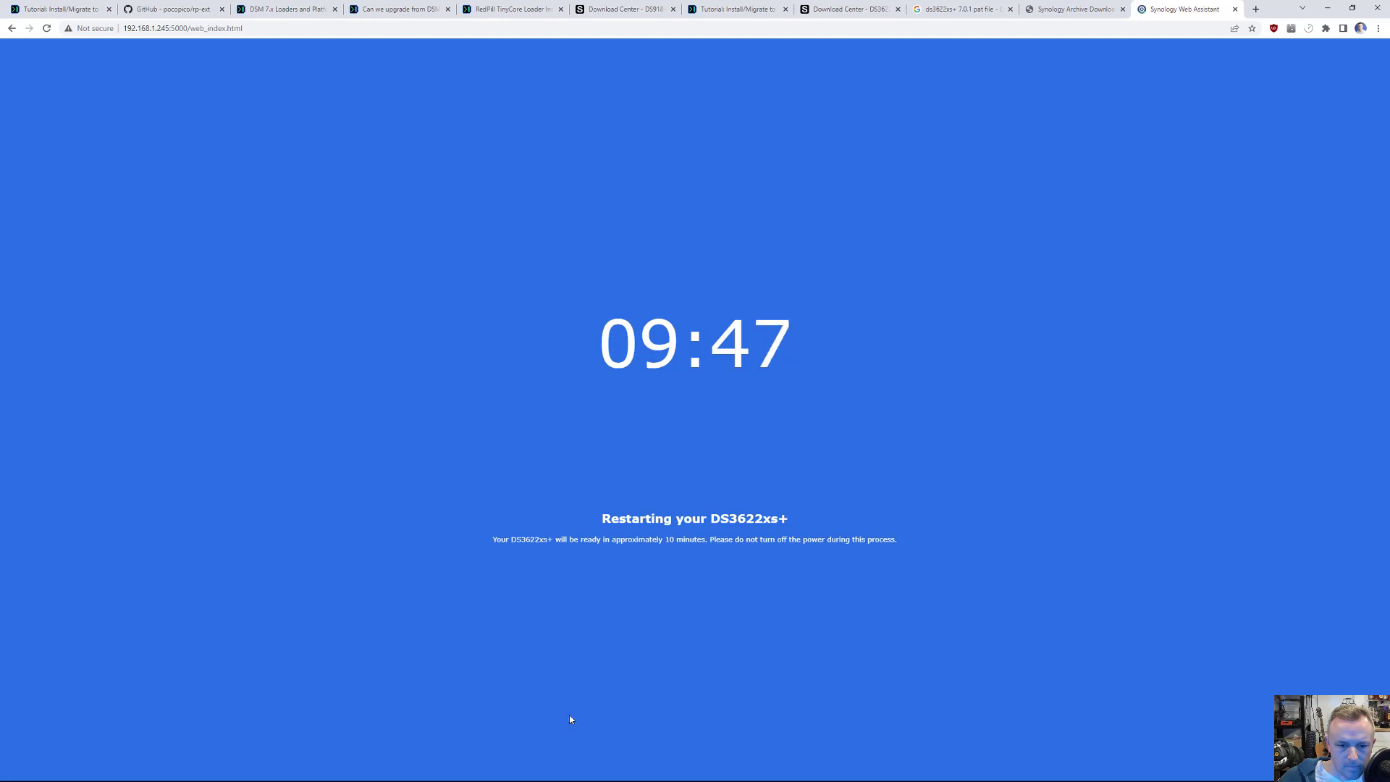
left_click(12, 770)
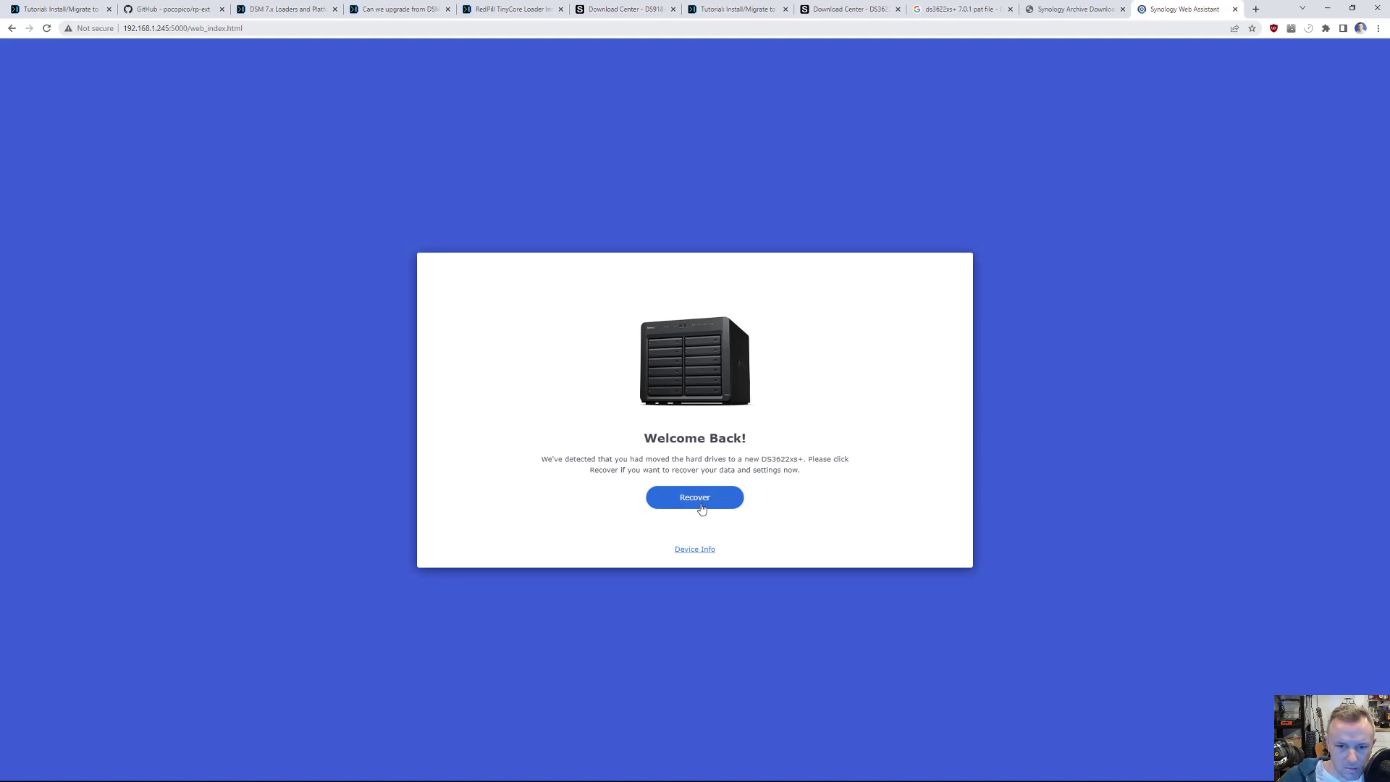
left_click(694, 496)
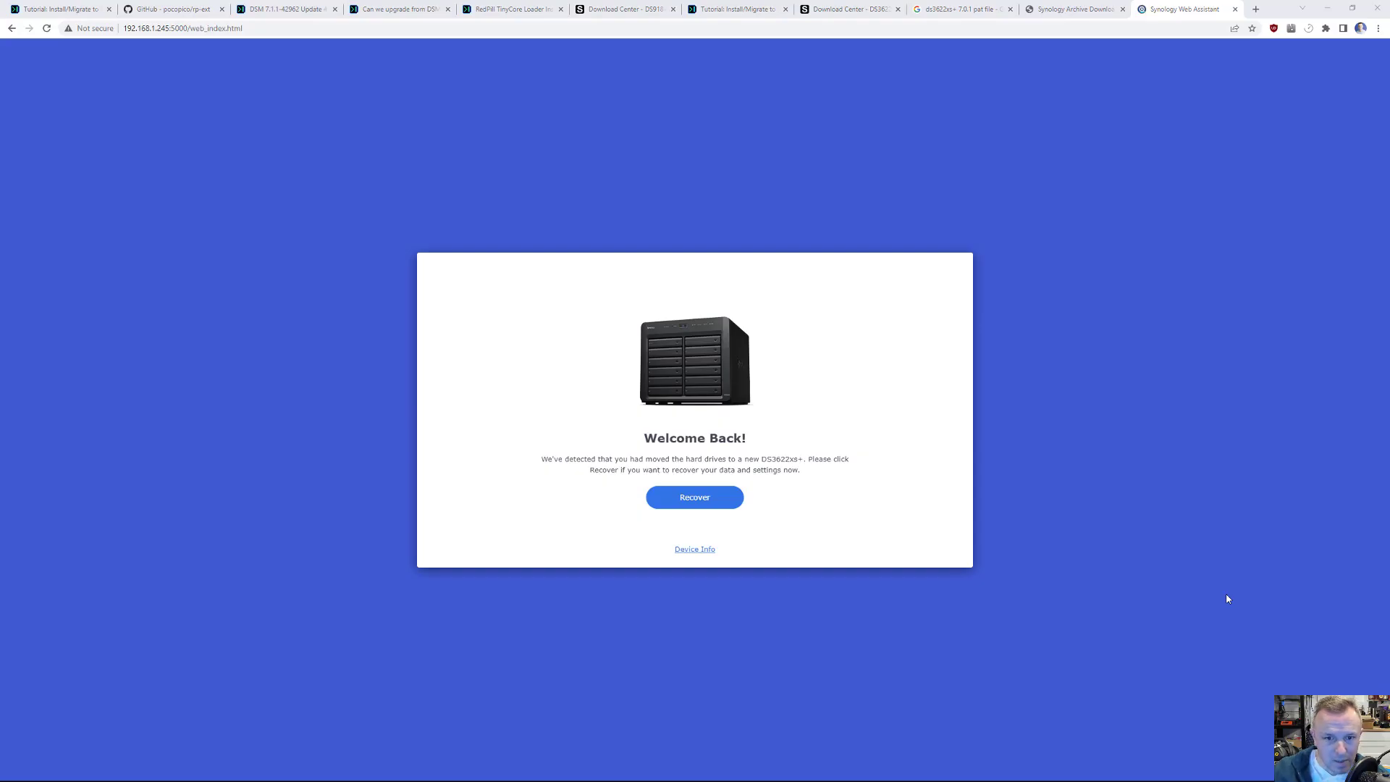
mouse_move(1186, 598)
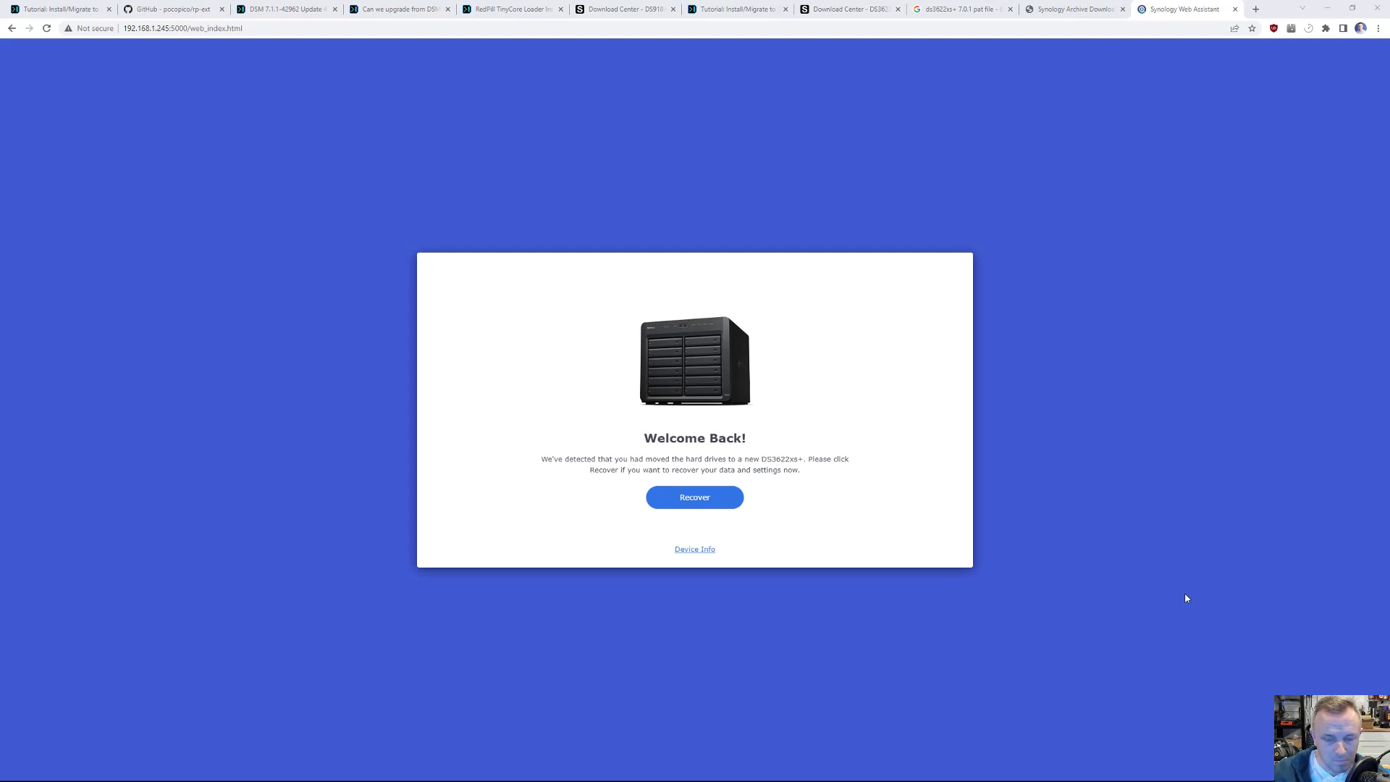
mouse_move(726, 296)
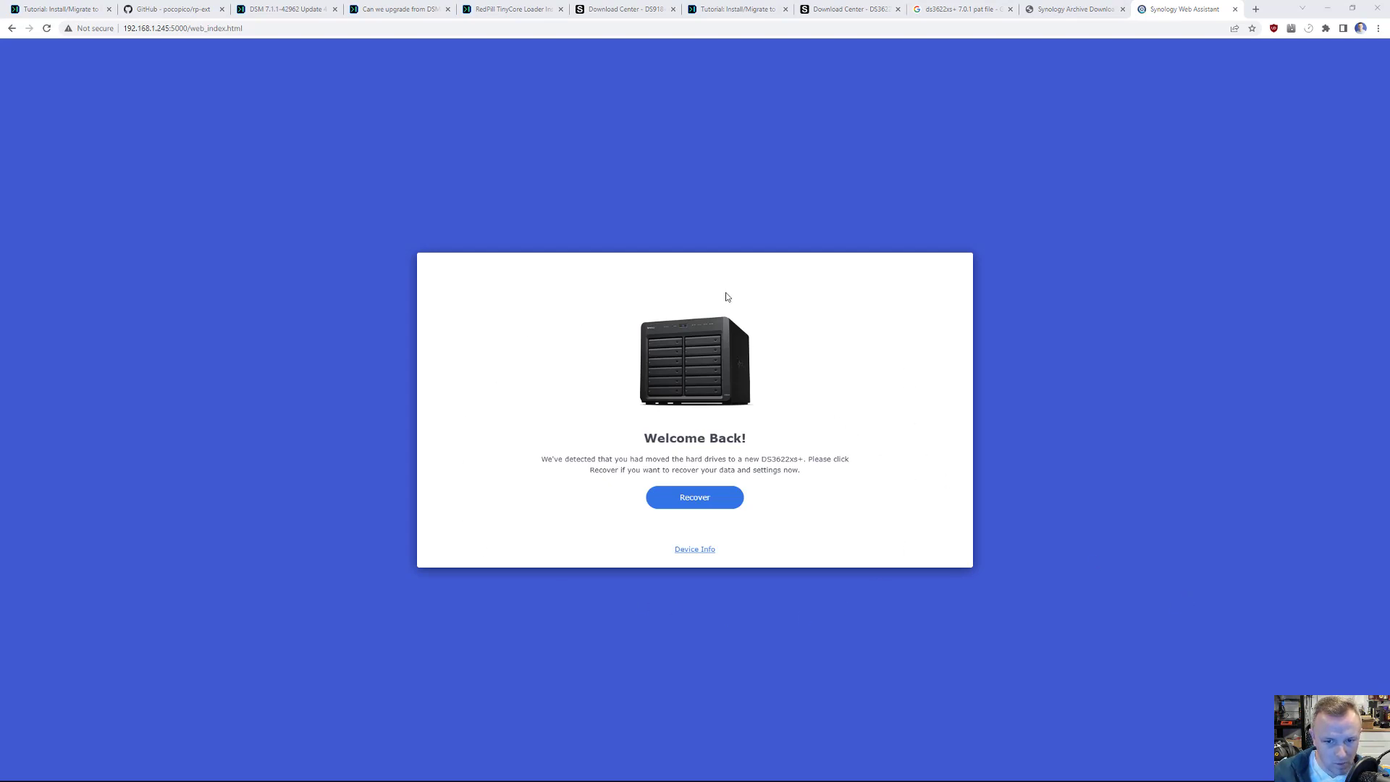
mouse_move(417, 40)
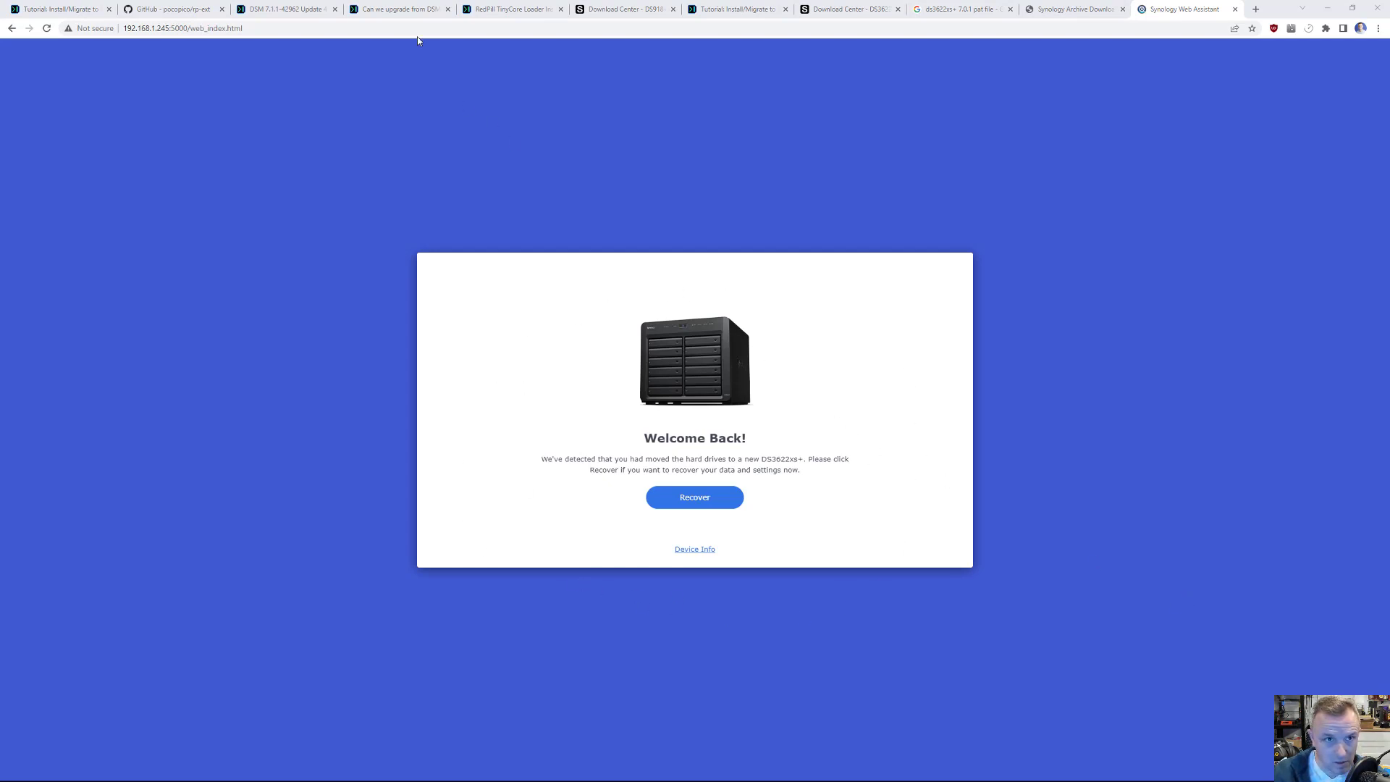
Browse the forum tabs and settle on the DSM 7.1.1-42962 Update 4 thread.
left_click(399, 9)
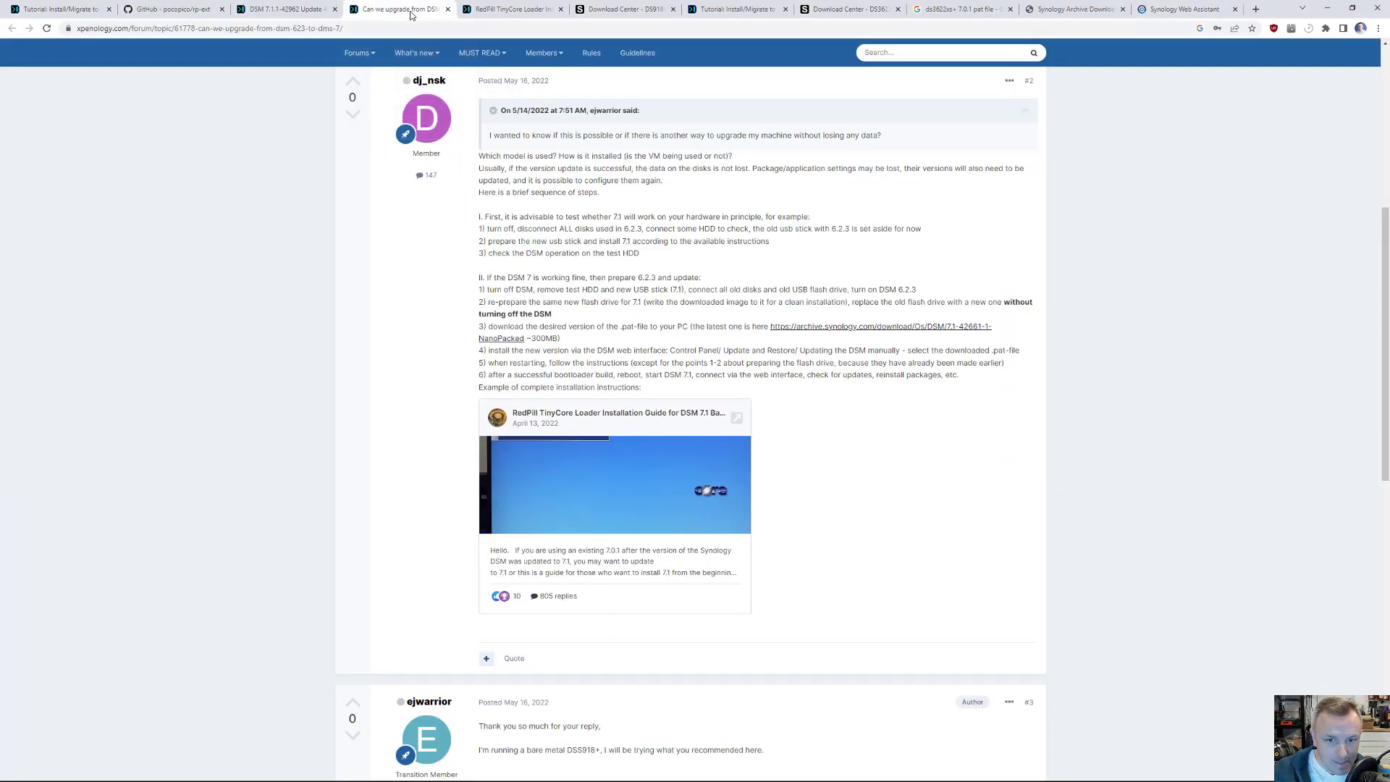
left_click(512, 8)
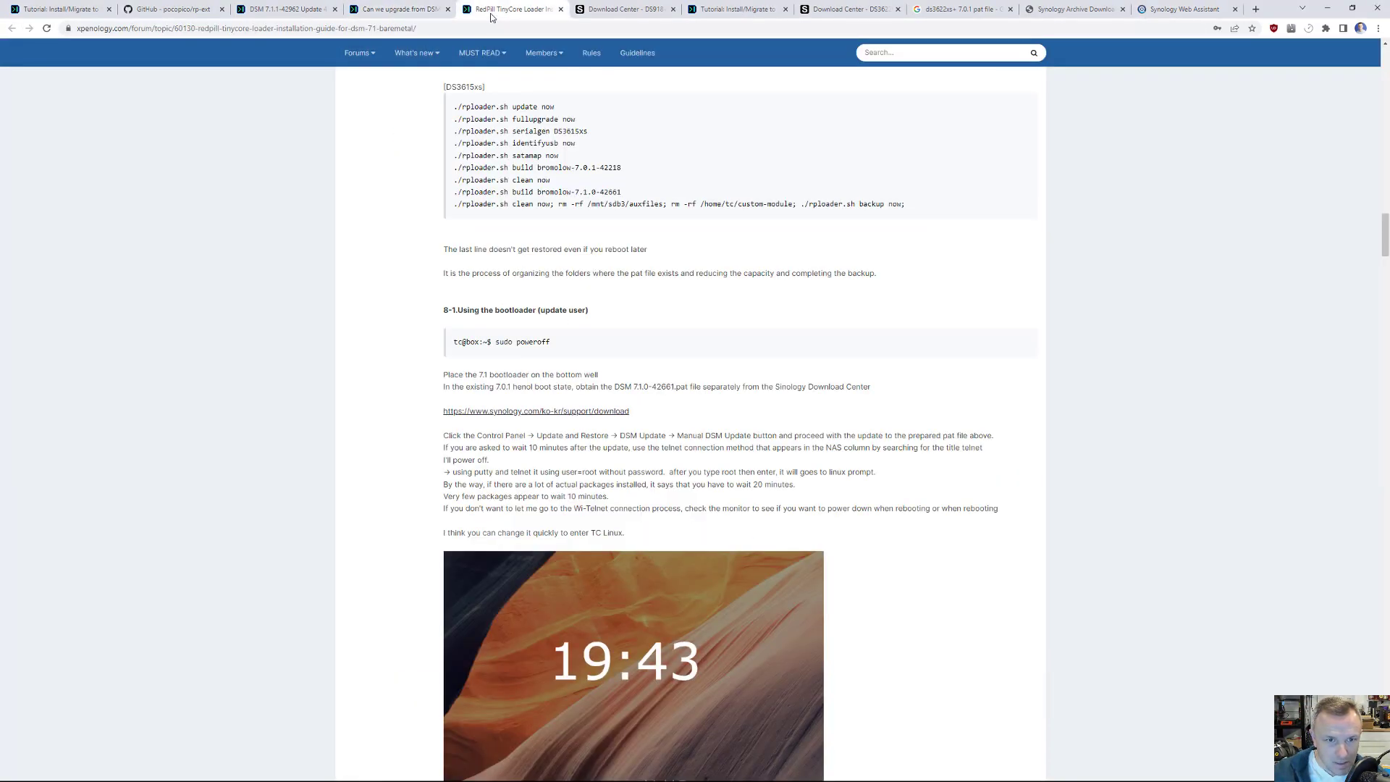
left_click(735, 9)
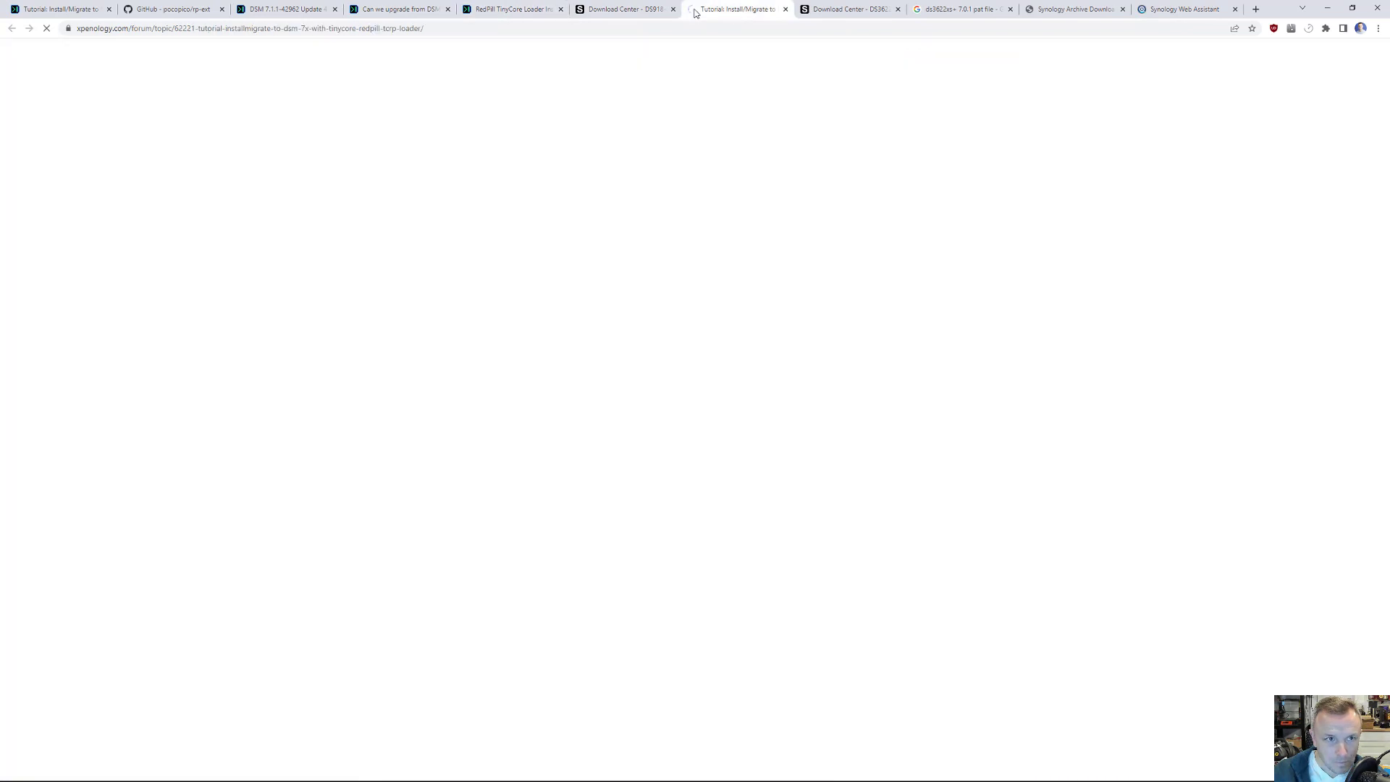
left_click(284, 8)
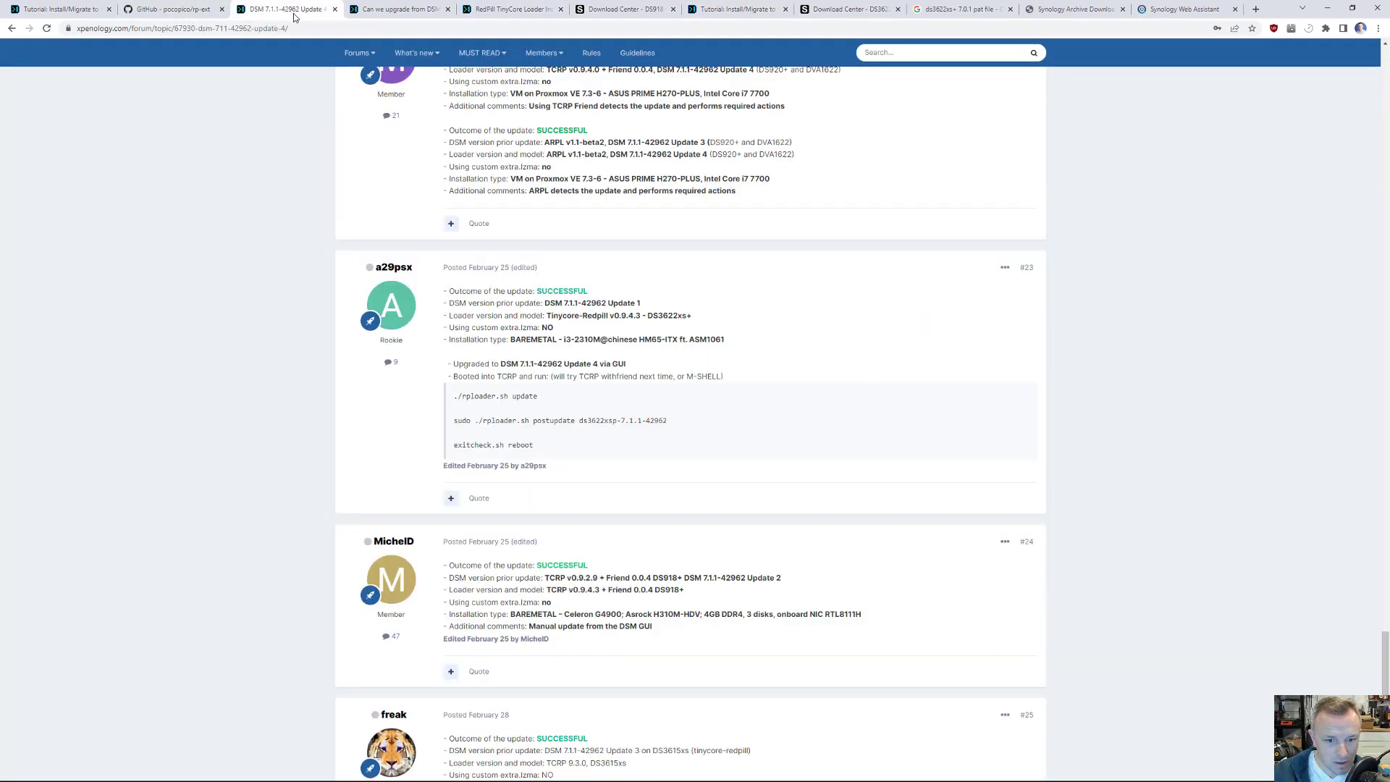
mouse_move(497, 375)
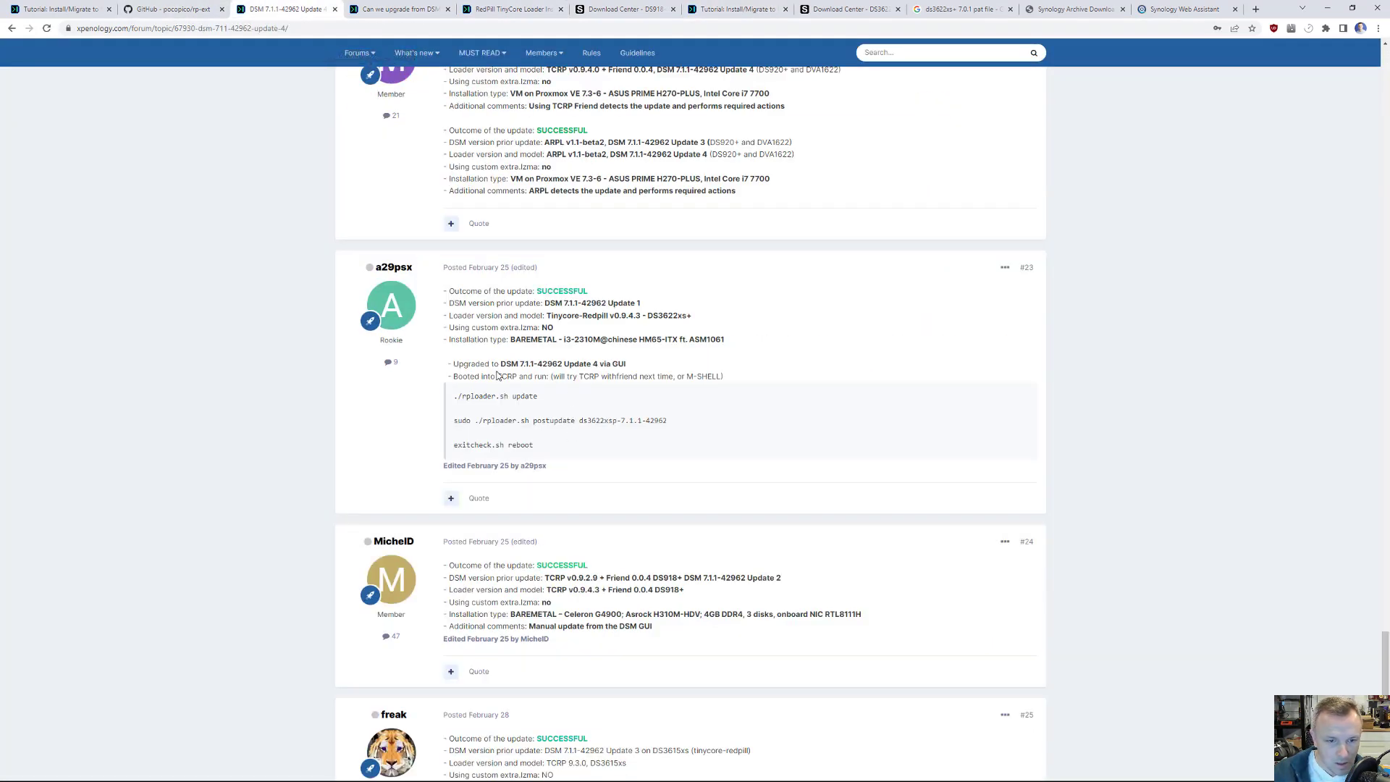
mouse_move(493, 431)
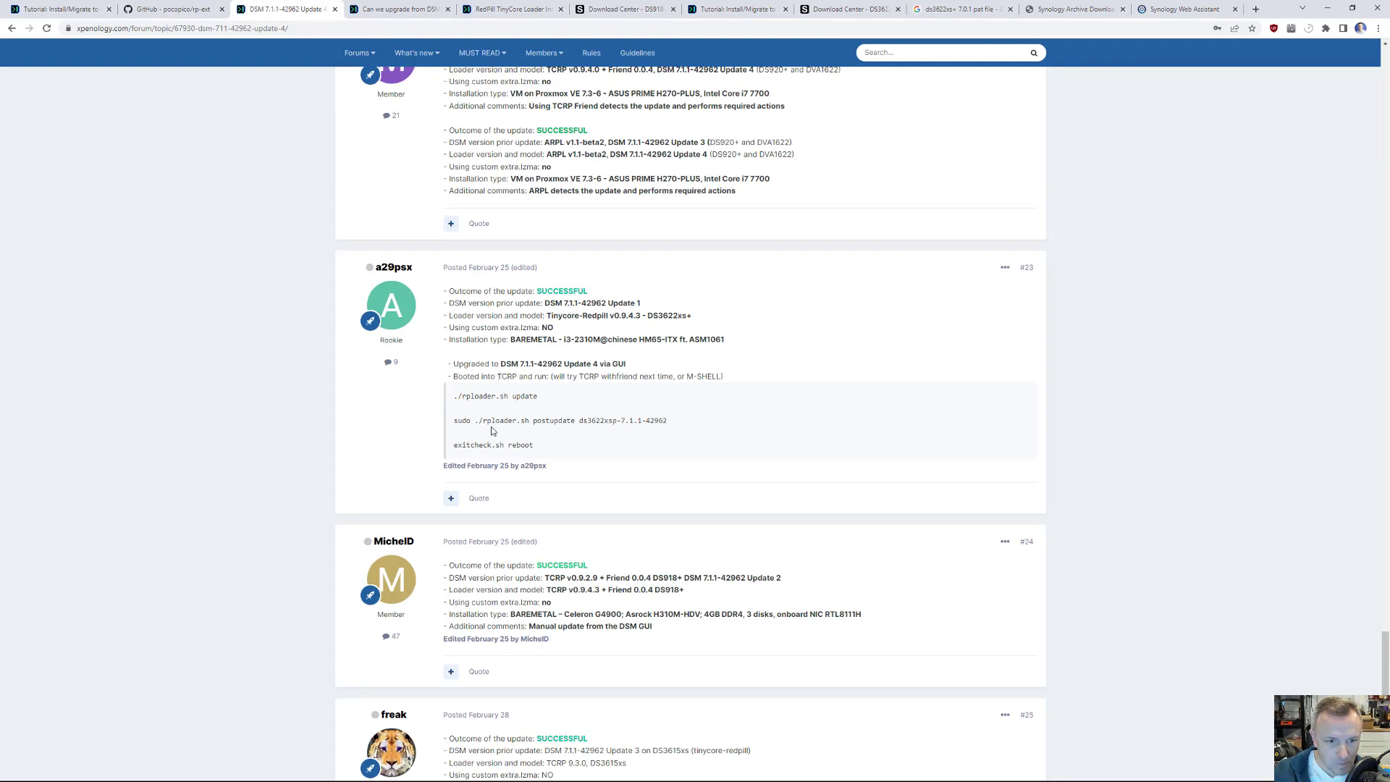
mouse_move(538, 433)
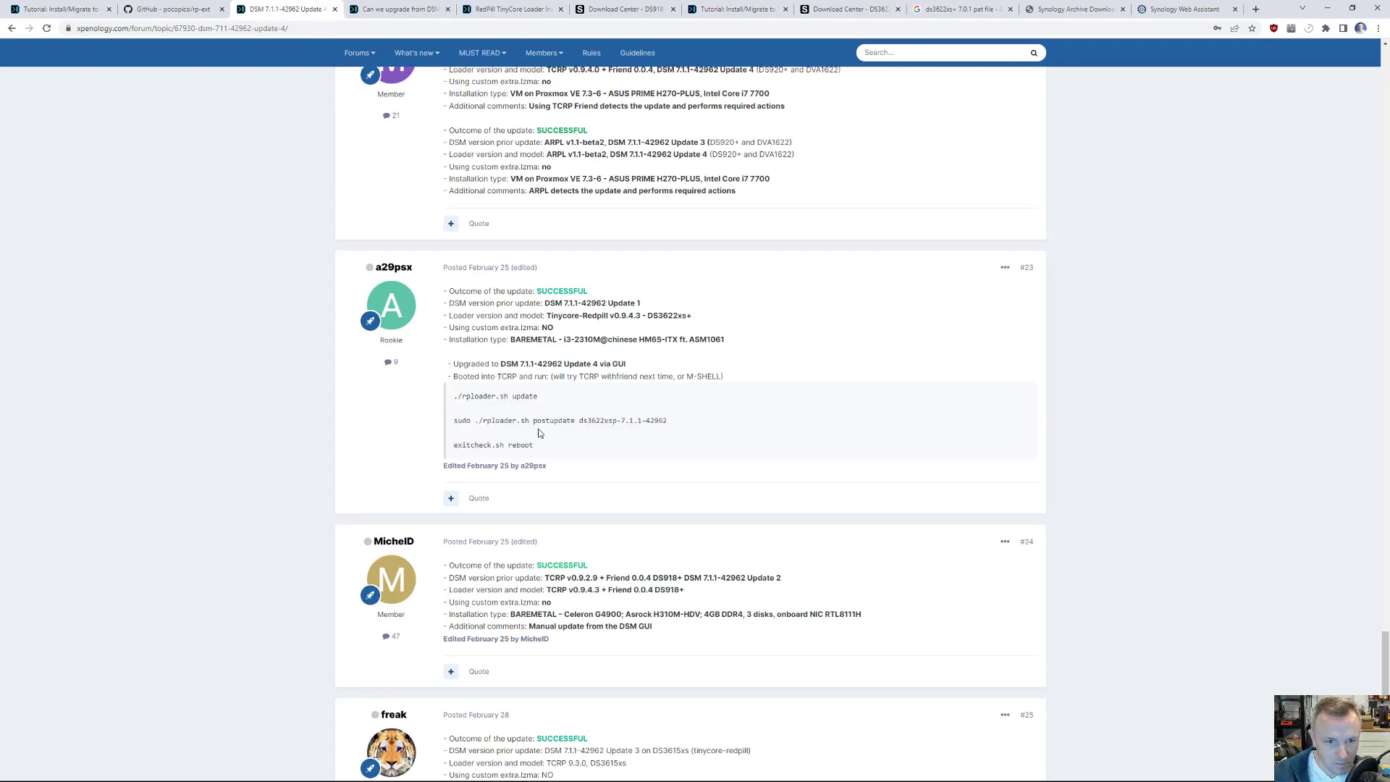
mouse_move(487, 392)
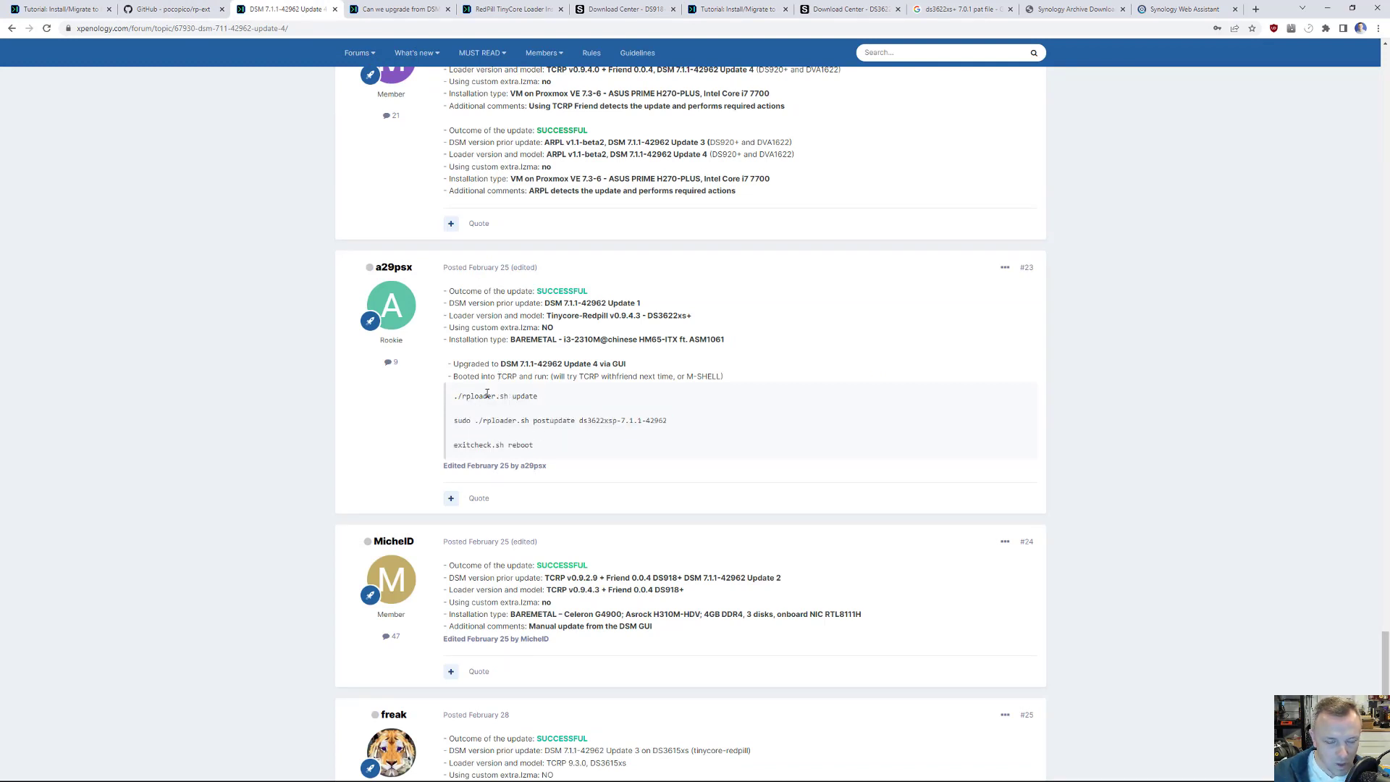
mouse_move(497, 443)
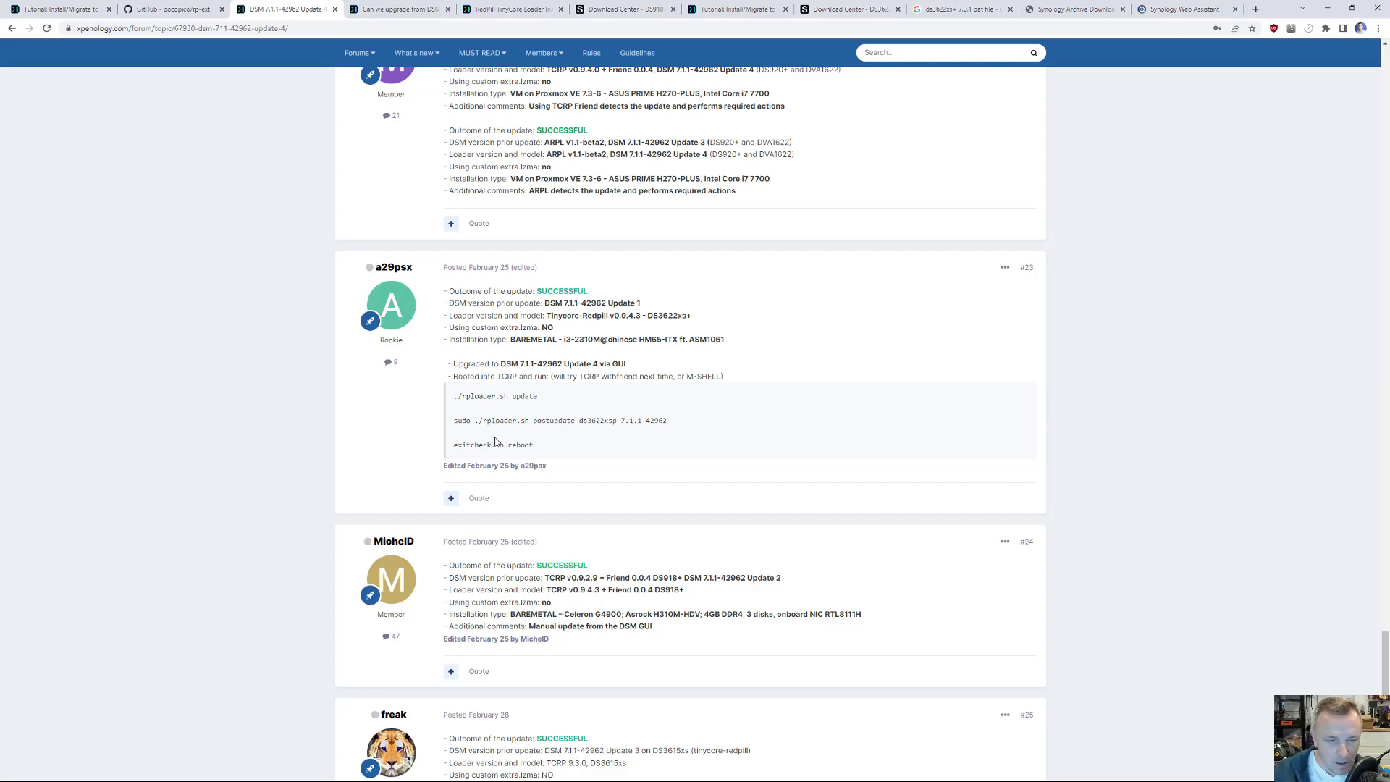
mouse_move(490, 397)
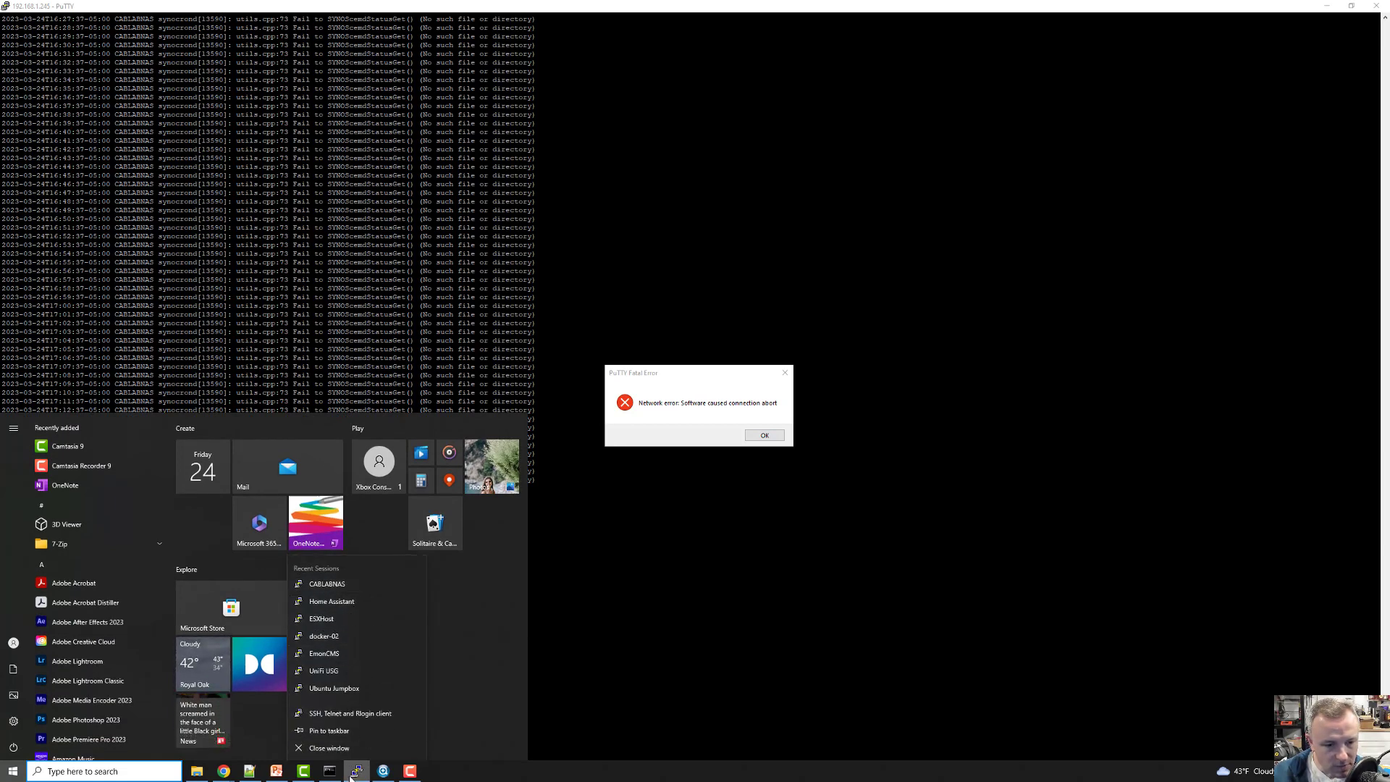
mouse_move(315, 522)
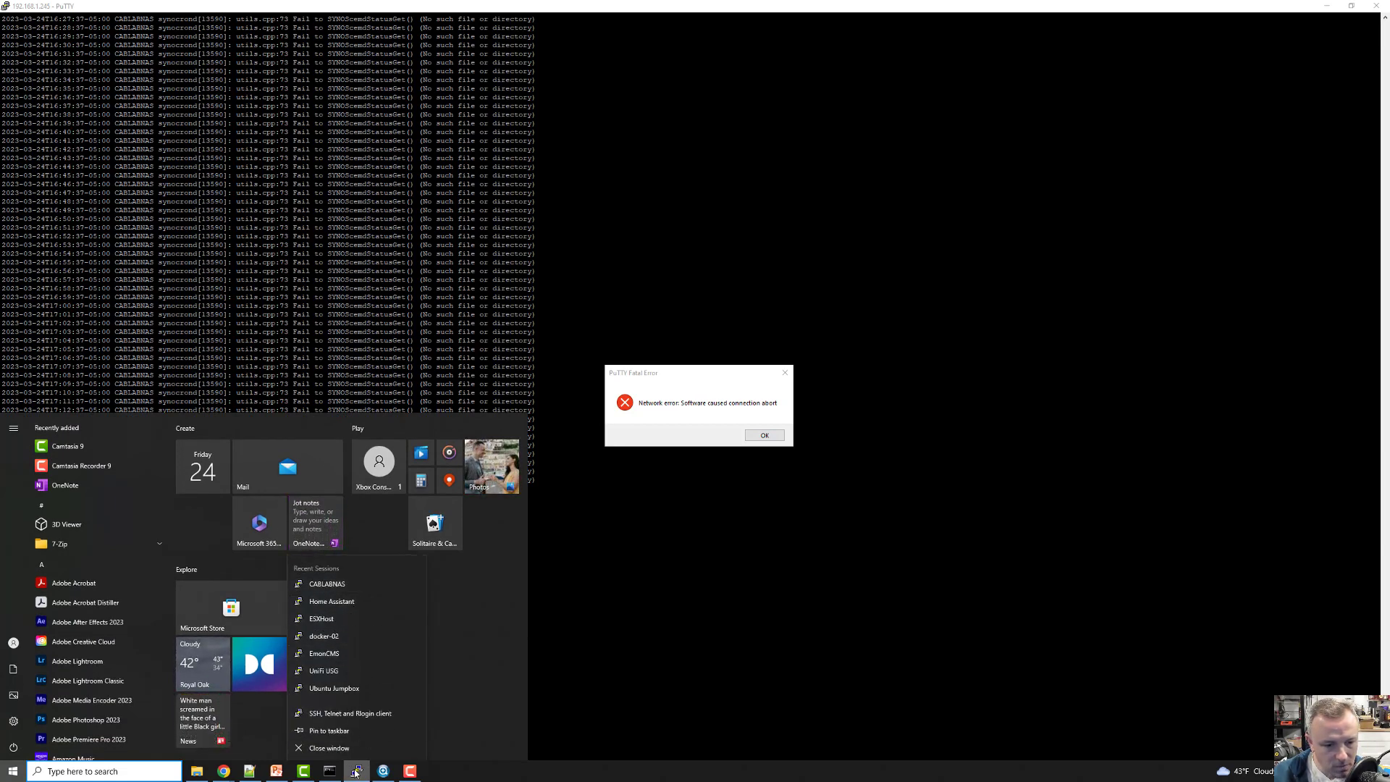
Start a PuTTY SSH connection to 192.168.1.245.
left_click(762, 436)
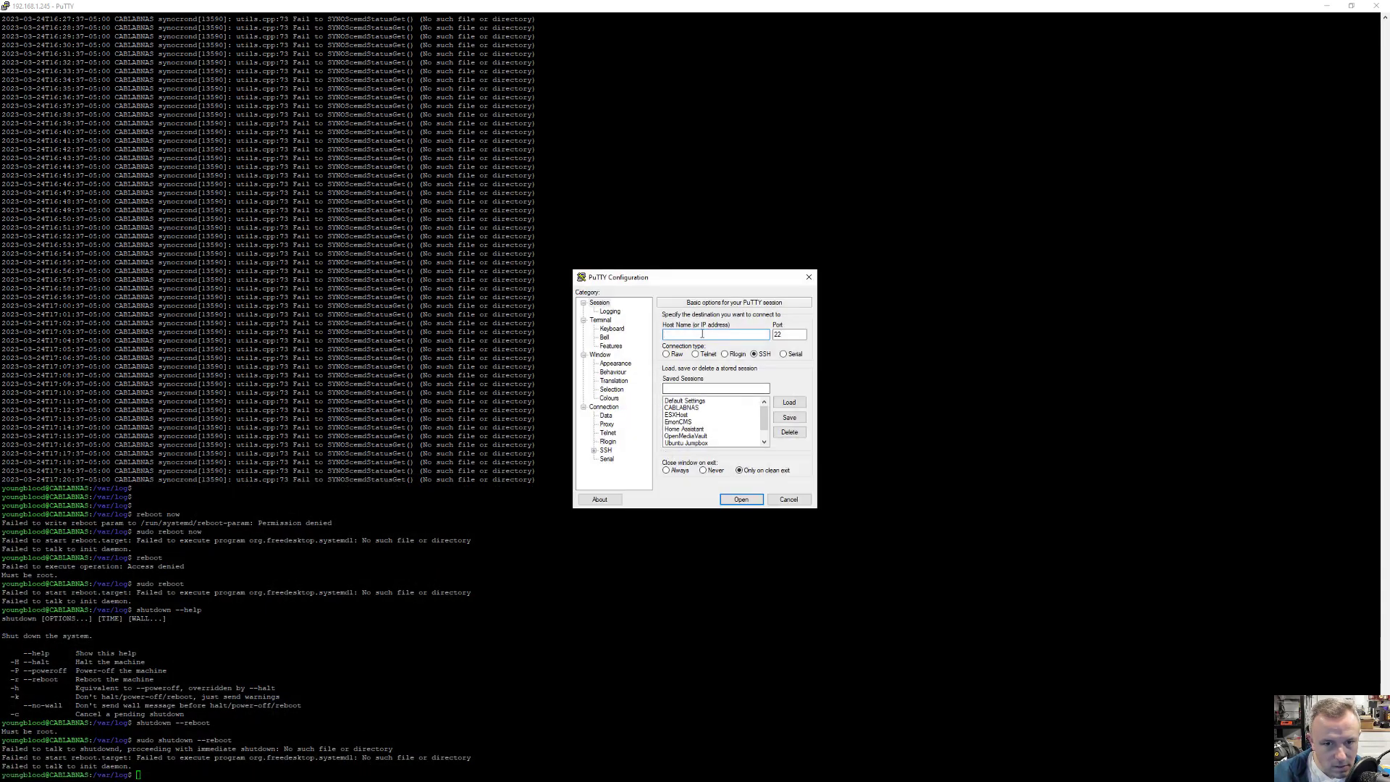
type("192.168")
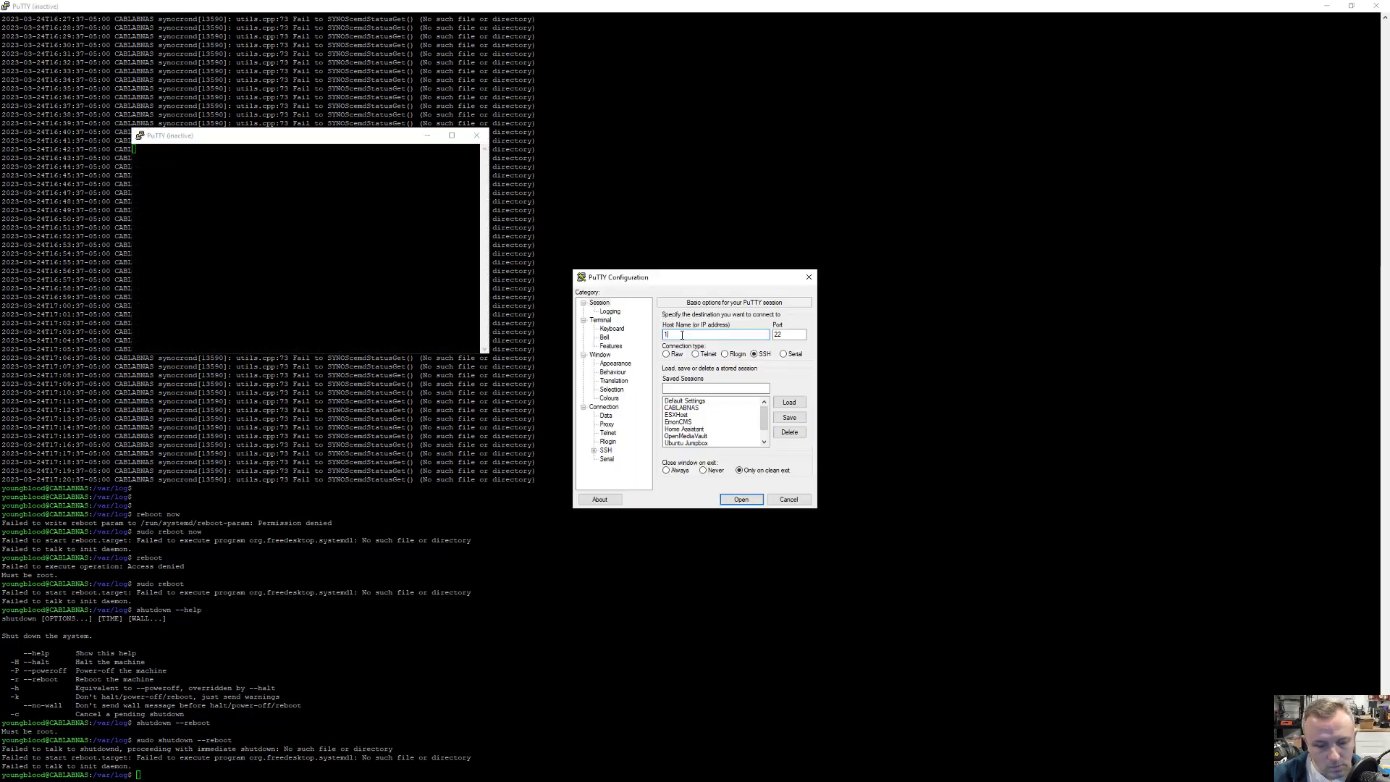
type("192.168.1.2")
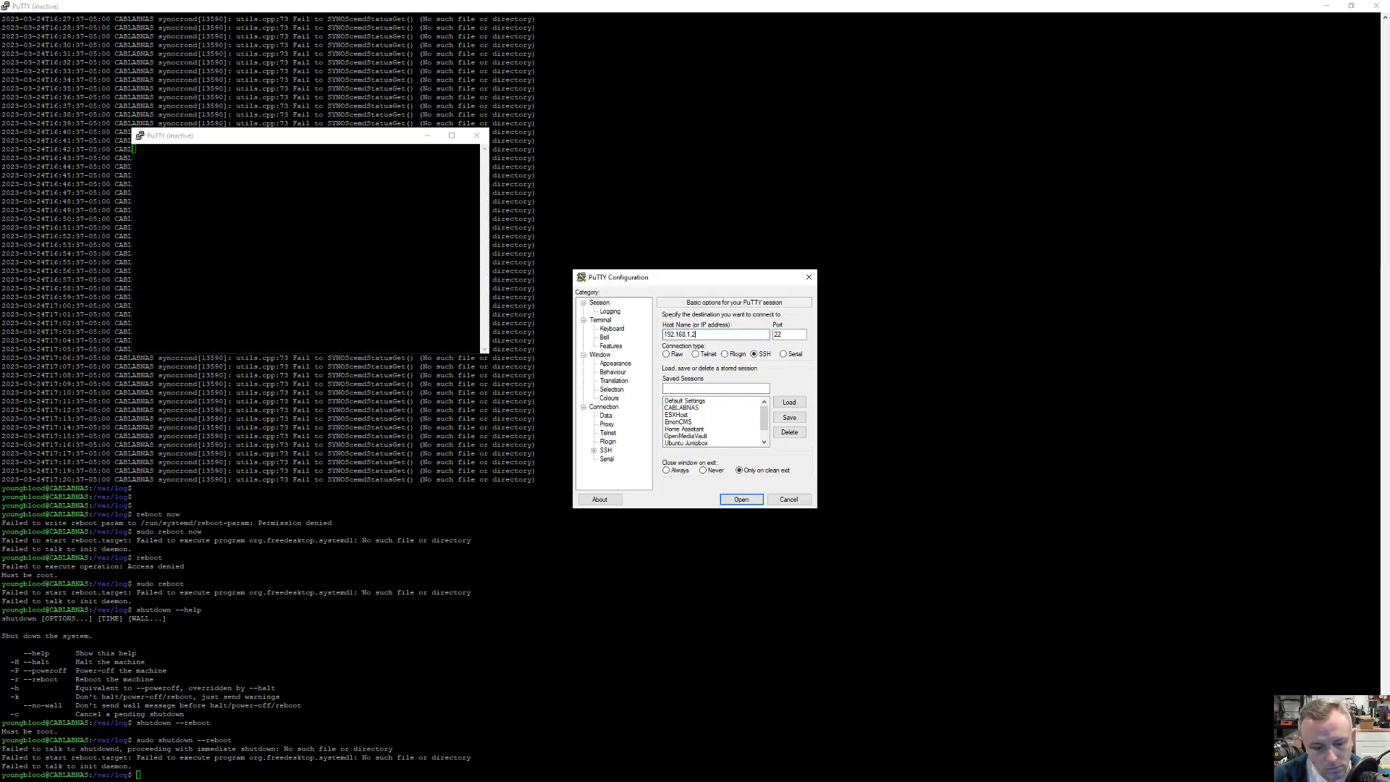
left_click(741, 498)
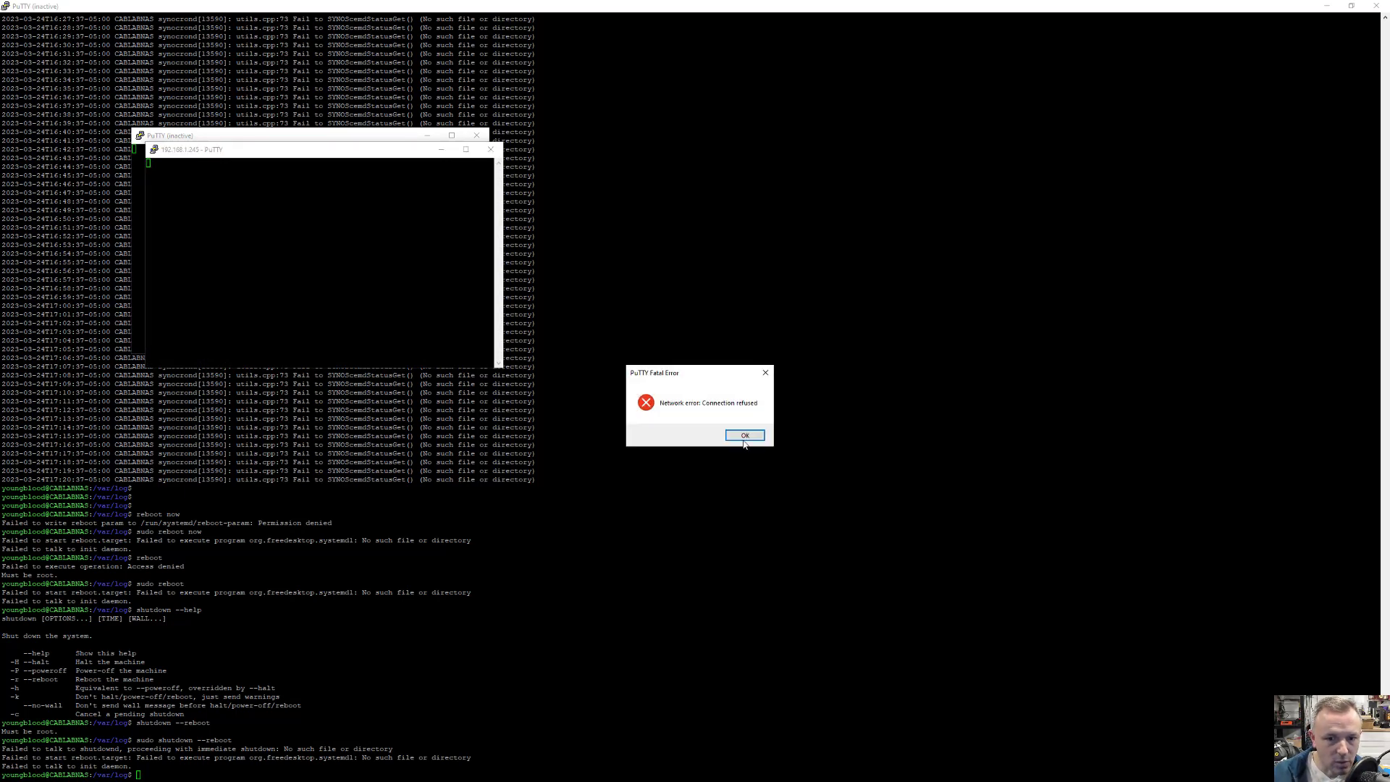
Dismiss the 'Connection refused' error, close PuTTY and return to Chrome.
left_click(745, 435)
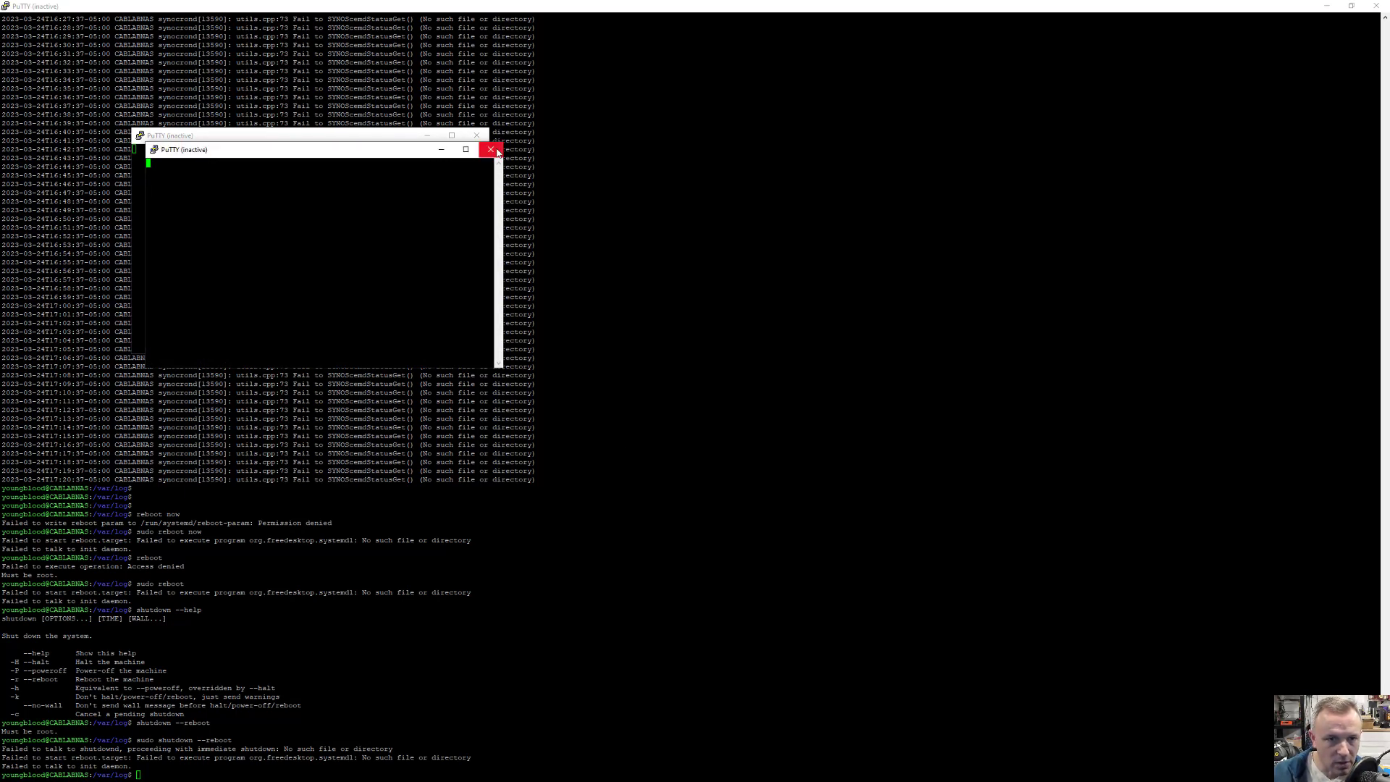
left_click(492, 150)
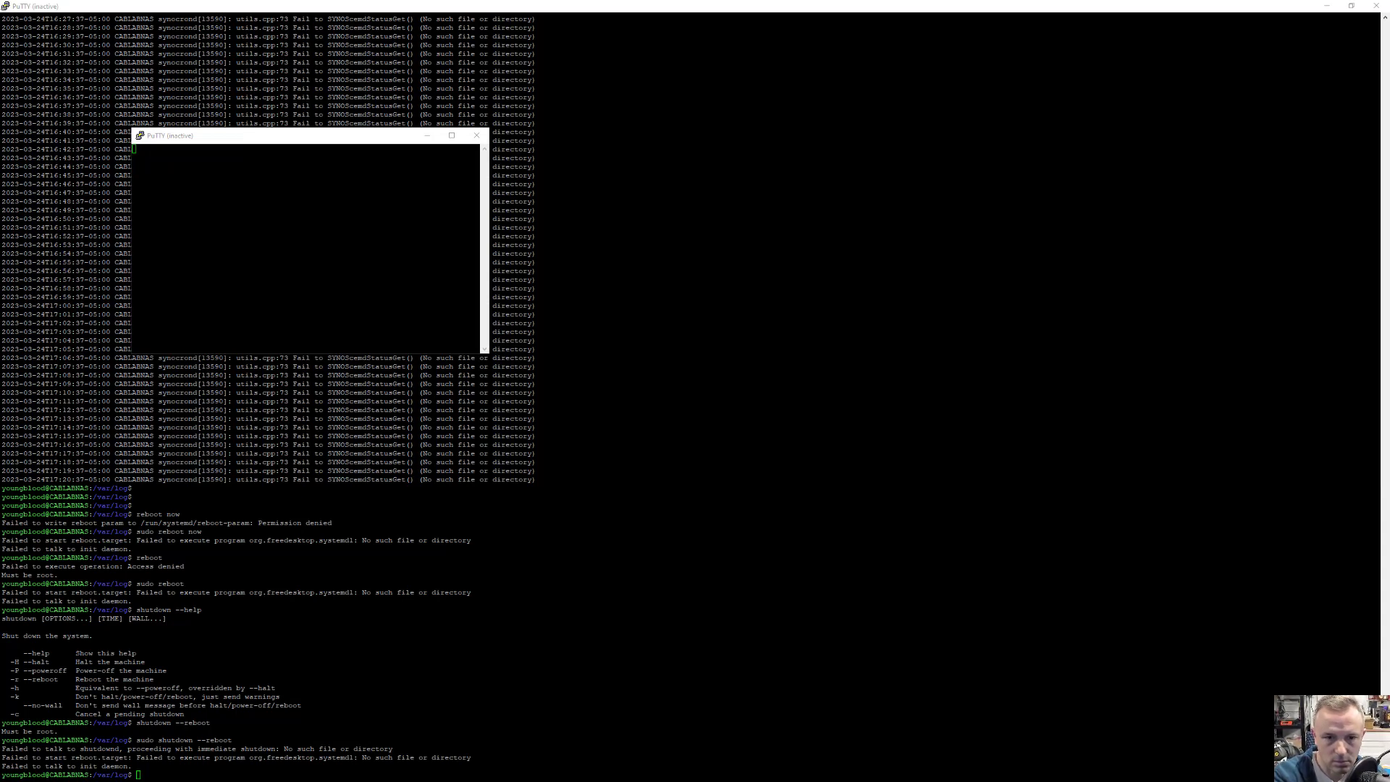
key("alt+tab")
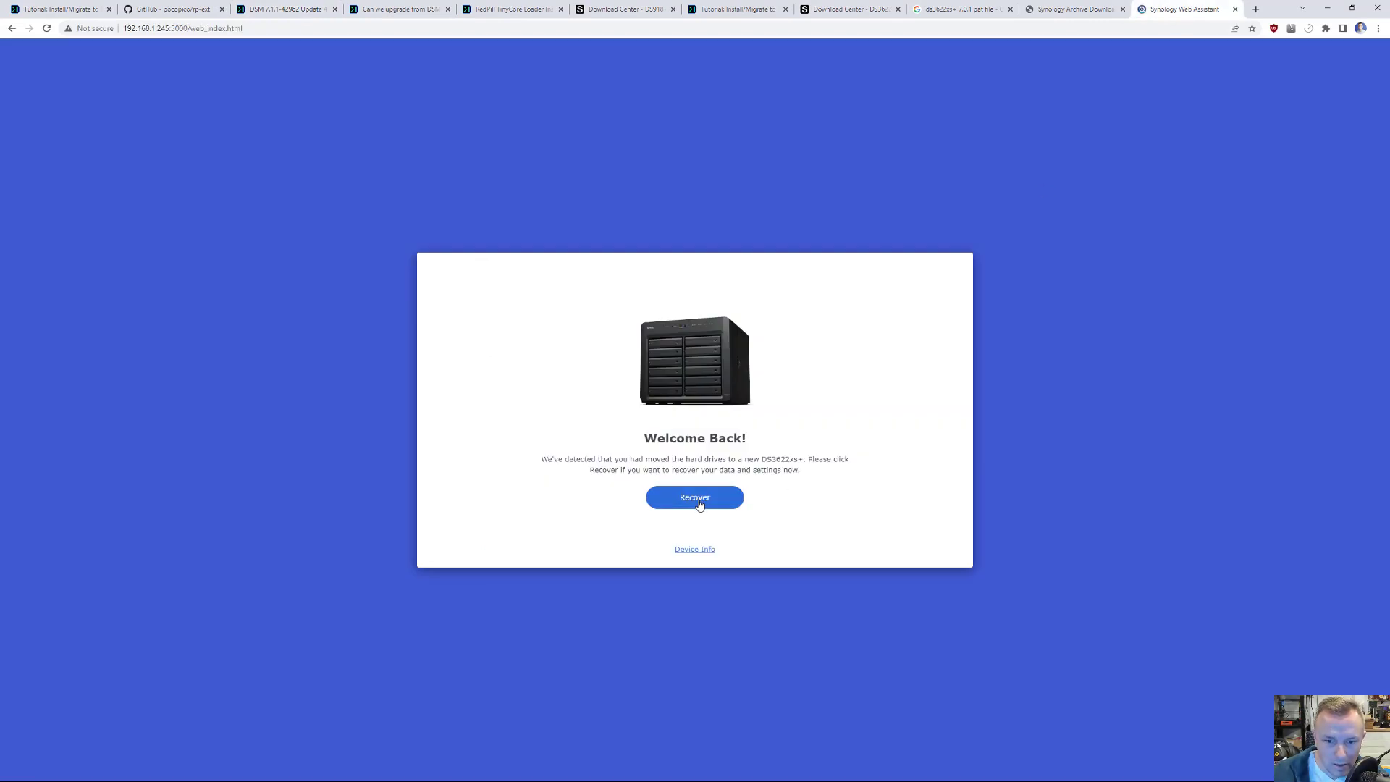
Recover the DS3622xs+ drives to start the restart, then return to the Update 4 thread.
left_click(694, 496)
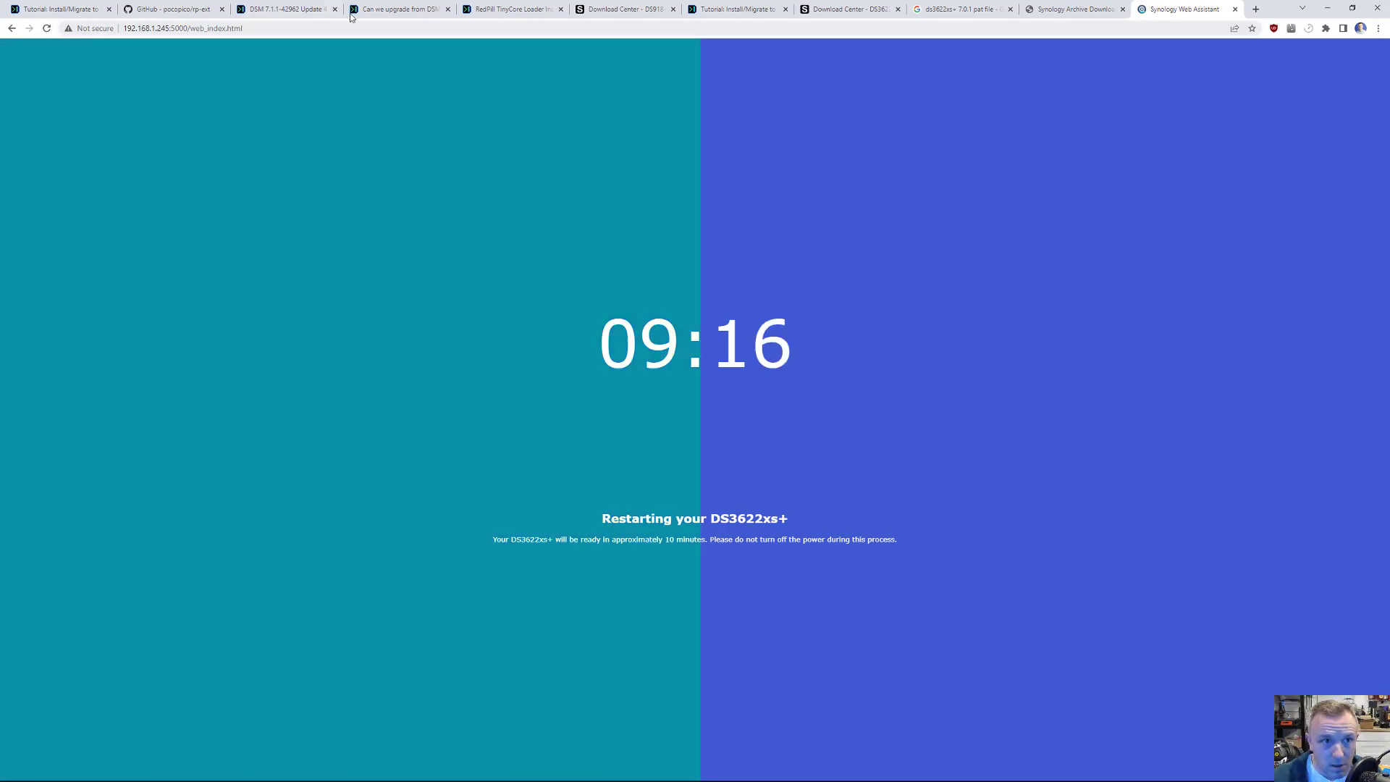
left_click(283, 9)
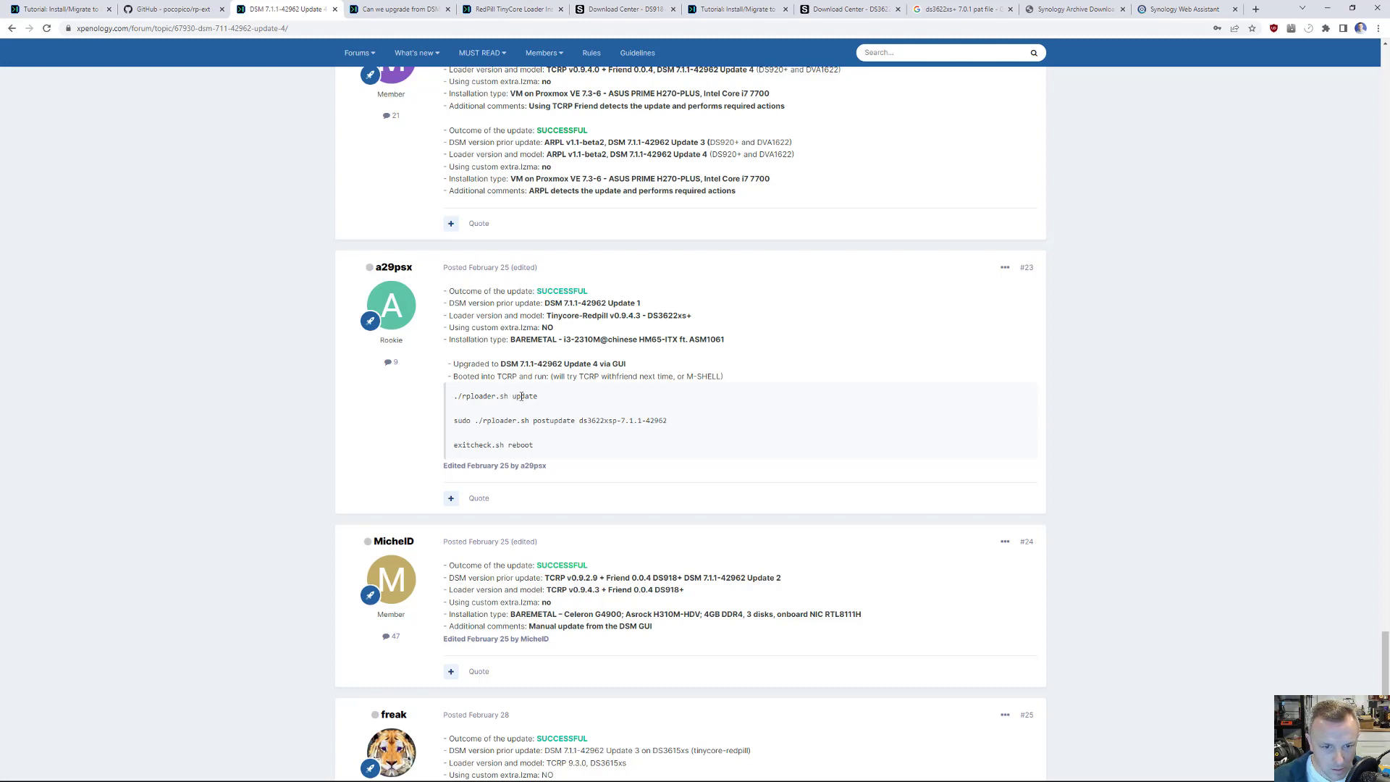
mouse_move(553, 420)
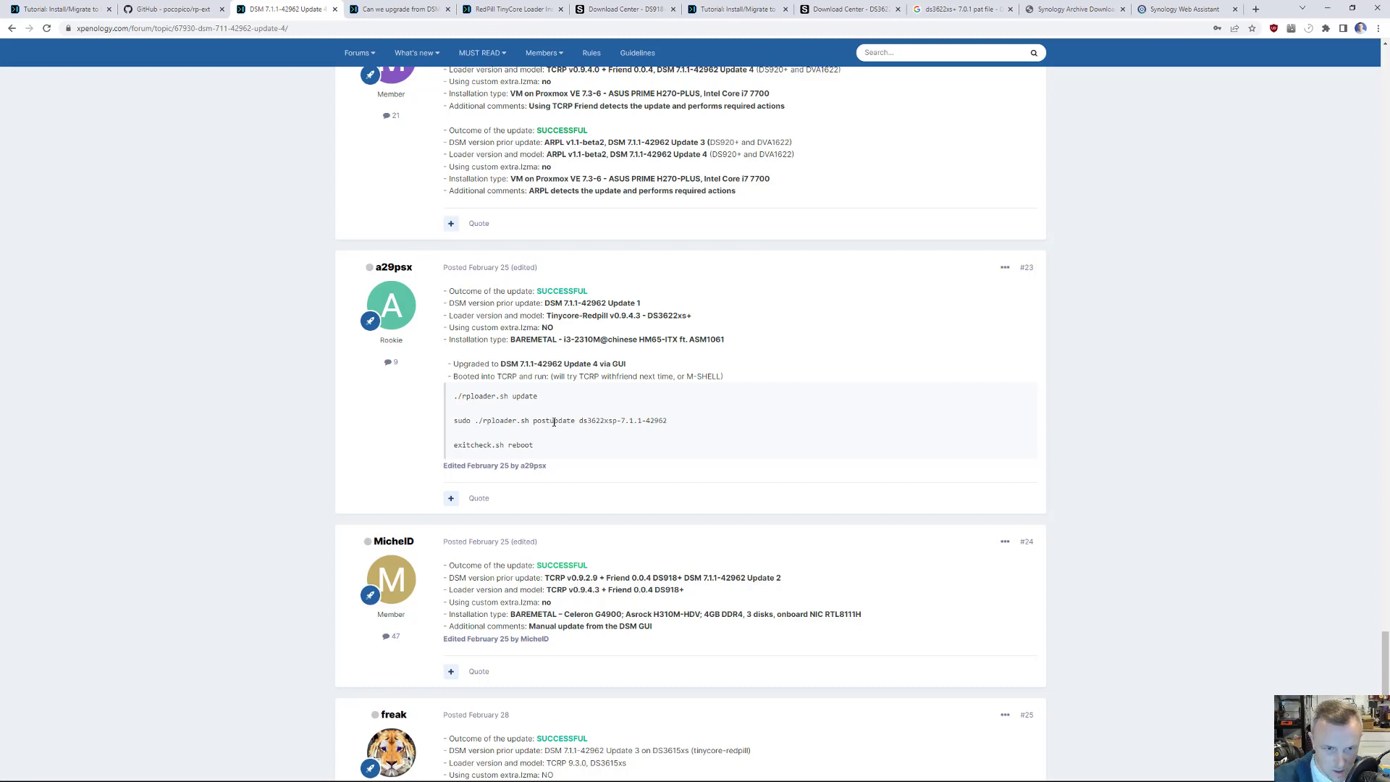
mouse_move(527, 691)
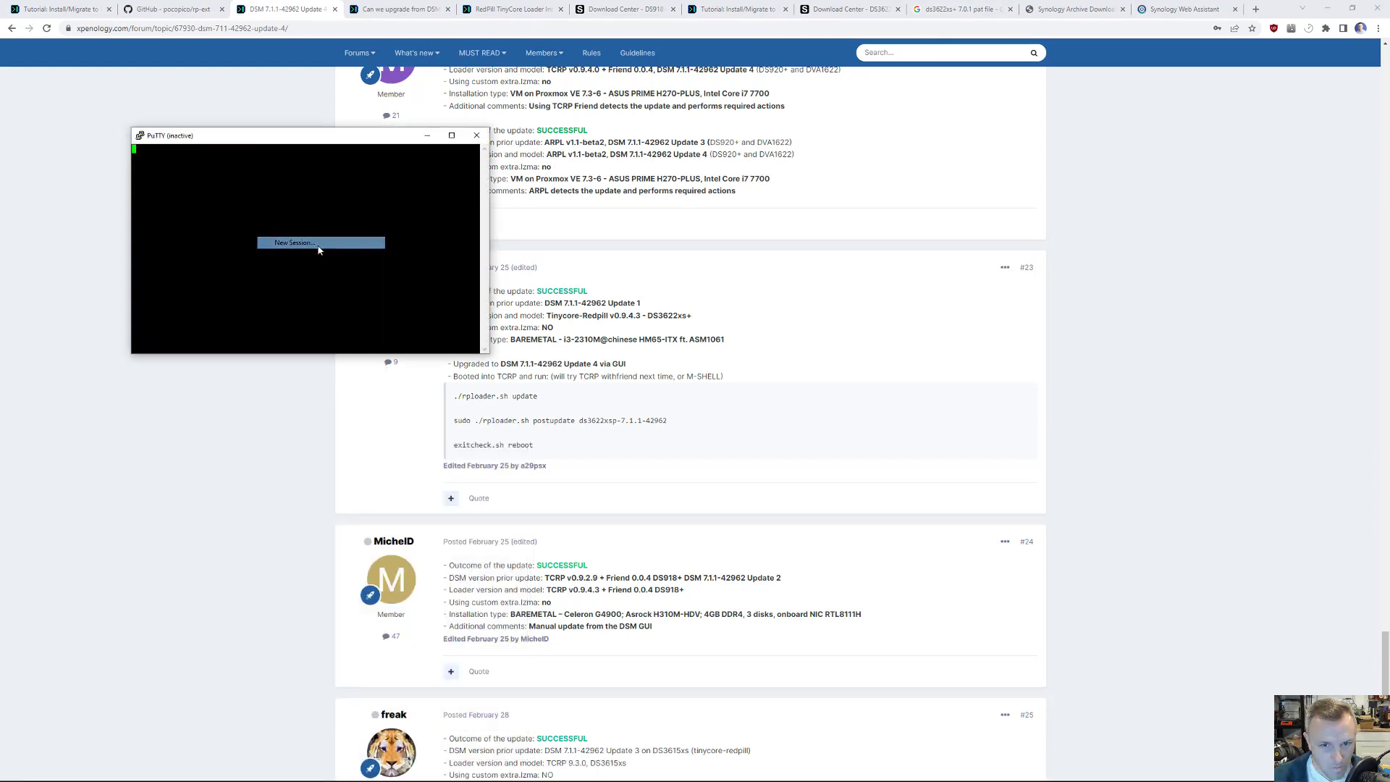
Launch a new PuTTY session to 192.168.1.245, which times out.
left_click(293, 242)
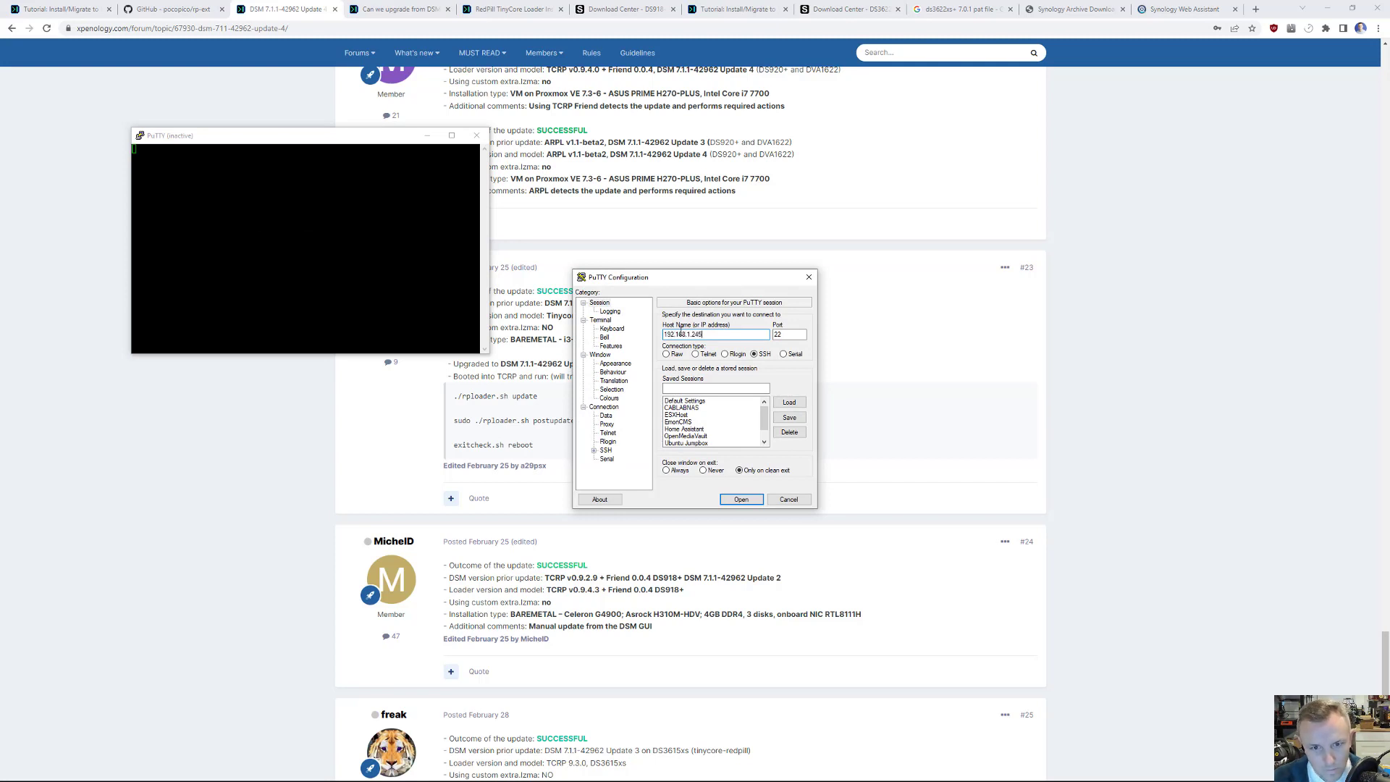
left_click(742, 498)
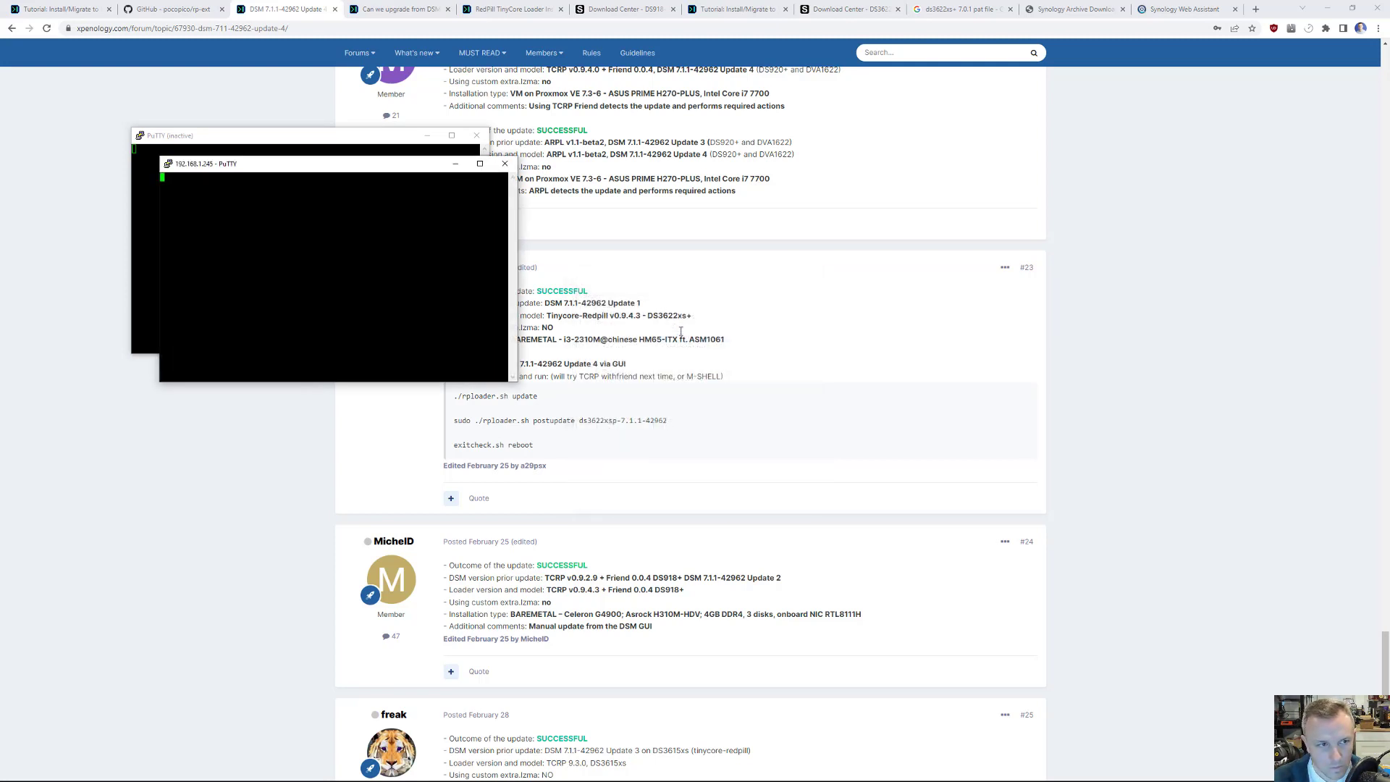
mouse_move(626, 417)
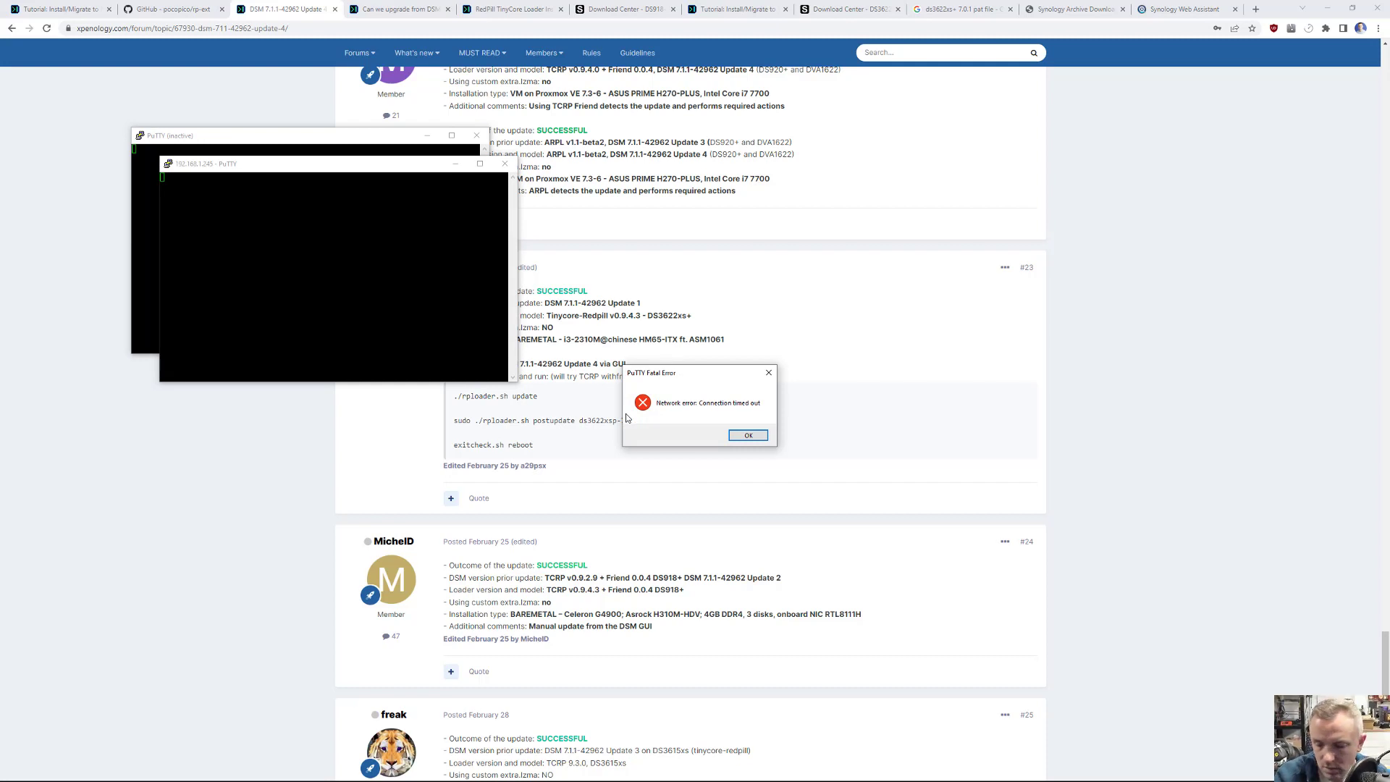
mouse_move(679, 442)
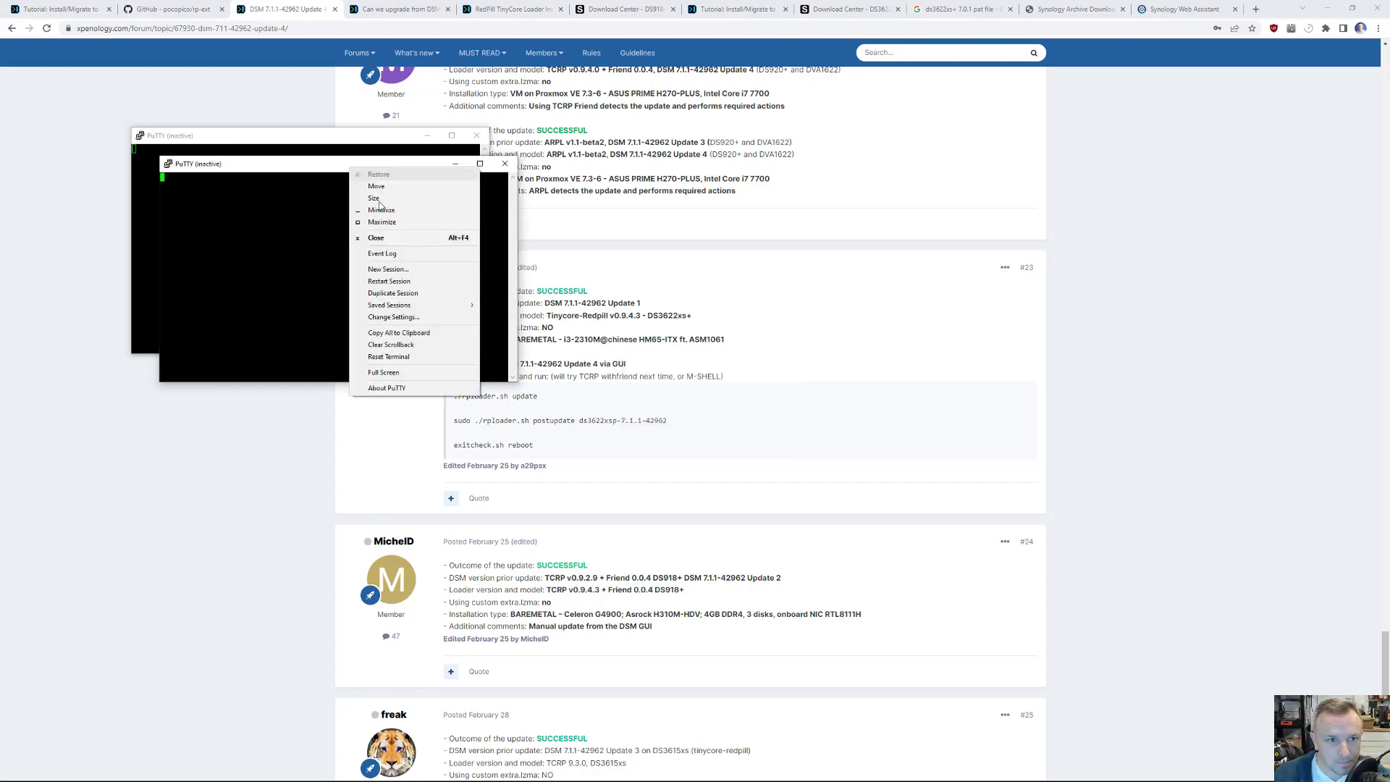
Restart the SSH session, run rploader postupdate for 7.1.1-42962-4, reboot, and dismiss the disconnect error.
left_click(388, 281)
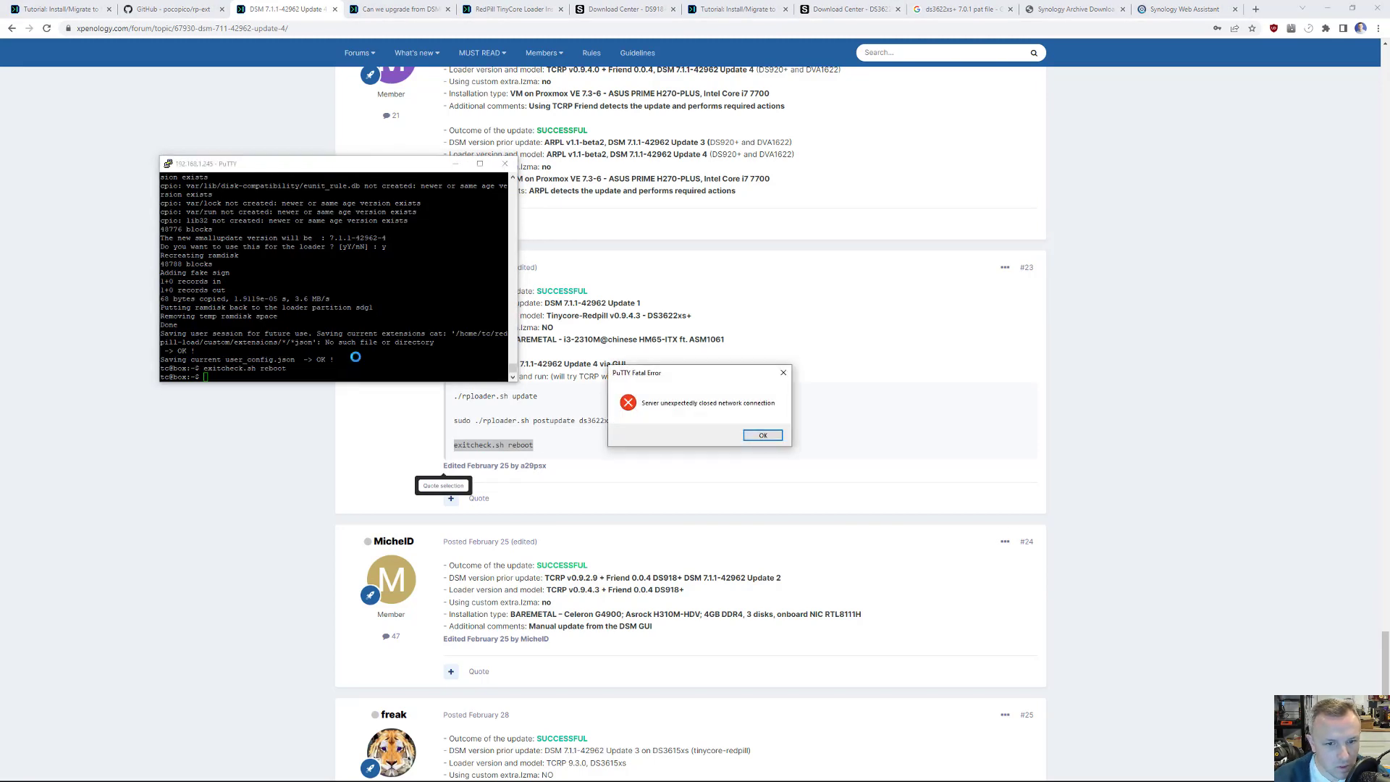
left_click(762, 434)
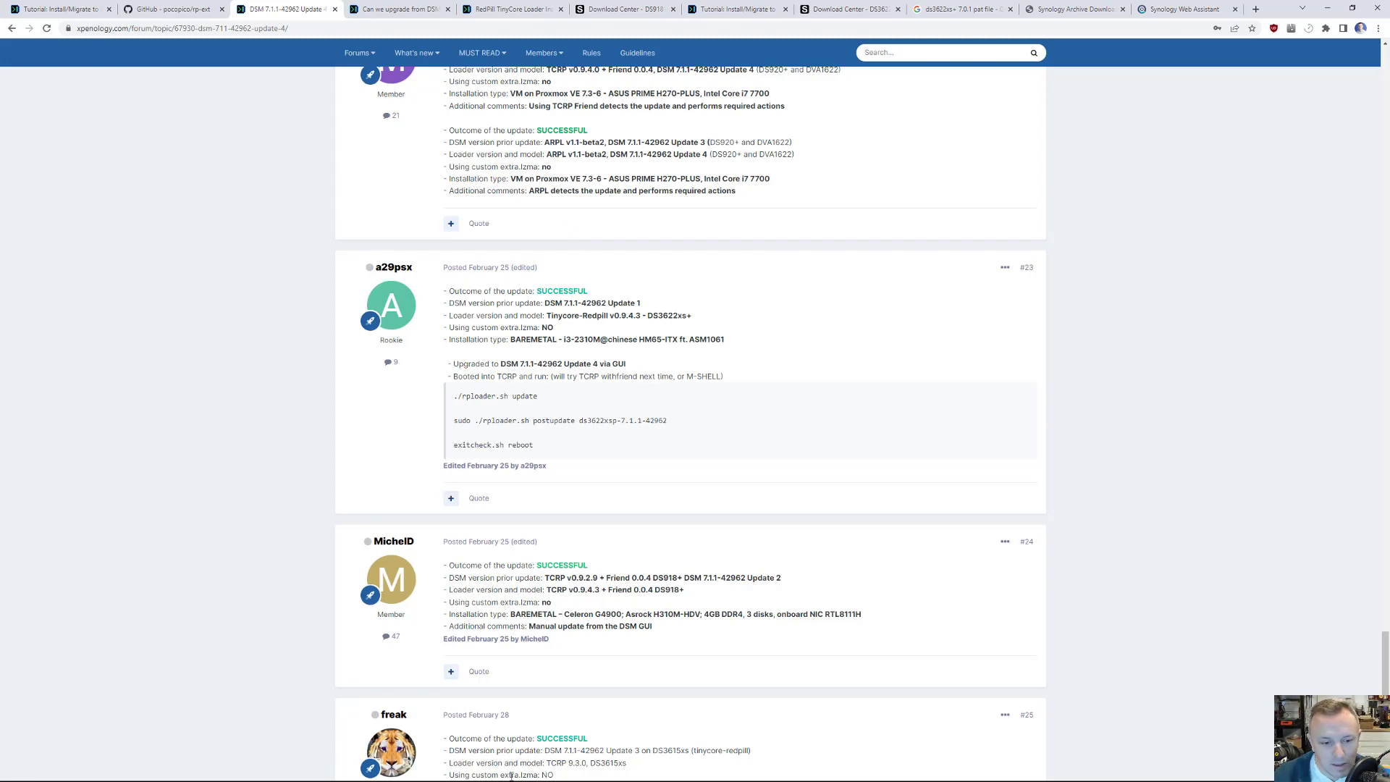
mouse_move(649, 234)
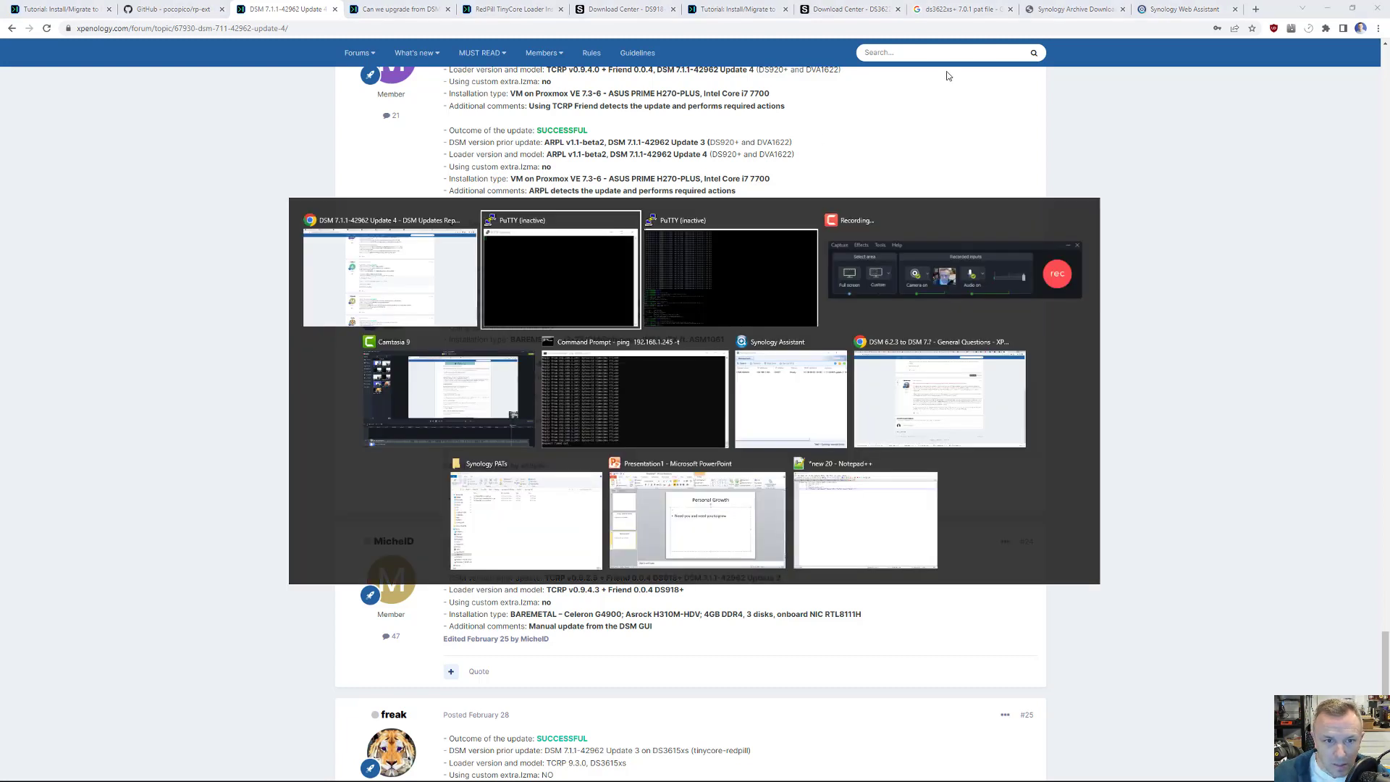
Watch pings to 192.168.1.245 time out, then reload the NAS page on port 5000.
left_click(634, 395)
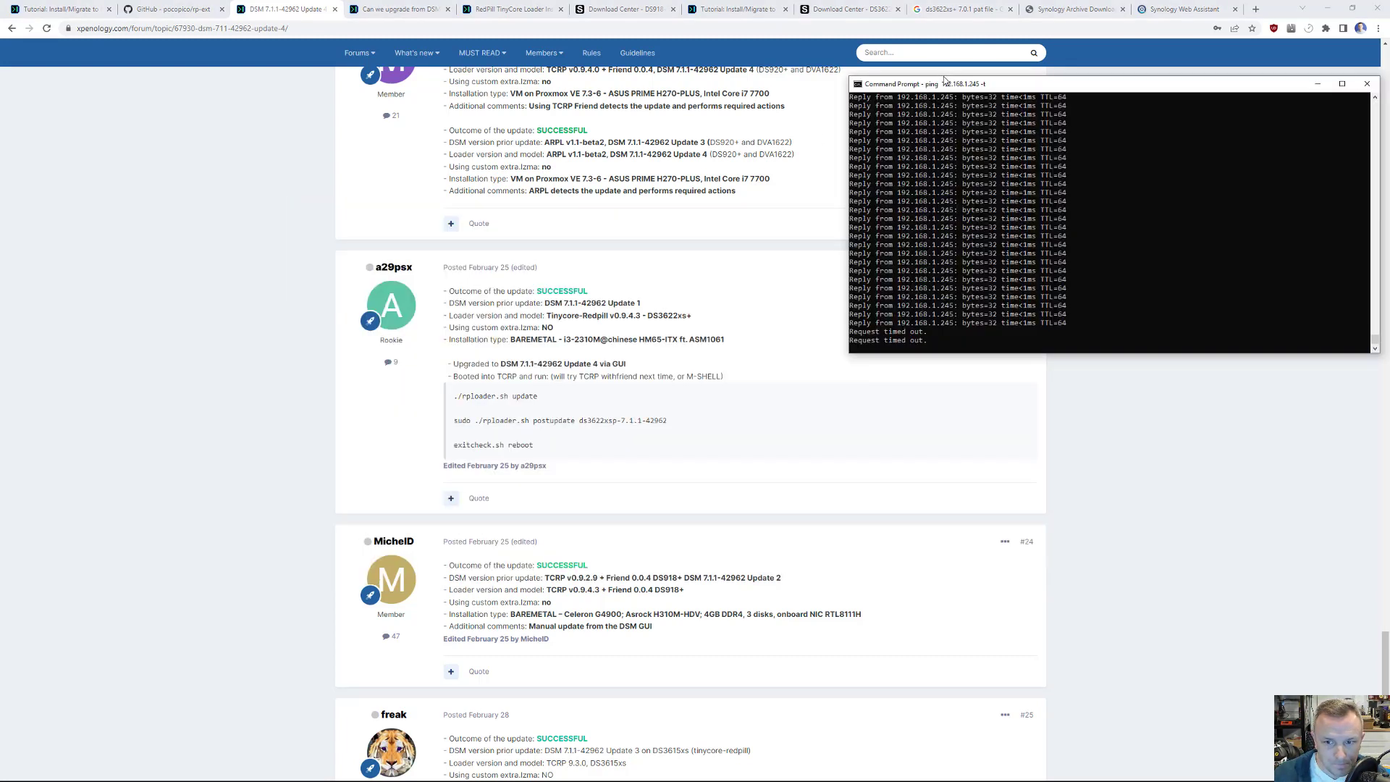
mouse_move(906, 335)
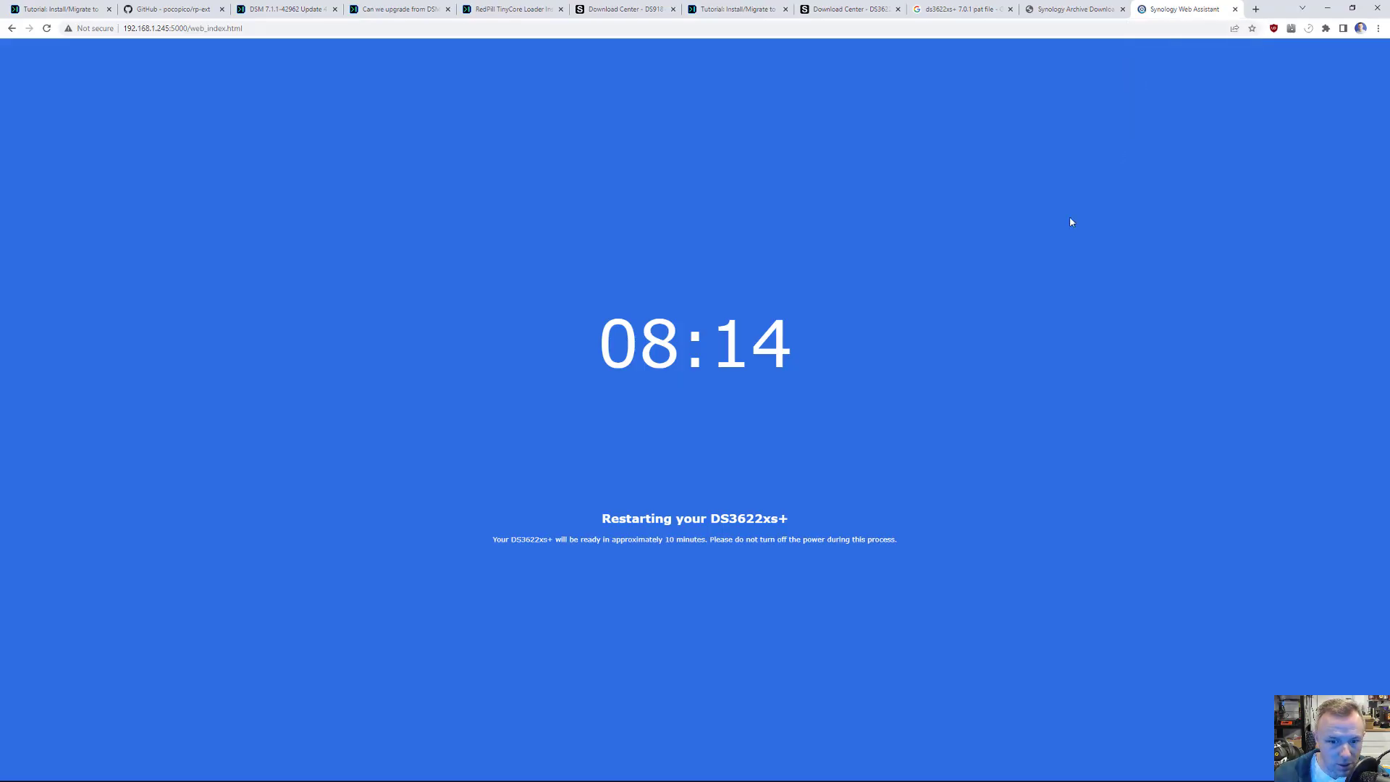
mouse_move(960, 303)
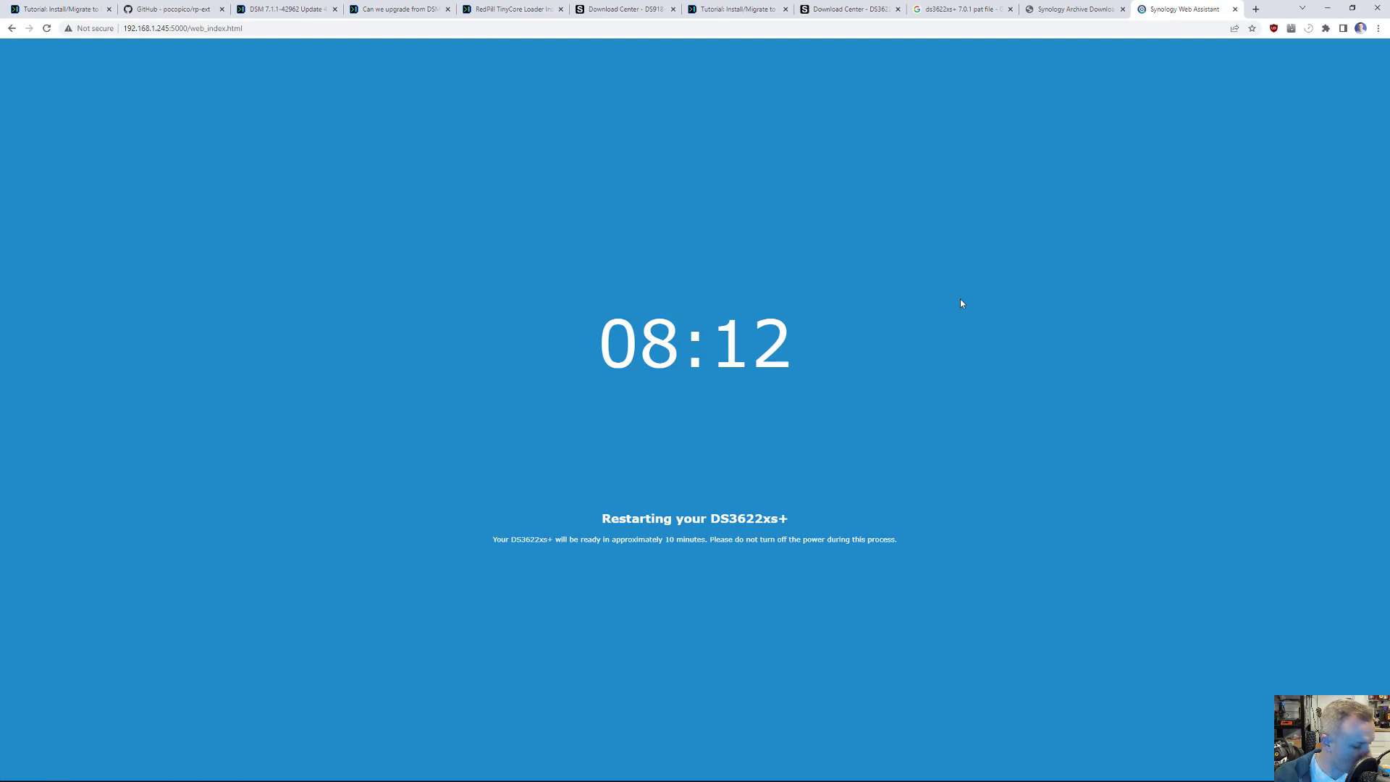
mouse_move(456, 44)
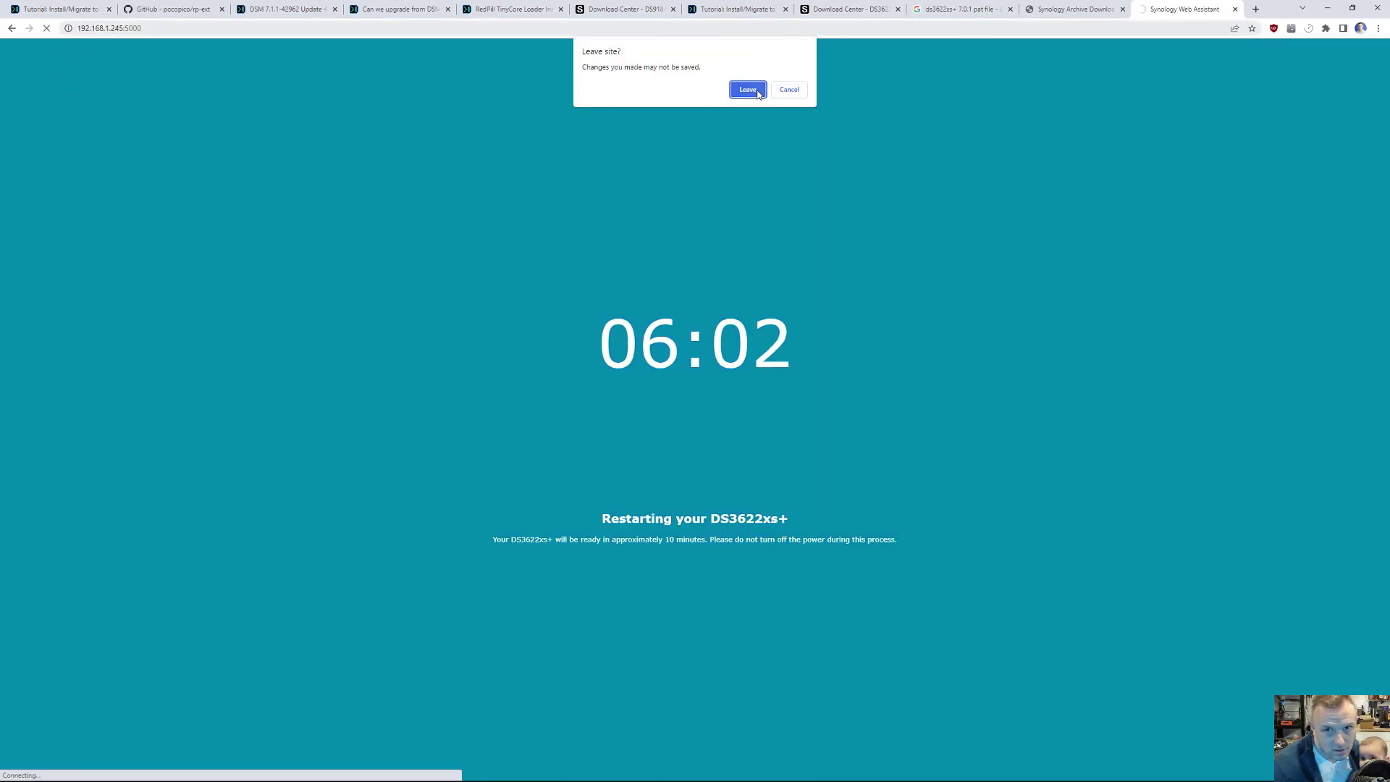
Leave the countdown page and reload the NAS web address at port 5000.
left_click(746, 88)
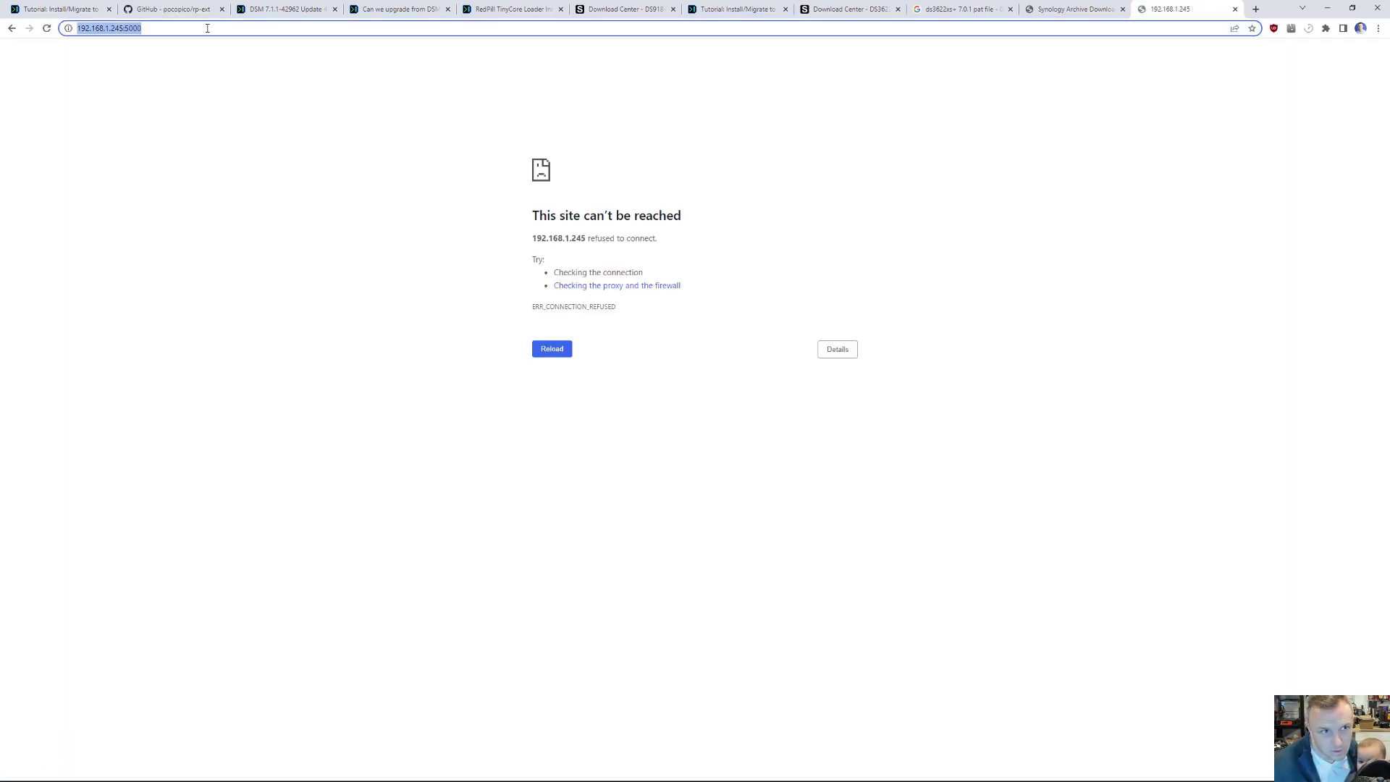
key("Return")
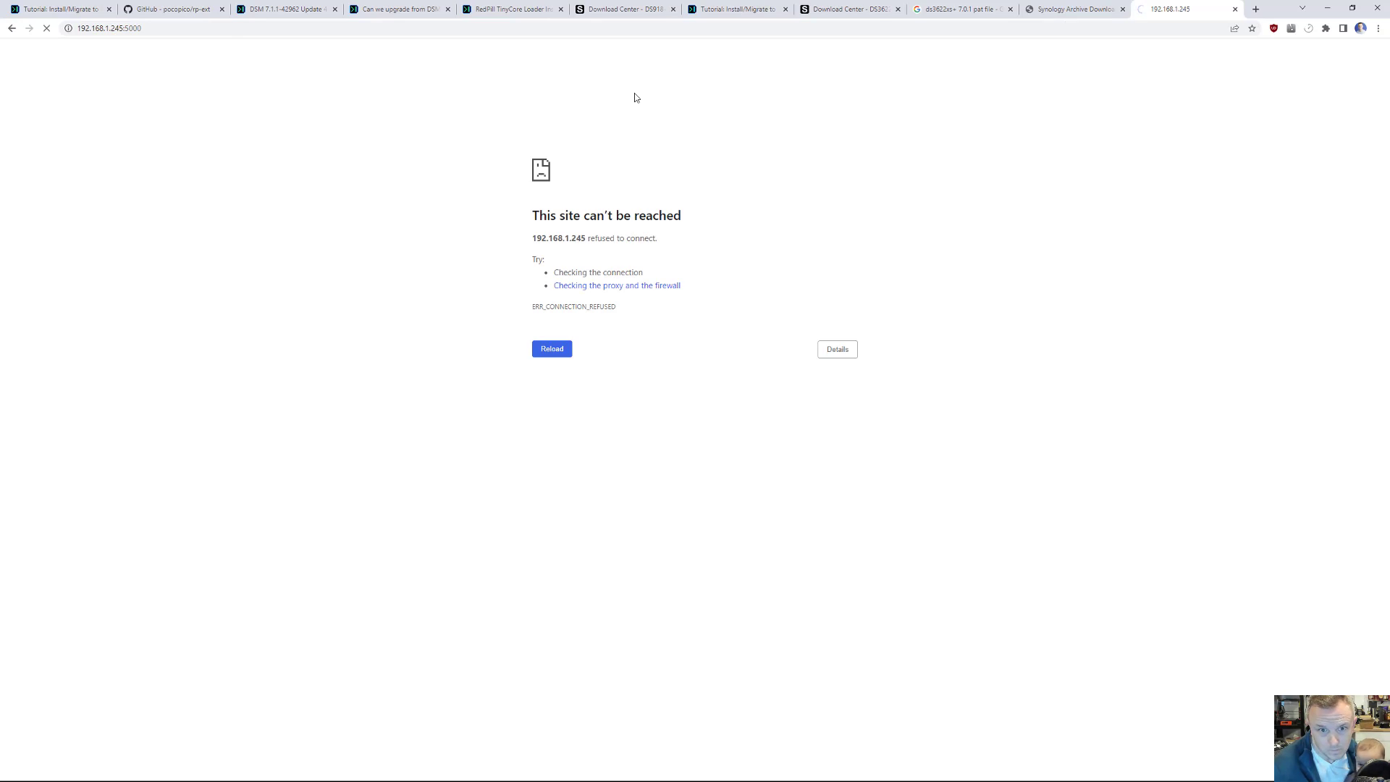
mouse_move(811, 254)
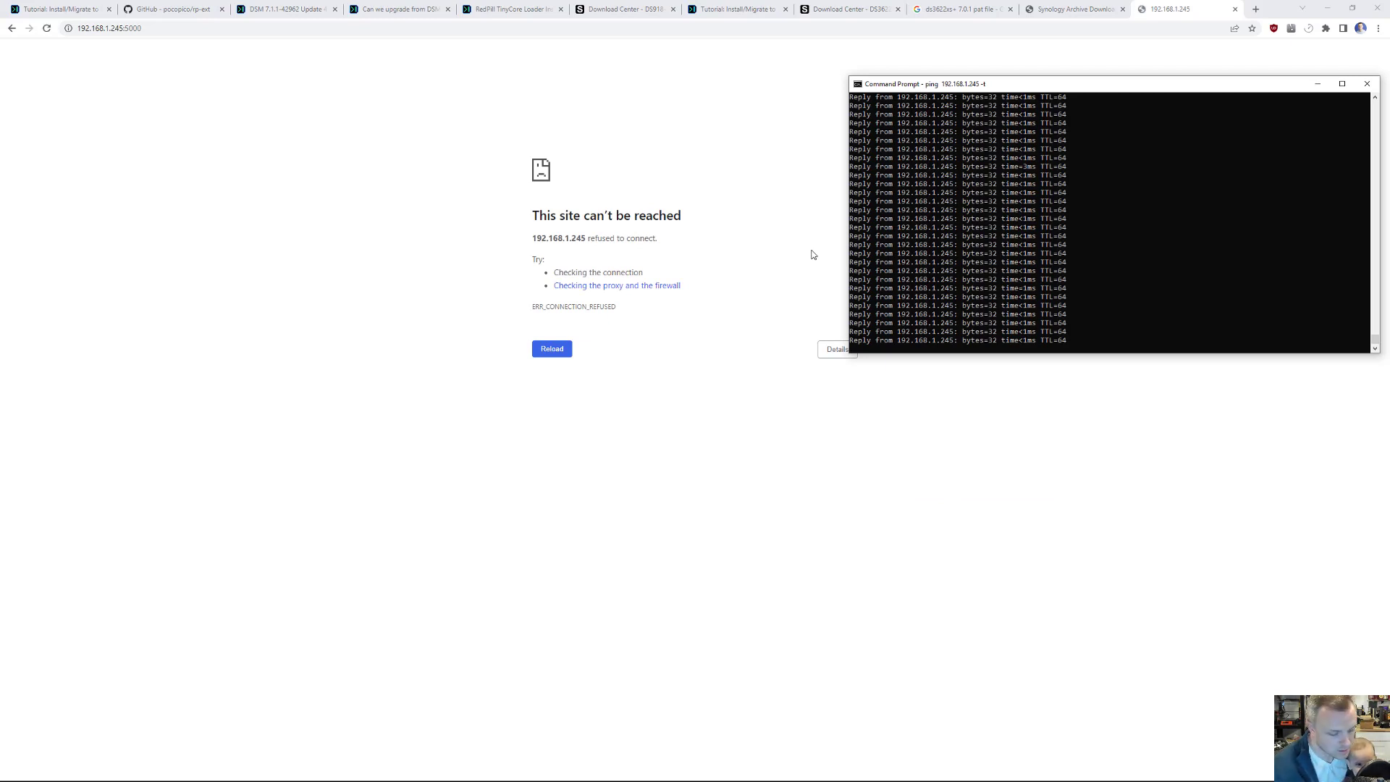
mouse_move(283, 182)
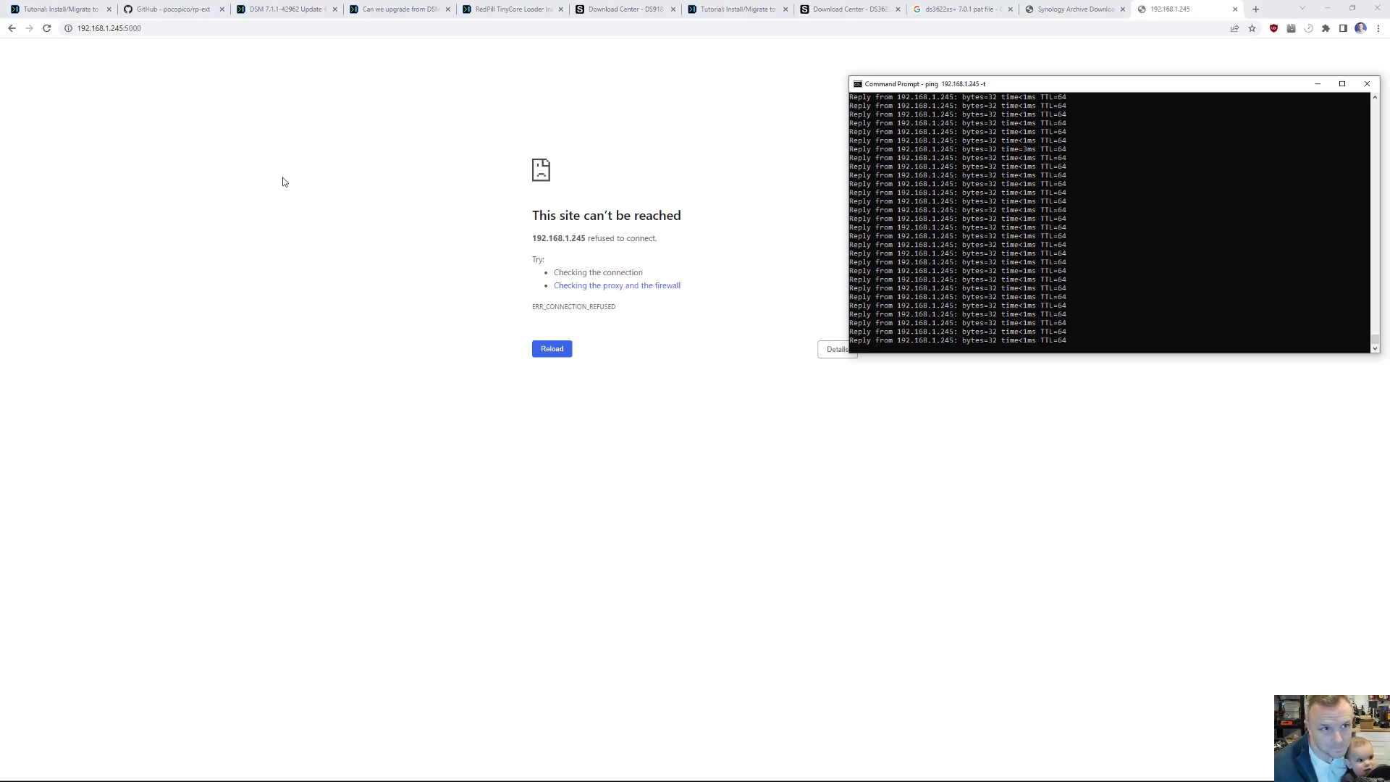
mouse_move(461, 770)
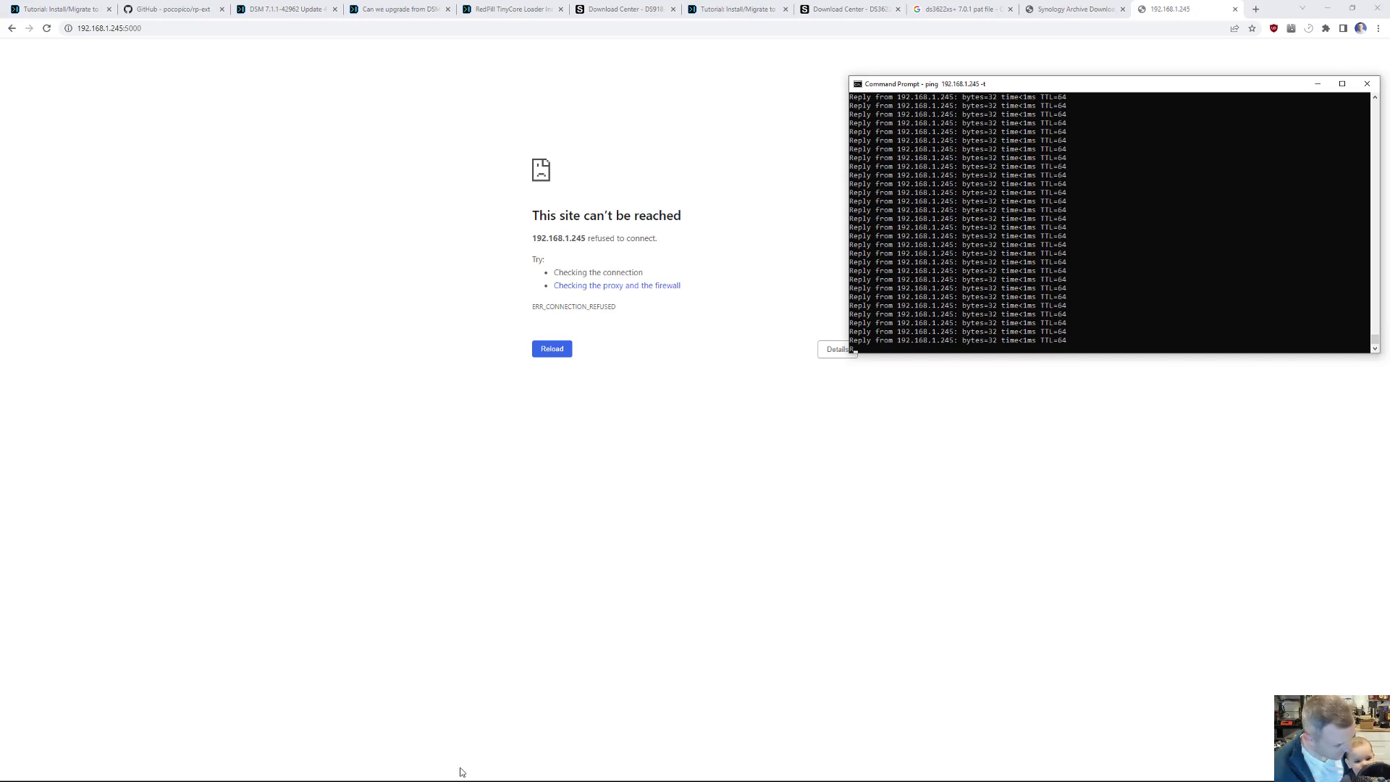
mouse_move(496, 727)
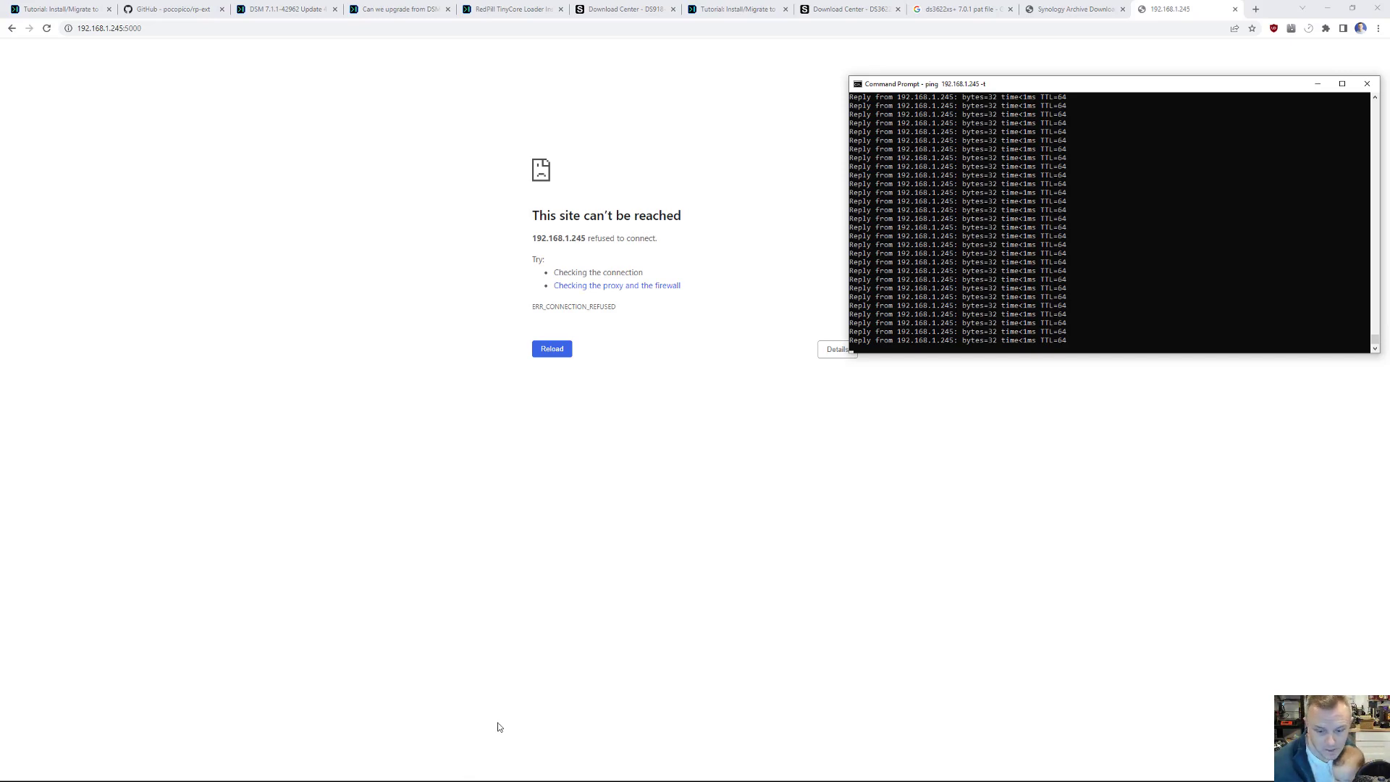
mouse_move(406, 149)
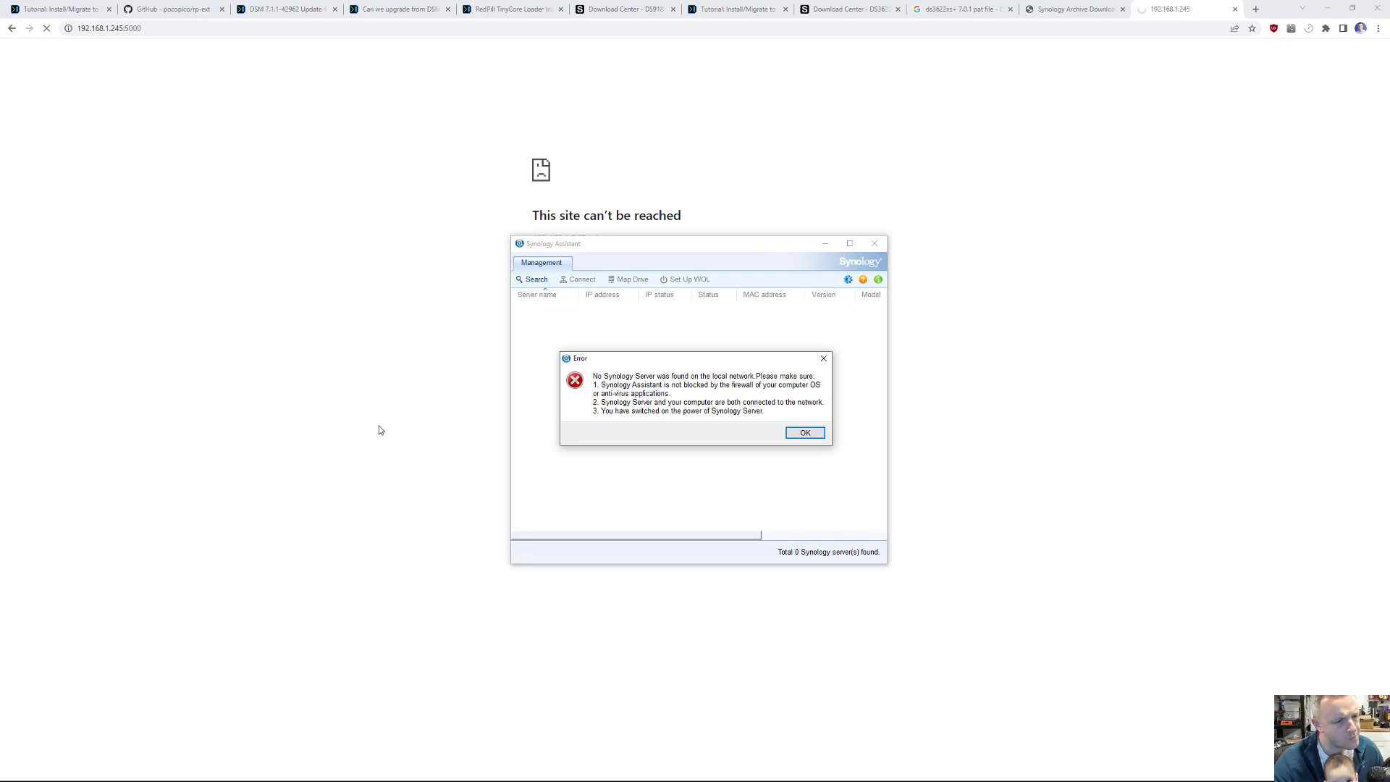
mouse_move(340, 399)
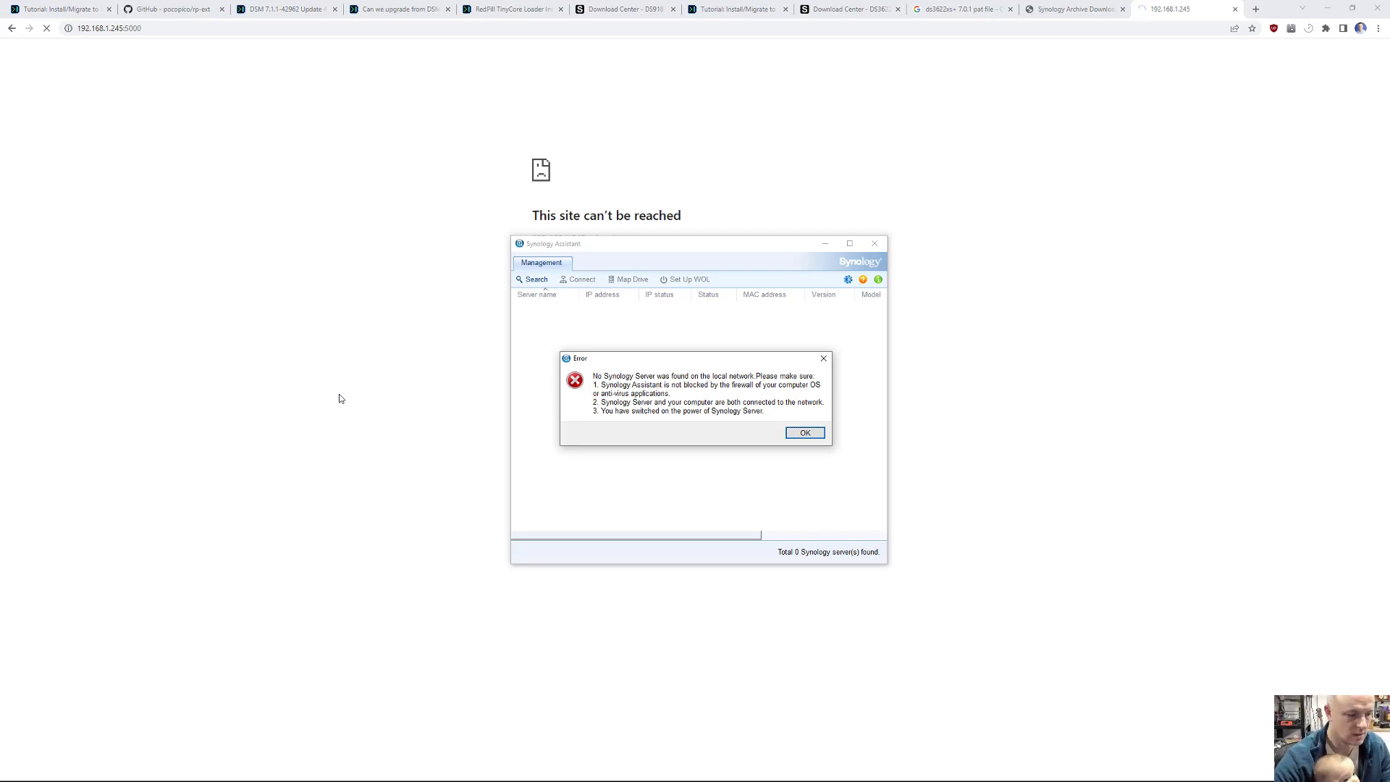
Dismiss the 'No Synology Server was found' error in Synology Assistant.
key("alt+tab")
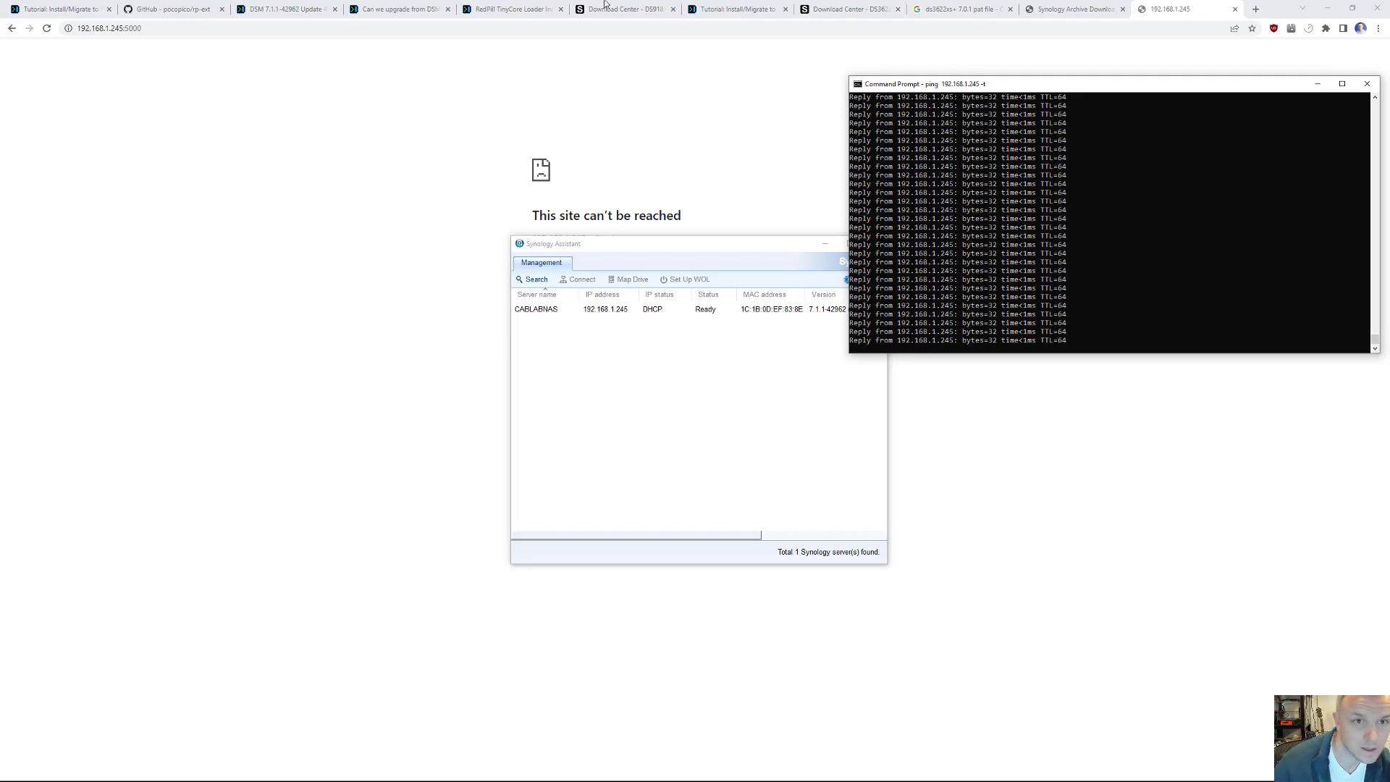
Reload the NAS web address and sign in to CABLABNAS.
left_click(104, 27)
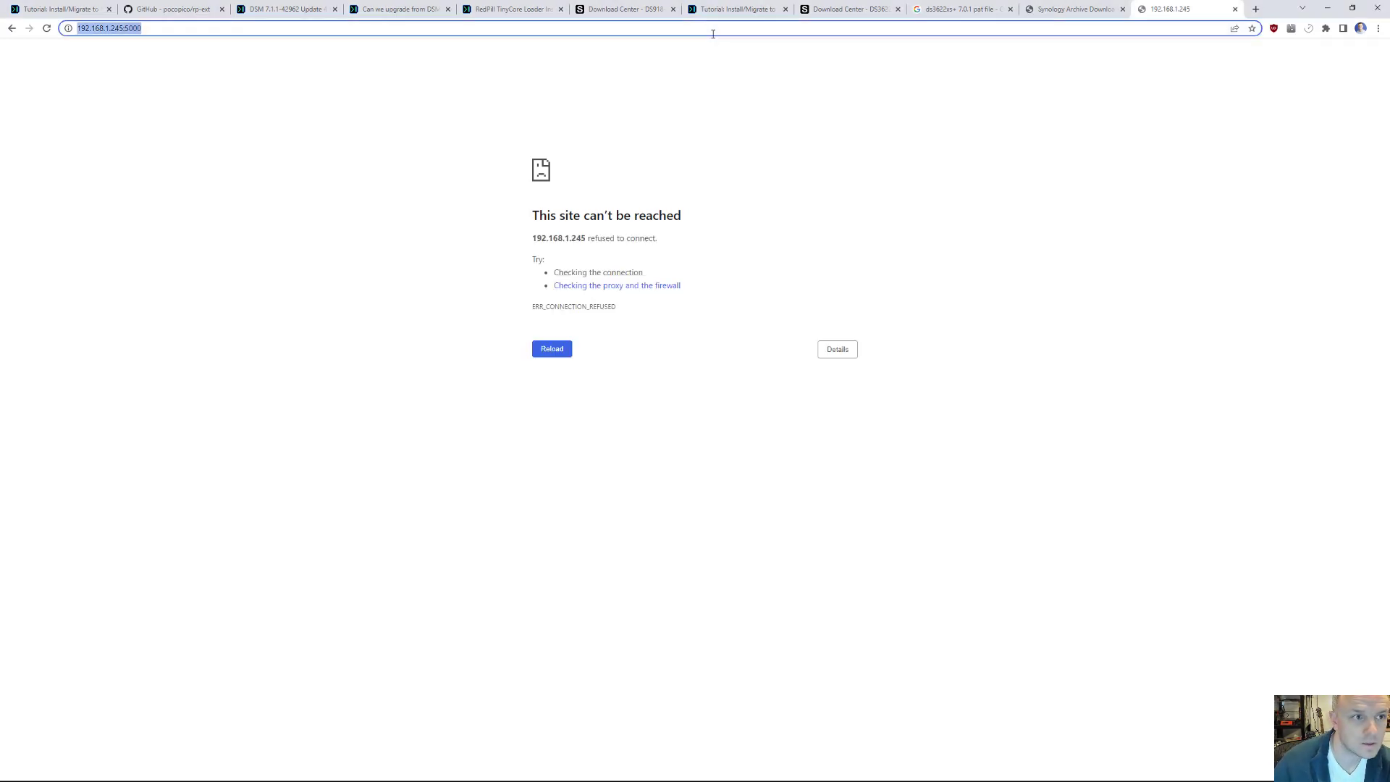
key("Return")
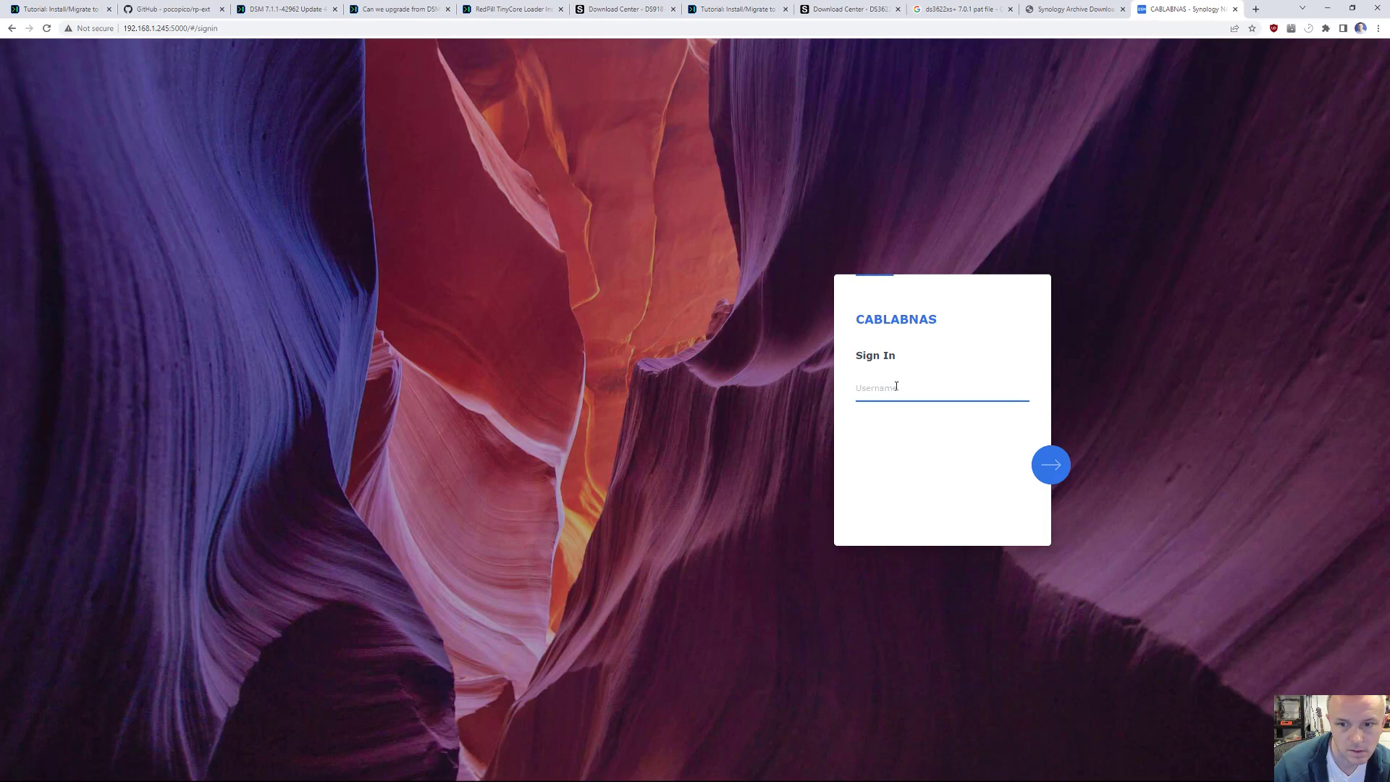
left_click(895, 387)
type("youngblood")
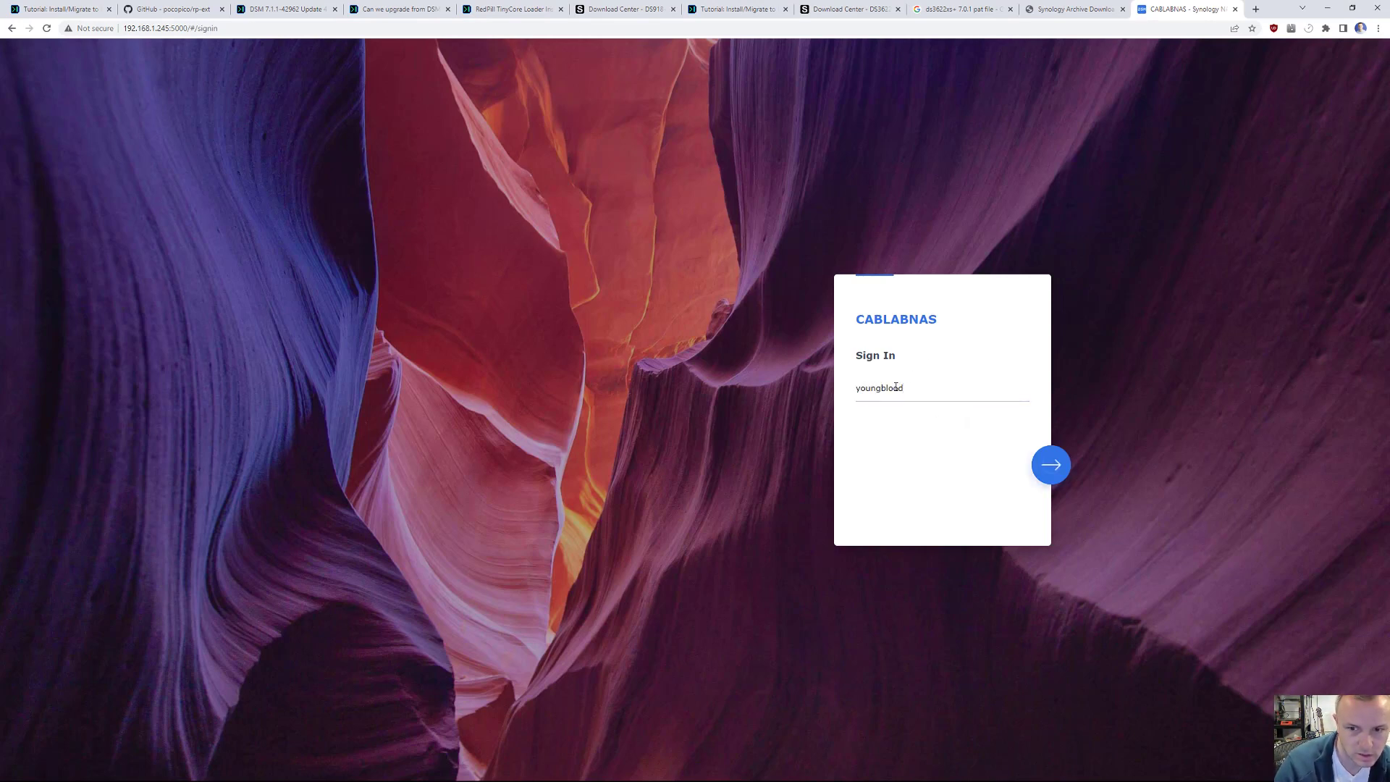
left_click(1050, 465)
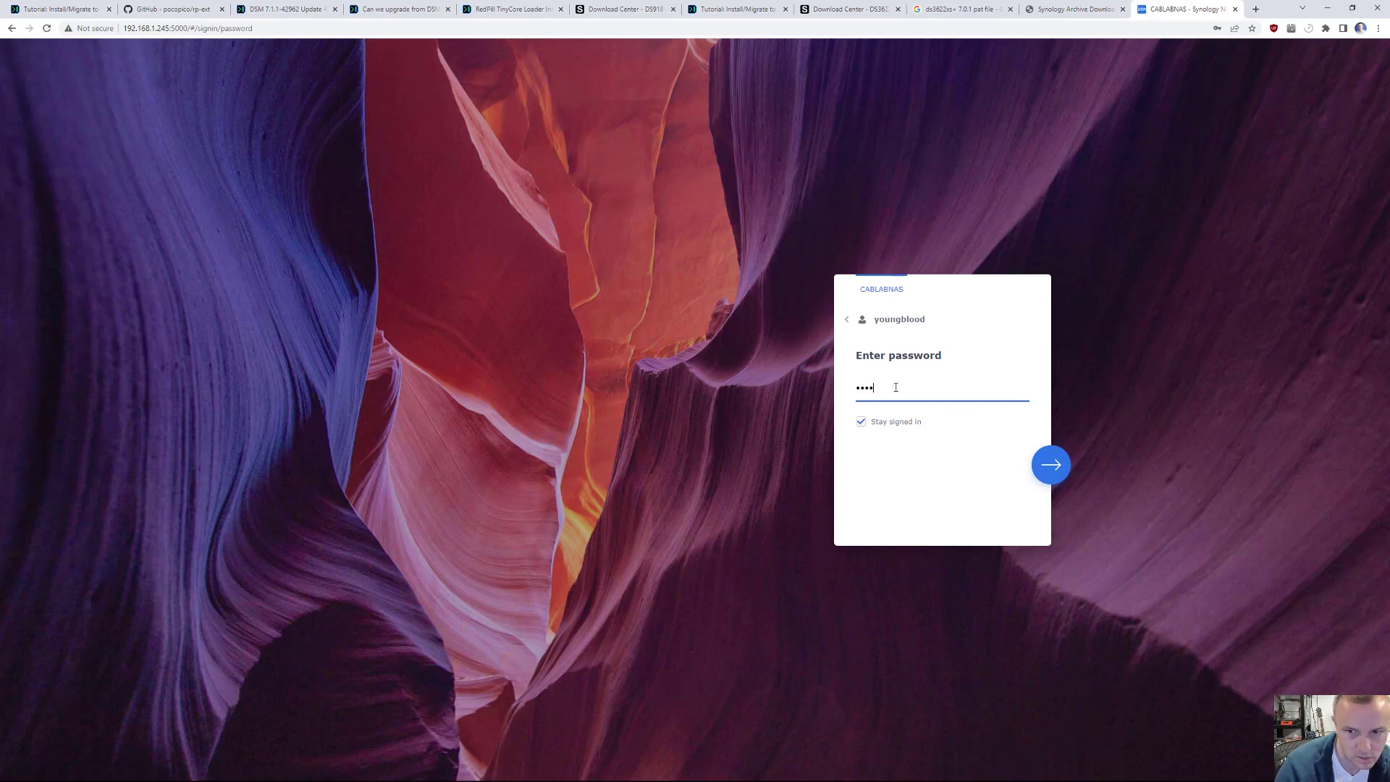
left_click(1050, 465)
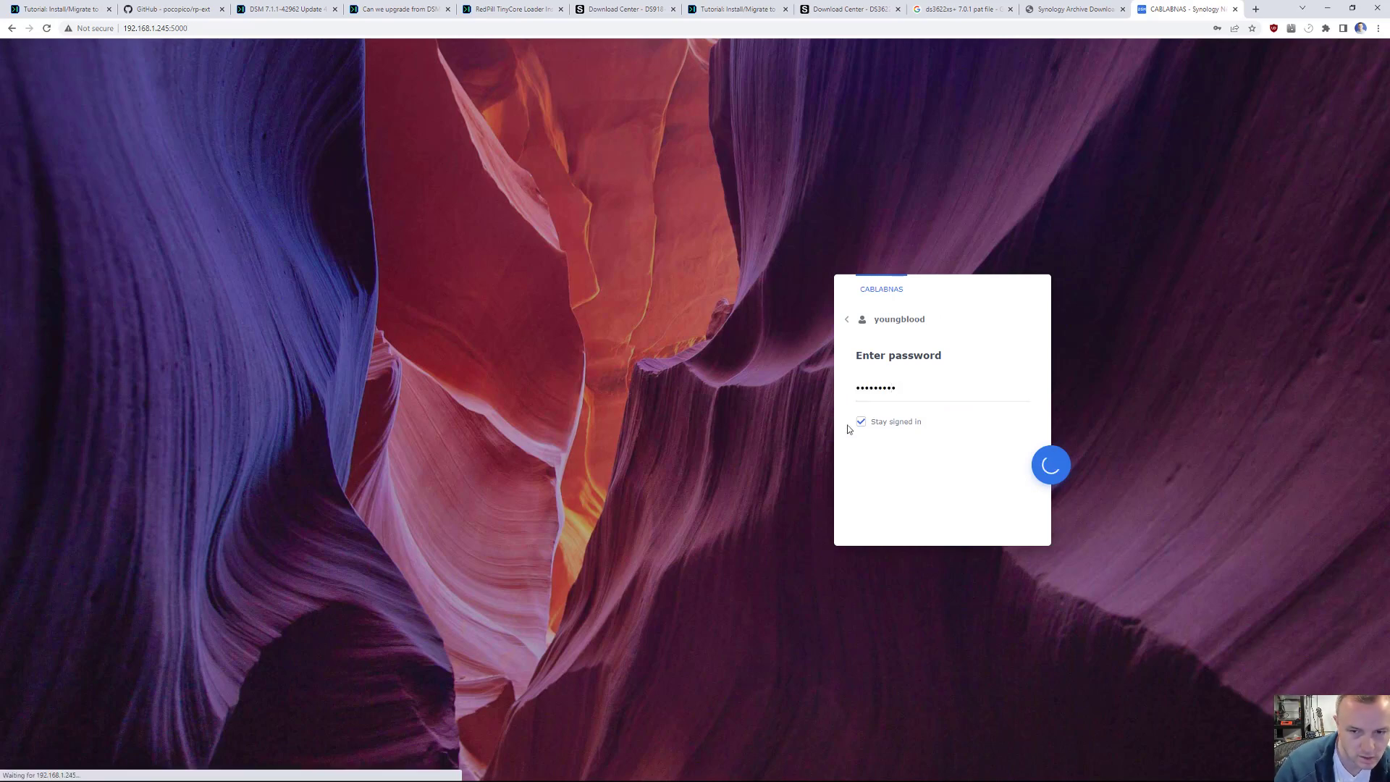
left_click(1050, 464)
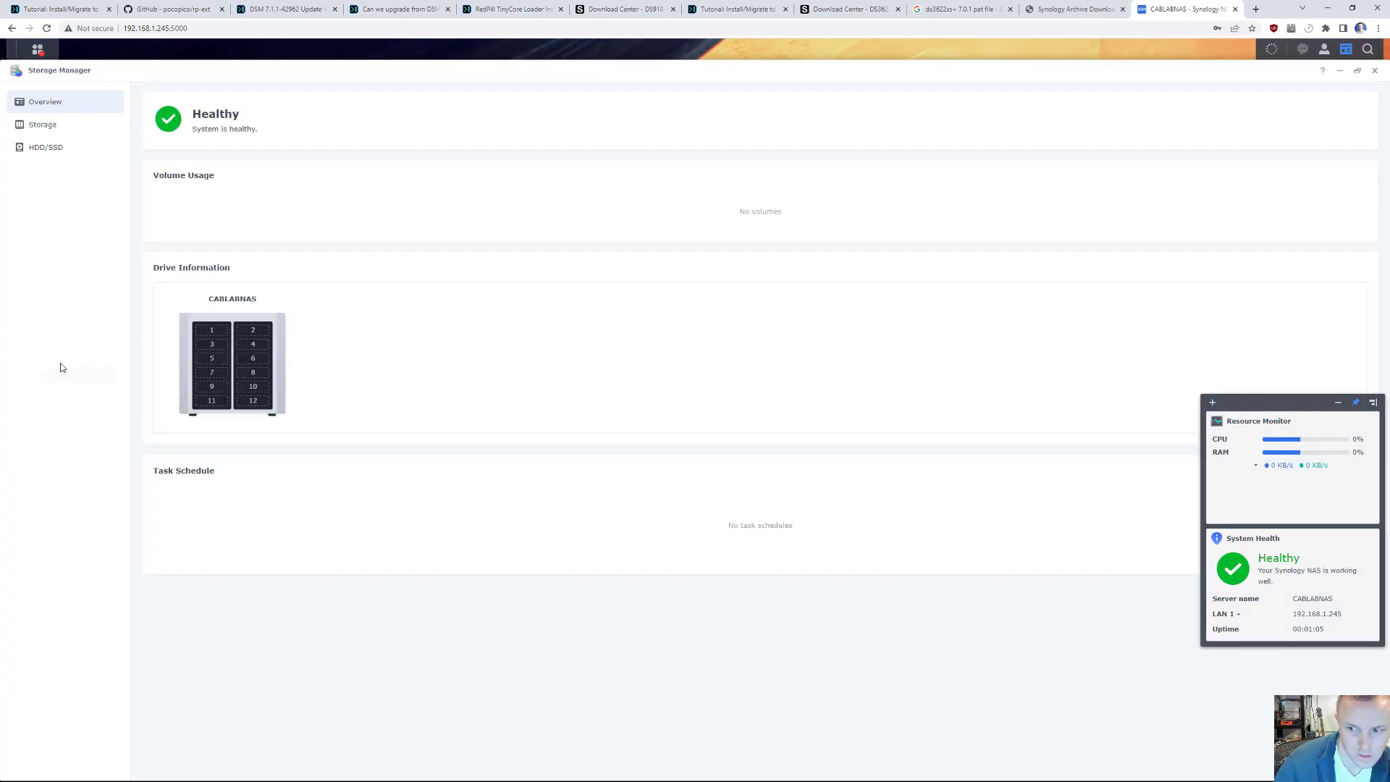
Confirm Storage Pool 4 is healthy, review DSM 7.1.1-42962 Update 4 system info, and check running tasks.
left_click(42, 124)
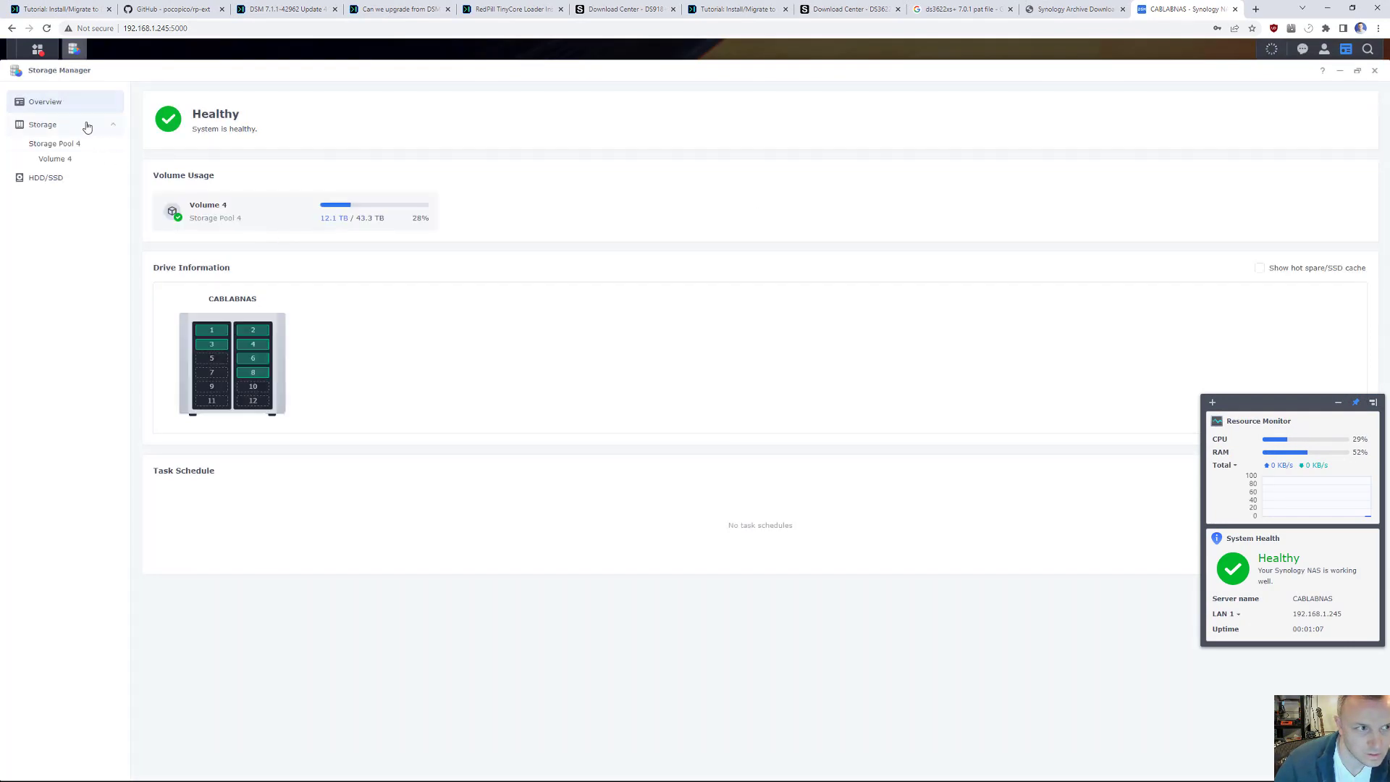
left_click(54, 142)
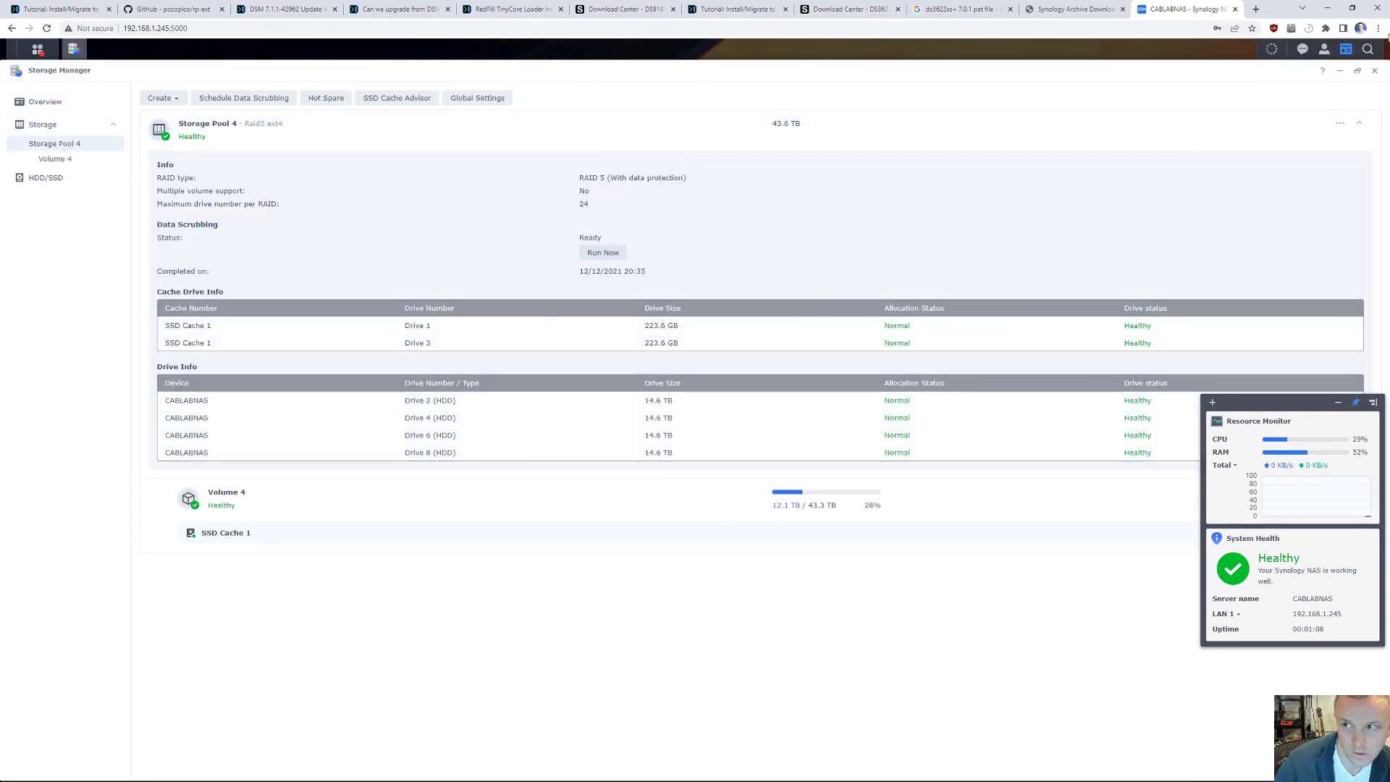
left_click(1375, 70)
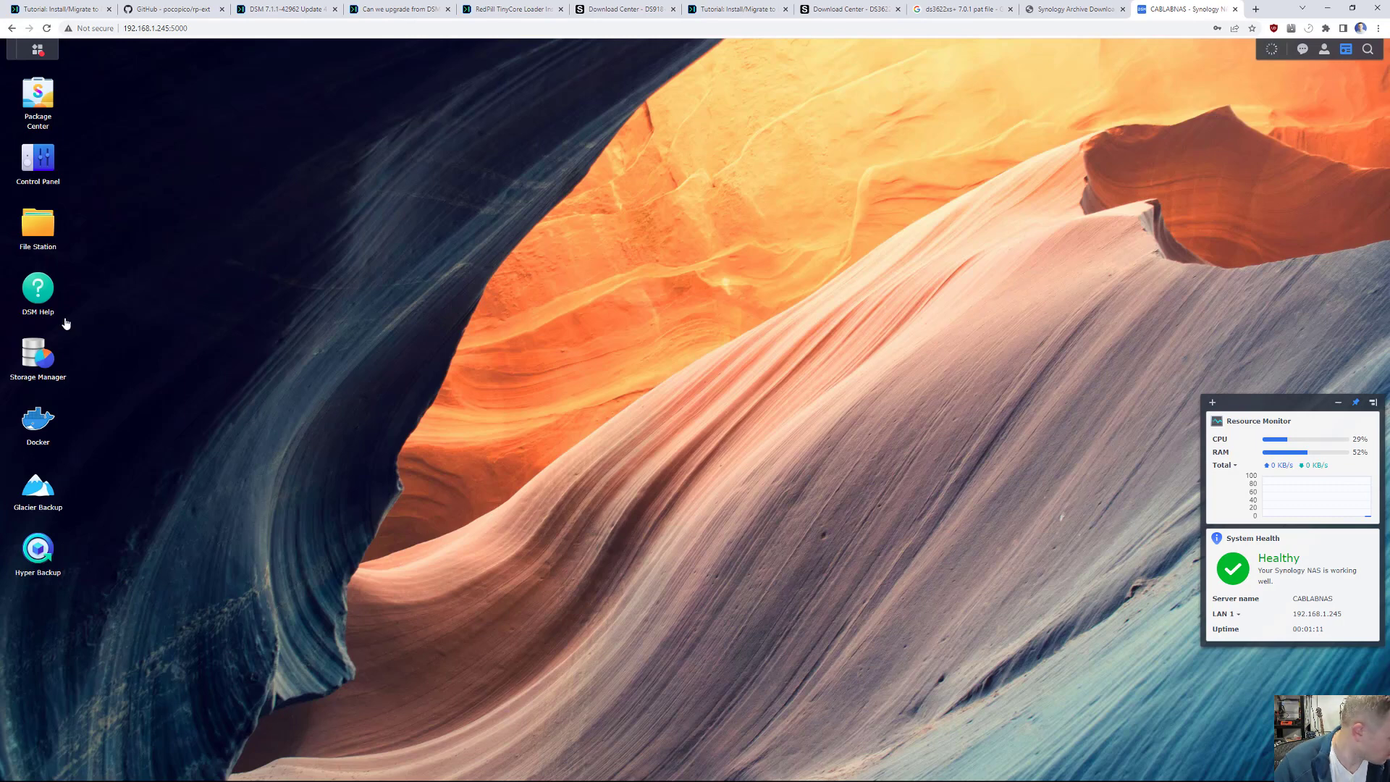
mouse_move(37, 107)
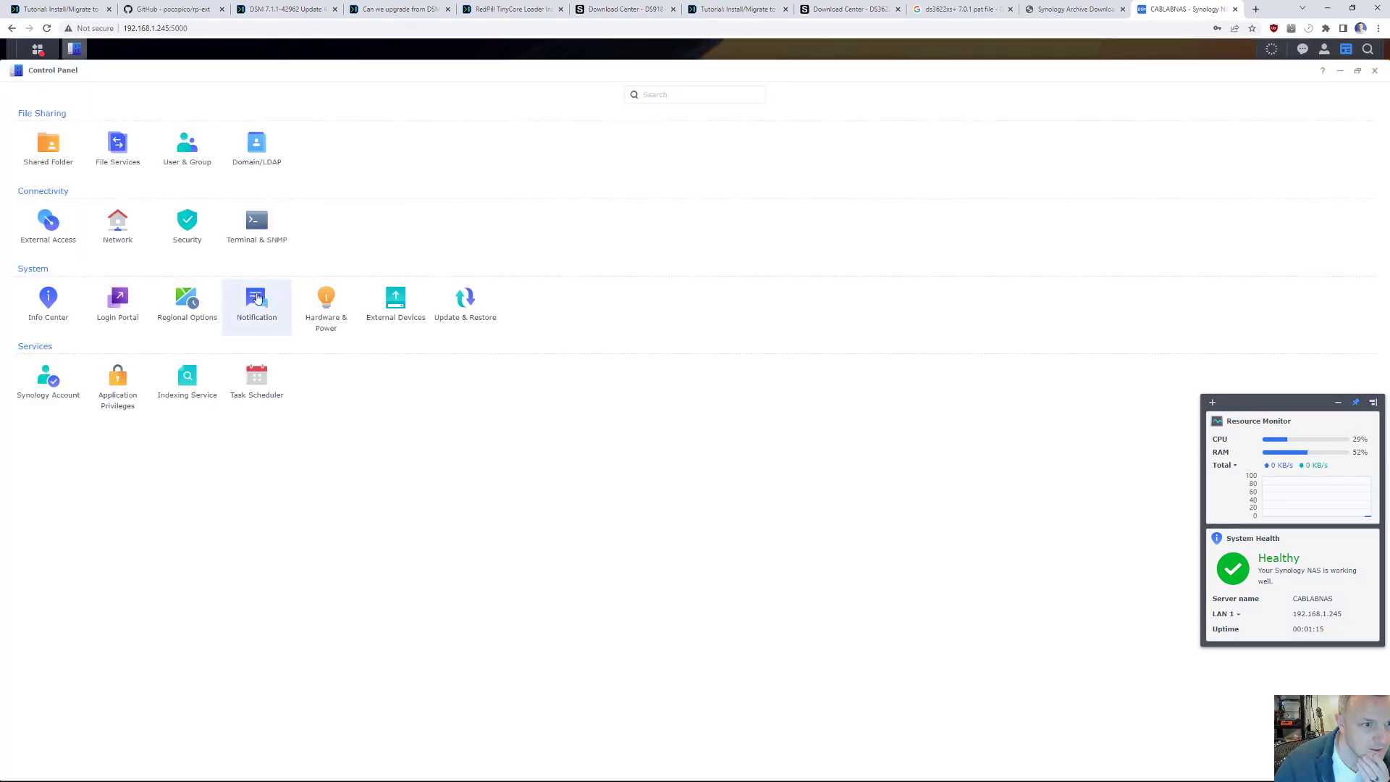
left_click(48, 299)
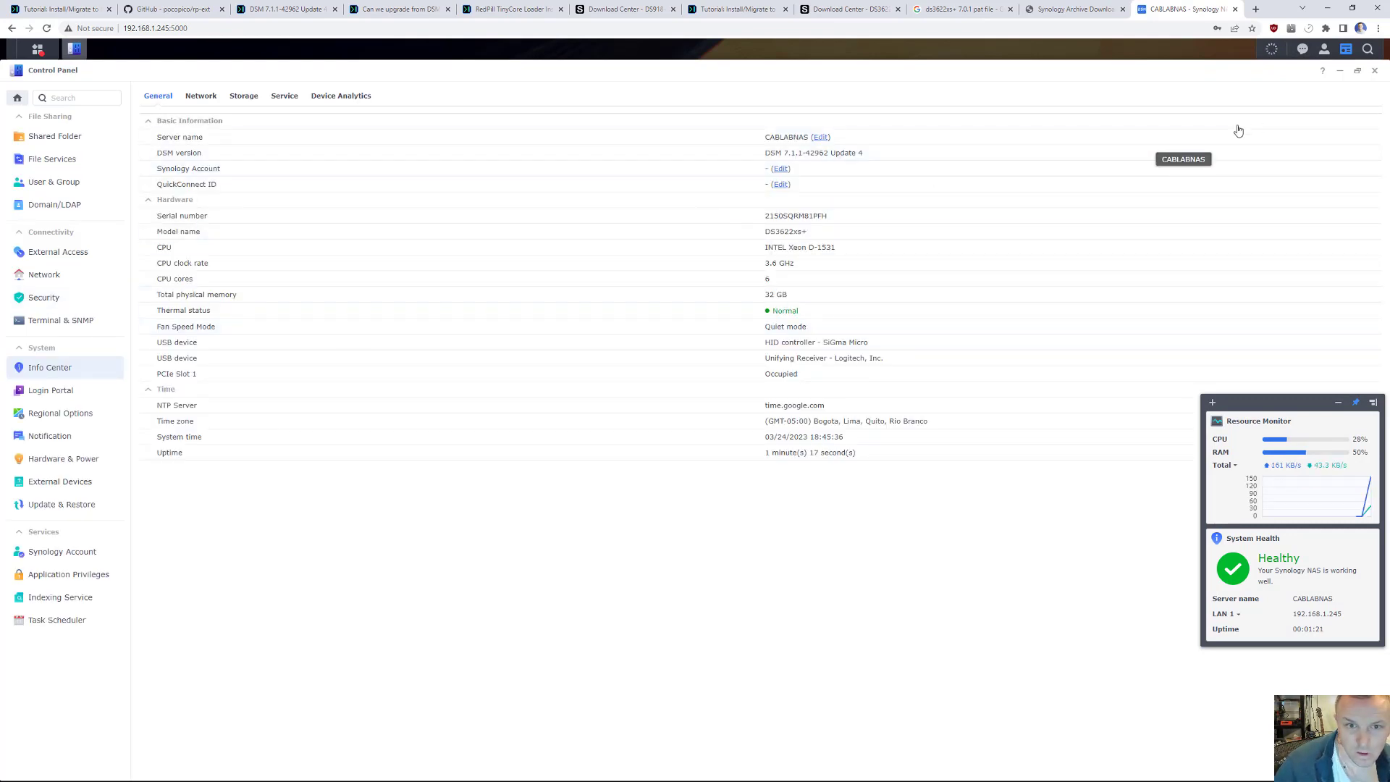
left_click(1374, 70)
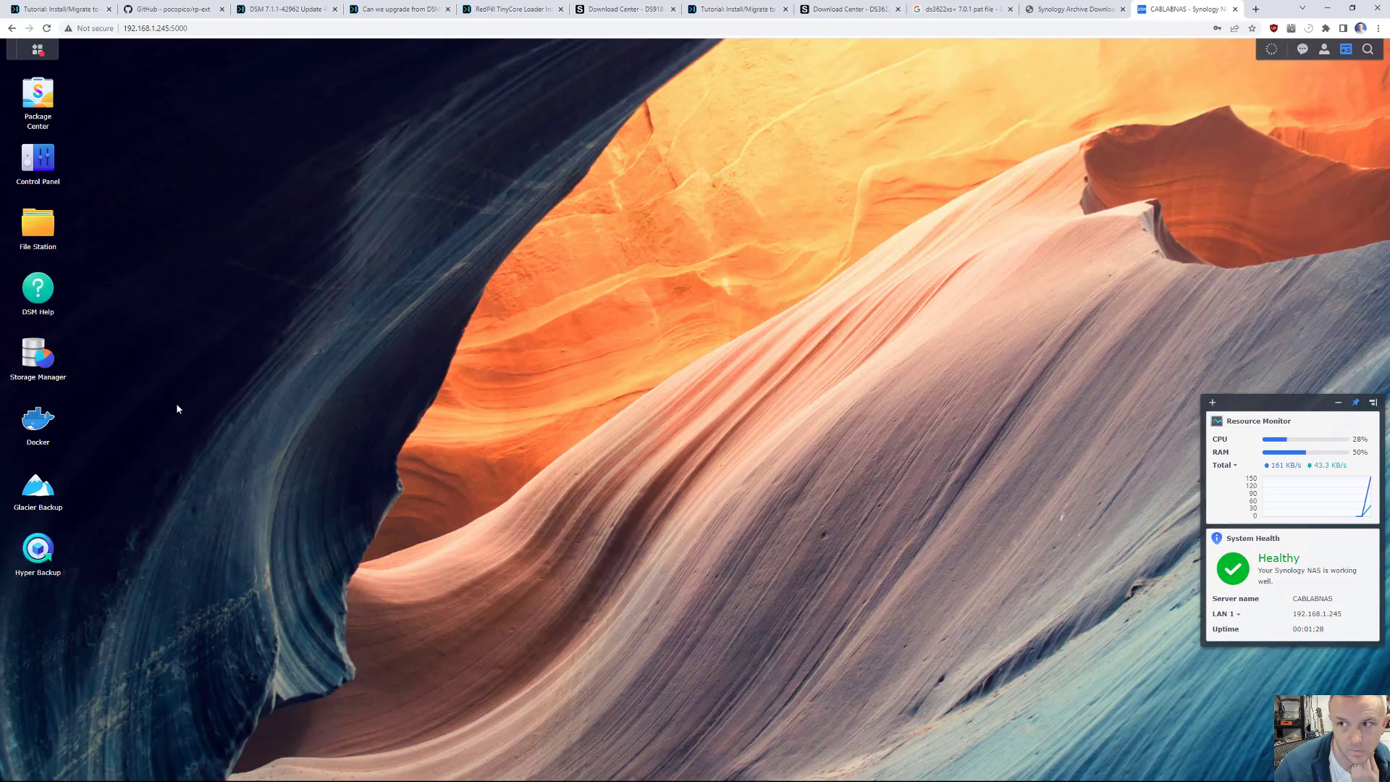
mouse_move(1235, 67)
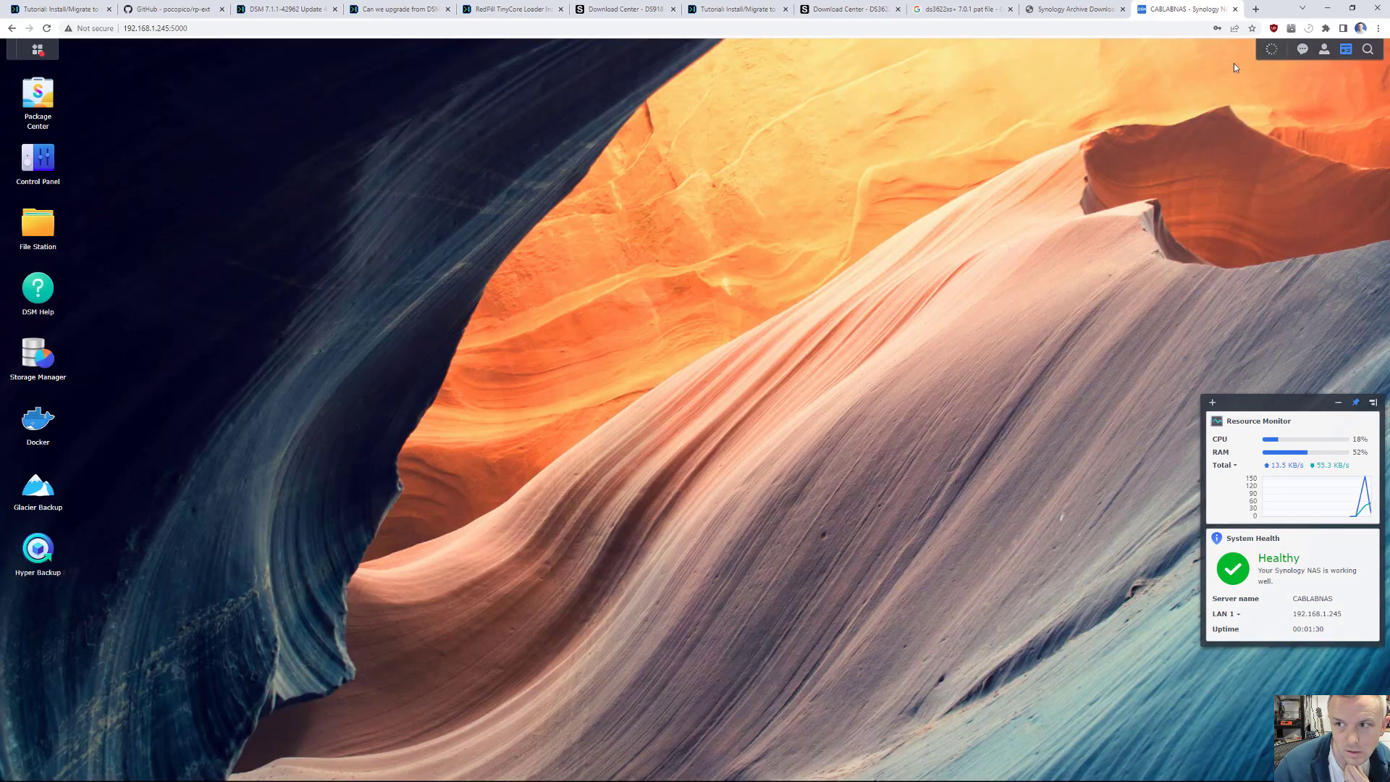
left_click(1268, 48)
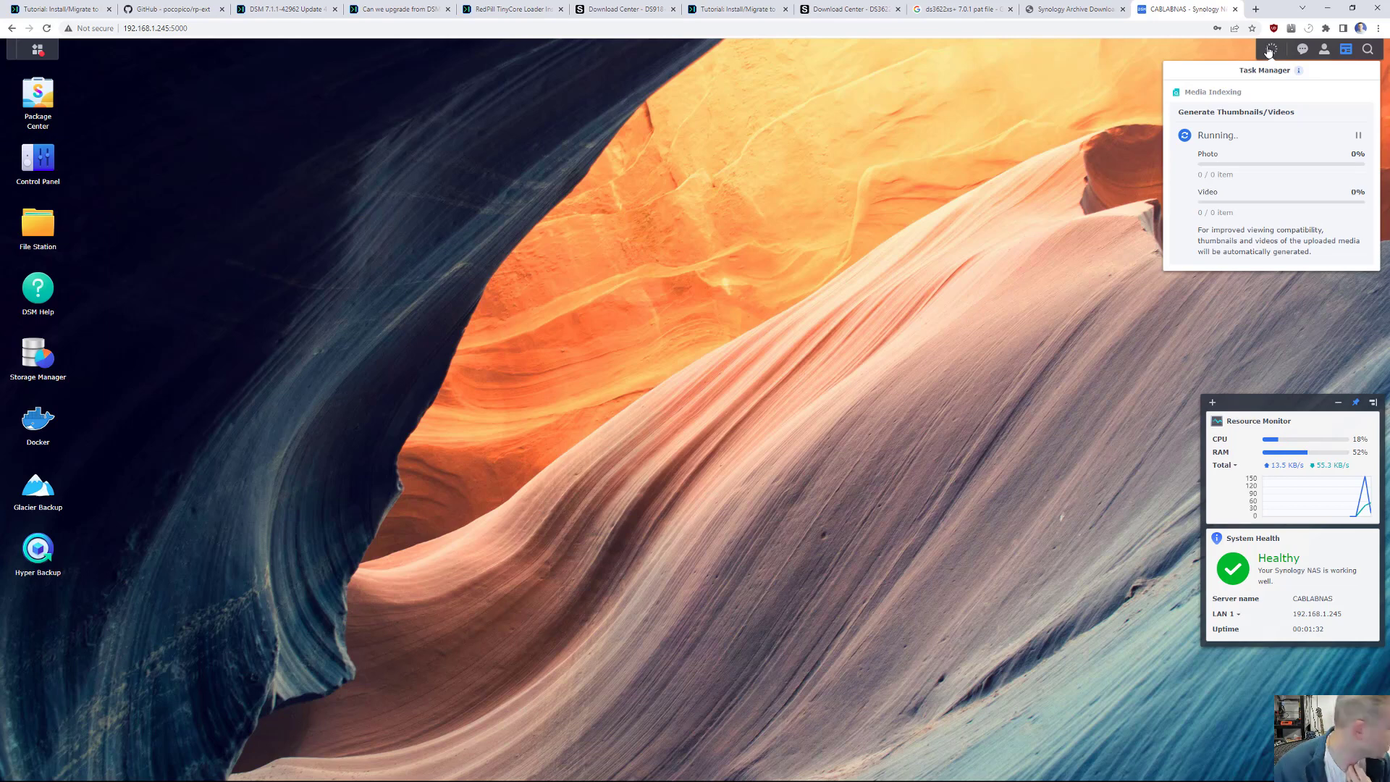